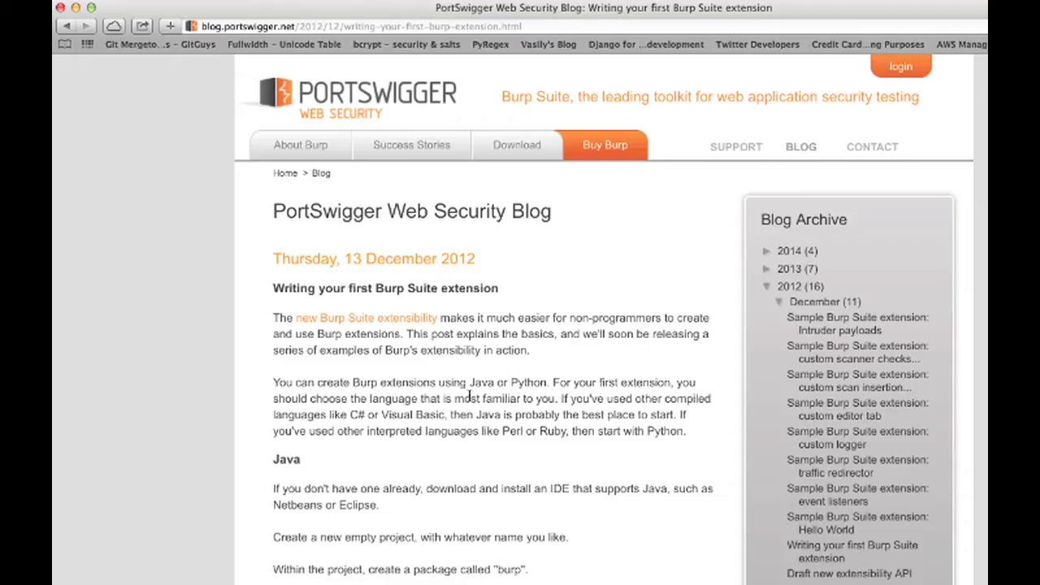
# Add a new build folder to the ep2 project.
pyautogui.scroll(-3)
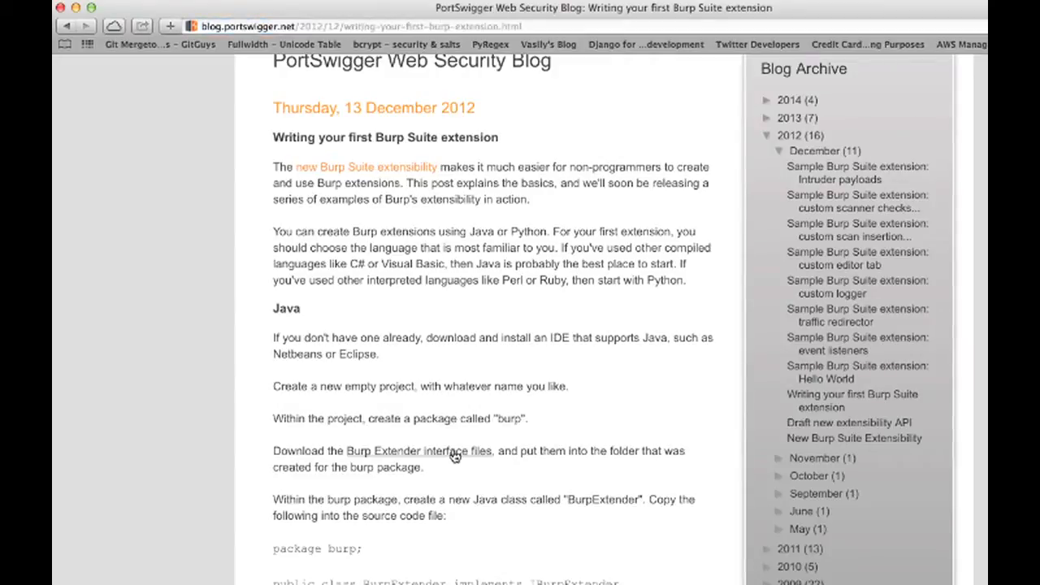
pyautogui.moveTo(454, 454)
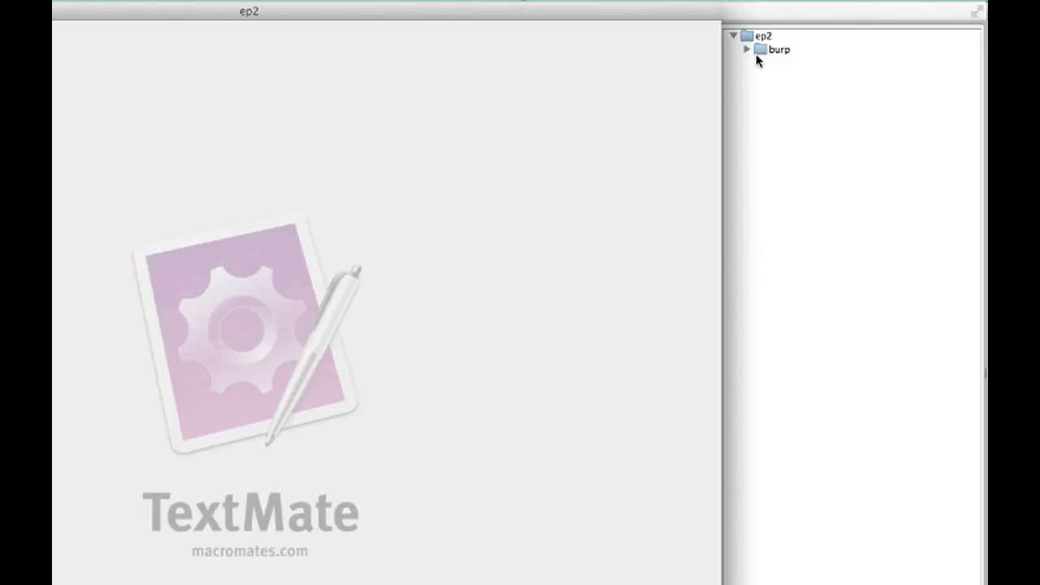
pyautogui.rightClick(764, 36)
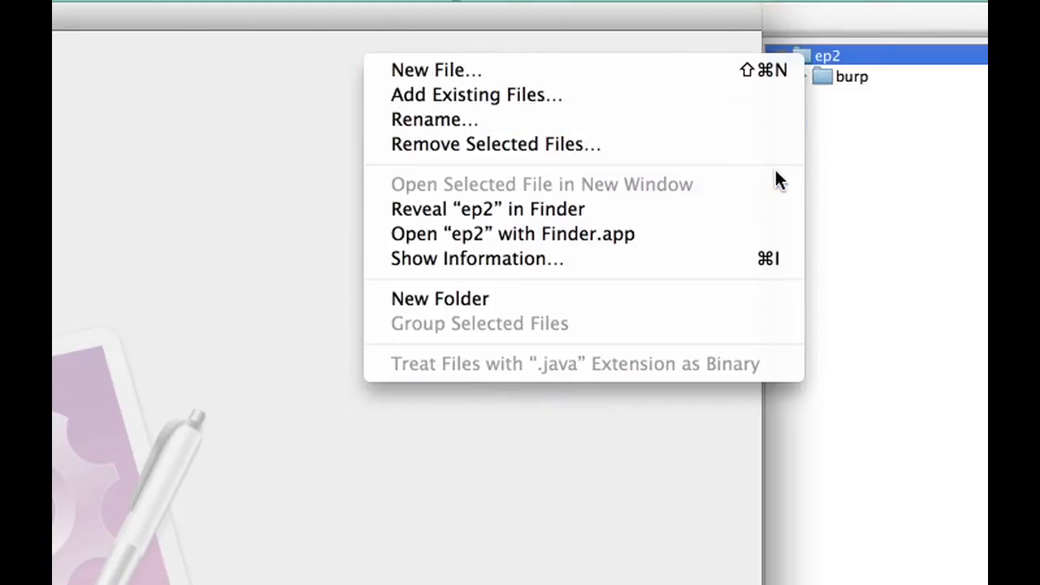
pyautogui.click(439, 299)
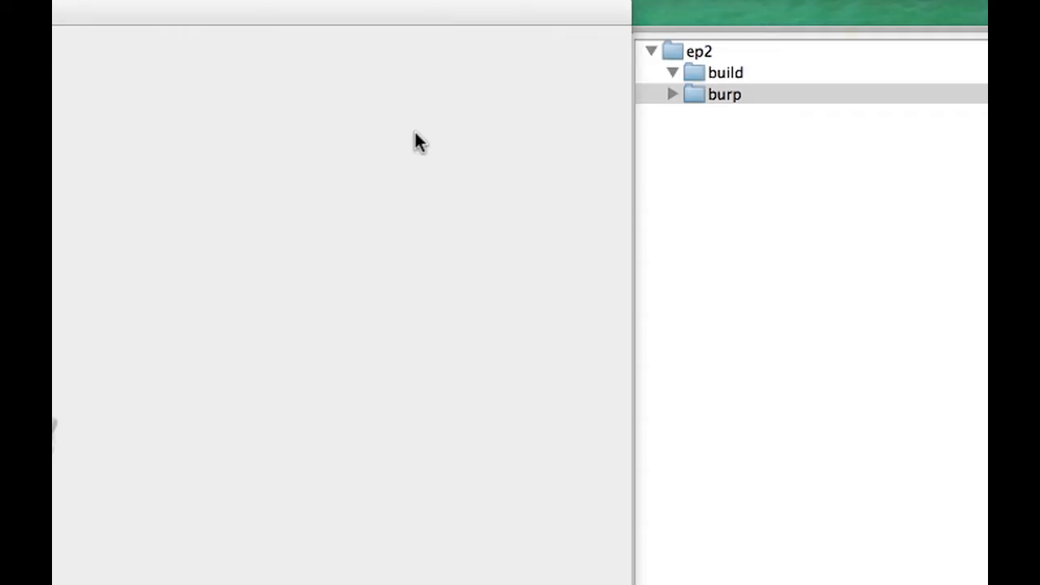
# Start a new file inside the burp folder.
pyautogui.click(725, 94)
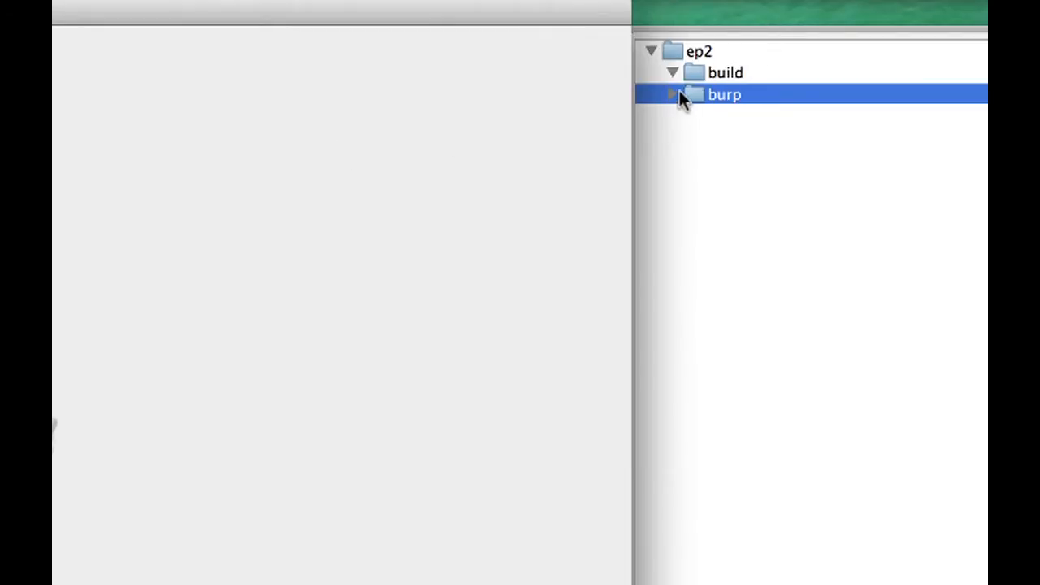
pyautogui.rightClick(724, 95)
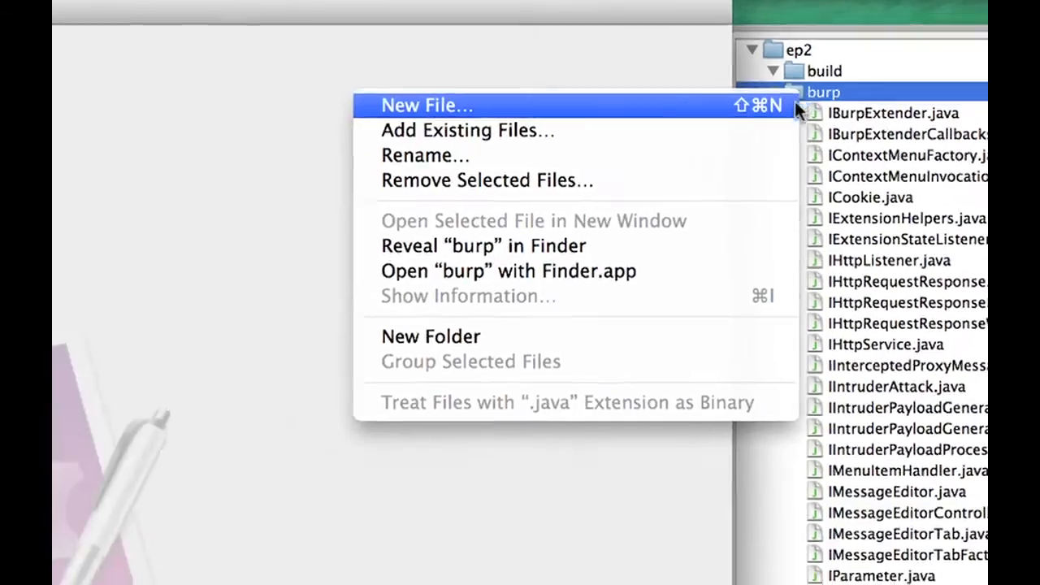
pyautogui.click(427, 104)
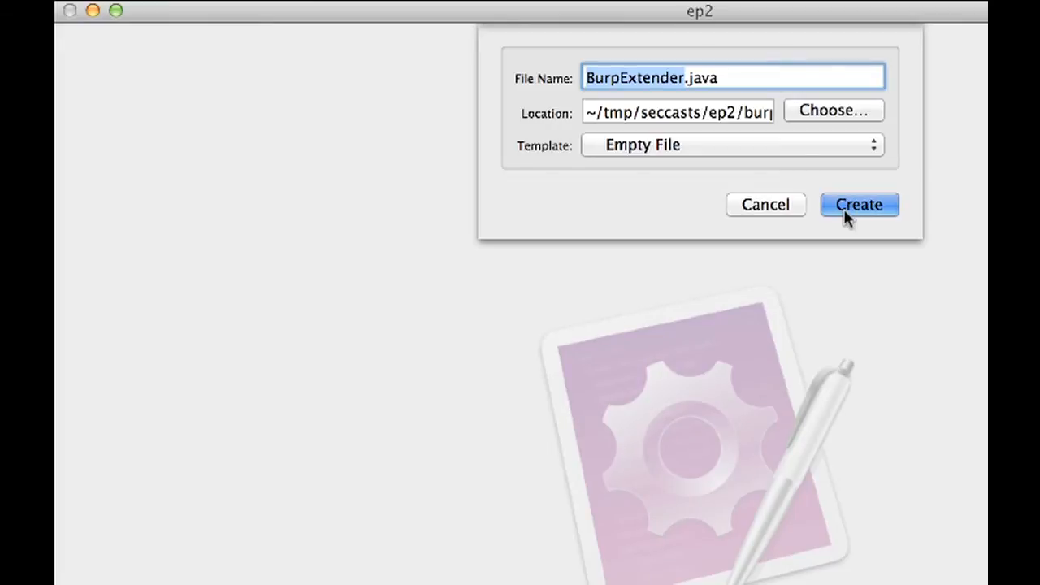
# Create BurpExtender.java with package burp and class BurpExtender implementing IBurpExtender.
pyautogui.click(858, 205)
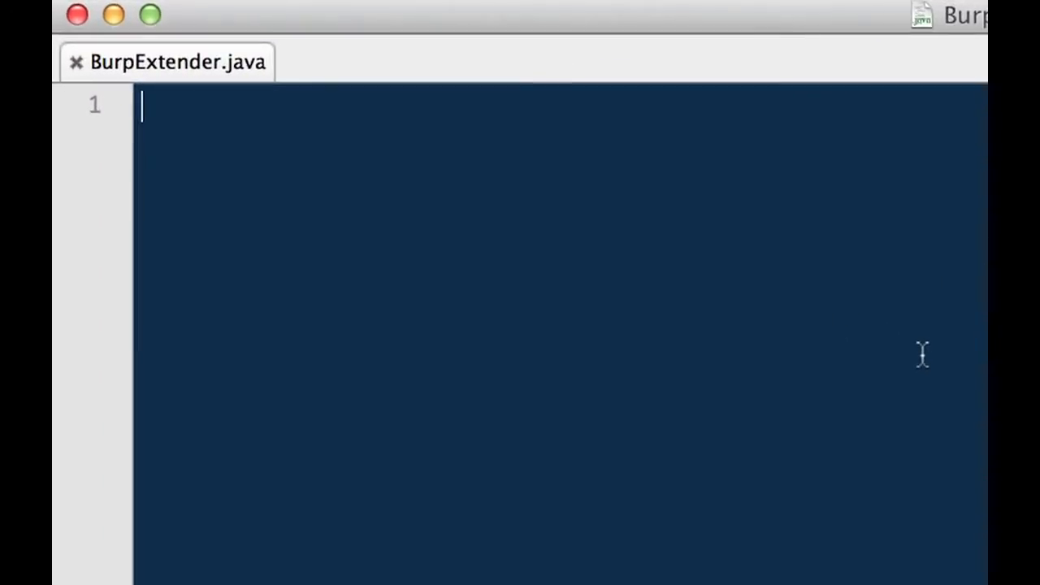
pyautogui.write('p')
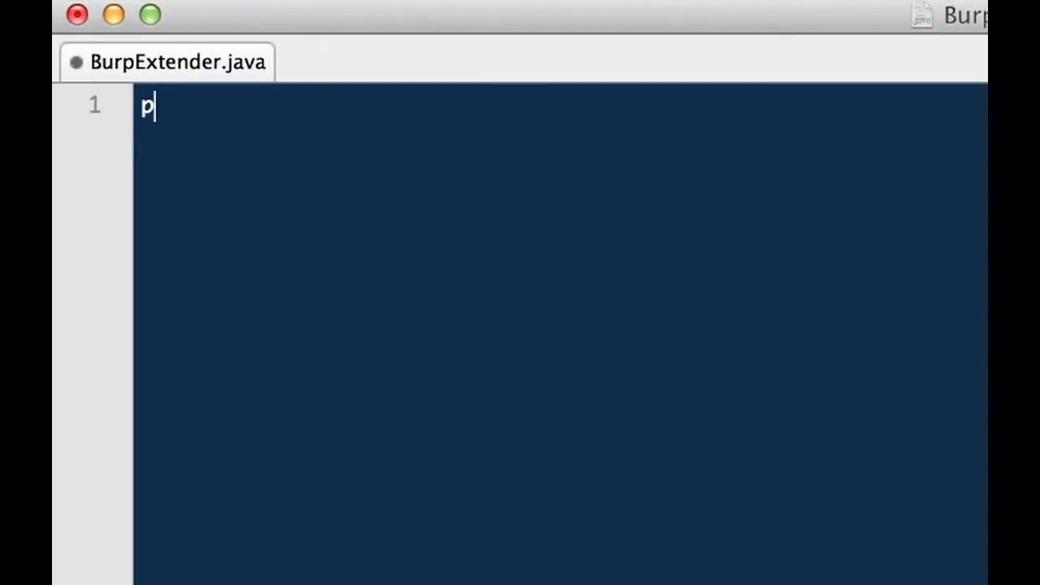
pyautogui.write('ackage burp;')
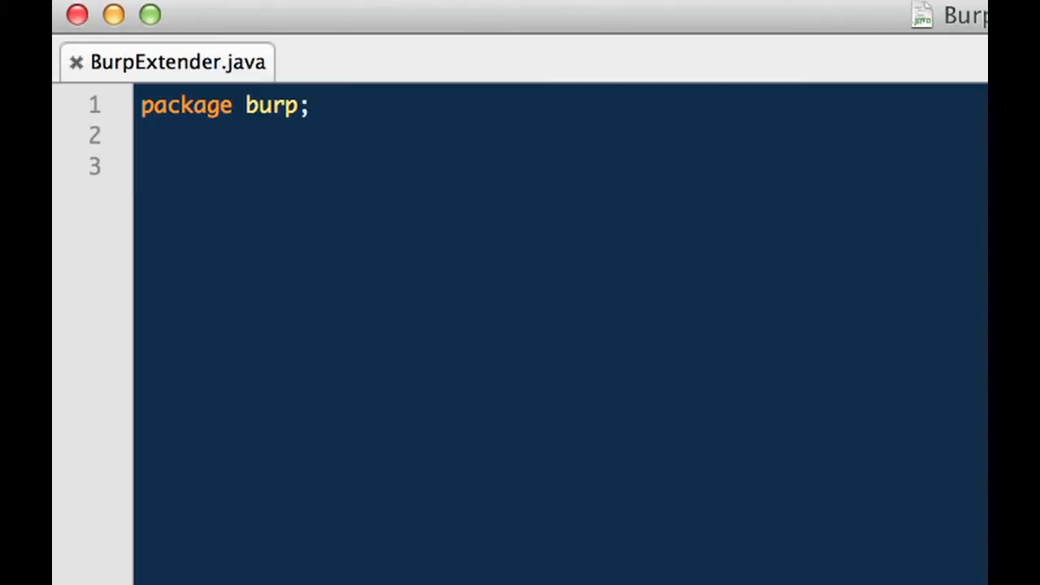
pyautogui.write('public class BurpExtender implem')
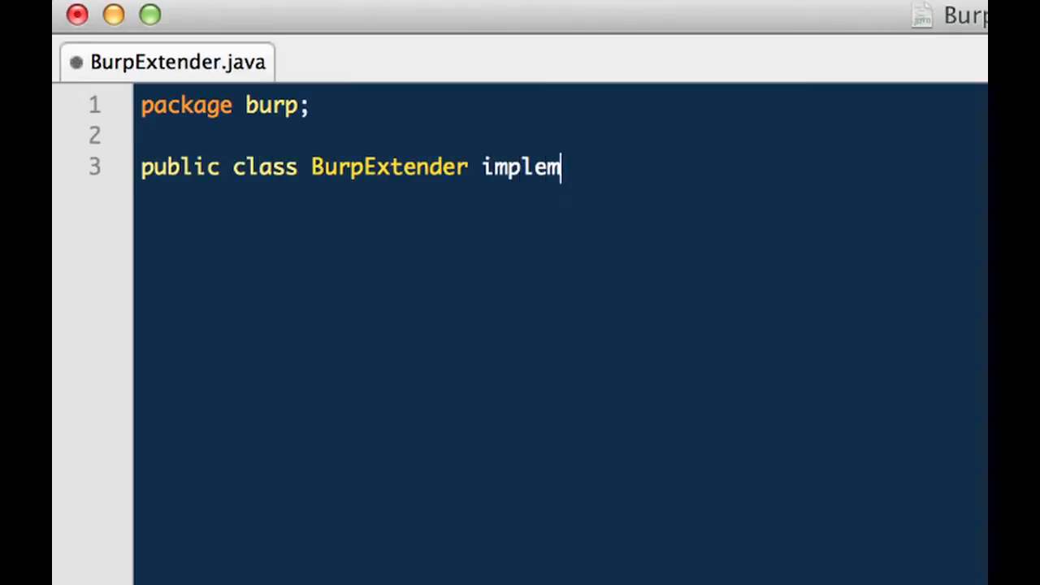
pyautogui.write('ents IBurpExtender')
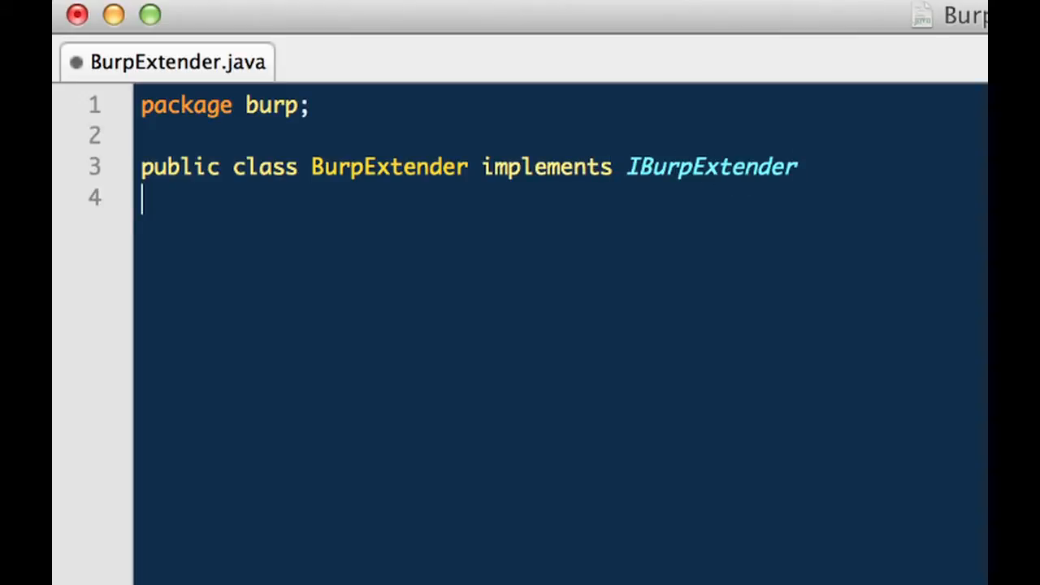
pyautogui.write('{')
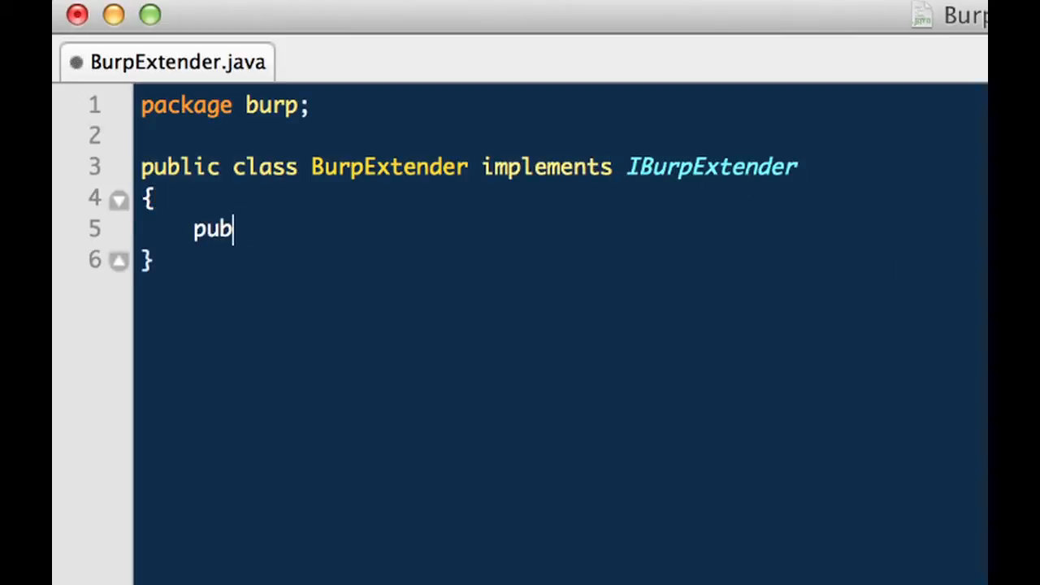
# Write an empty public void registerExtenderCallbacks(IBurpExtenderCallbacks callbacks) method.
pyautogui.write('lic void')
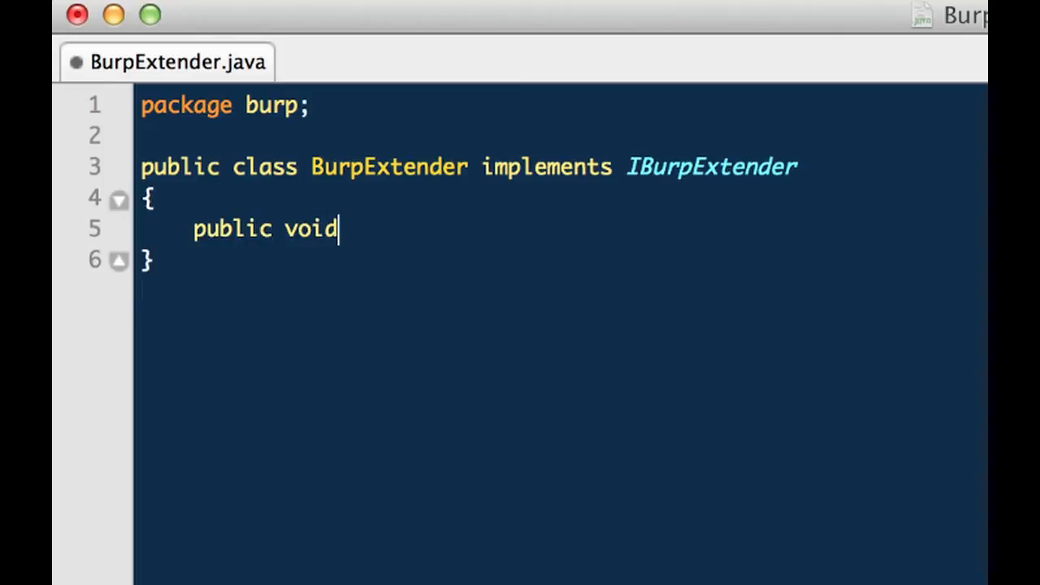
pyautogui.write('register')
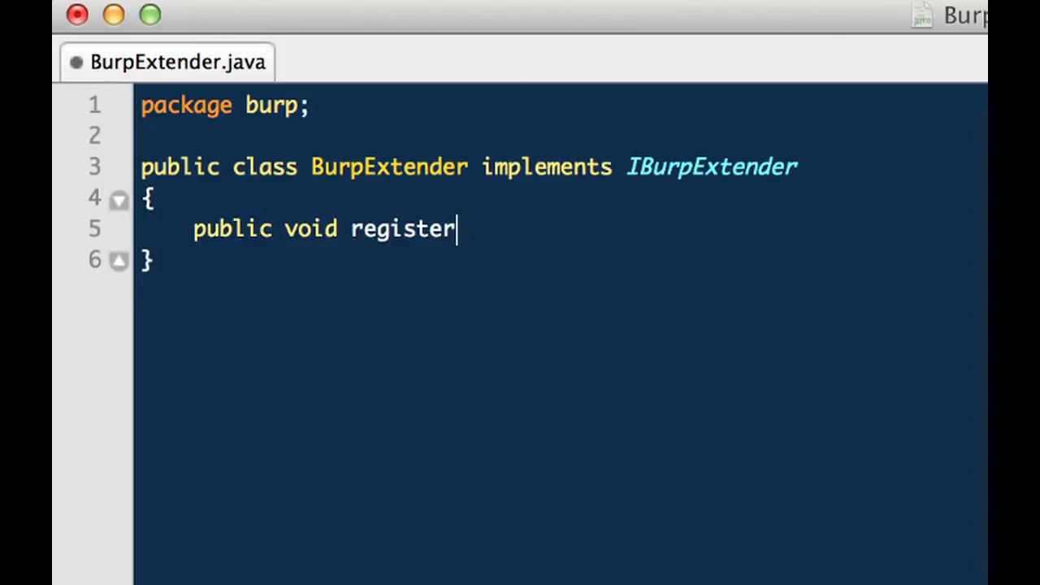
pyautogui.write('ExtenderCallbacks(')
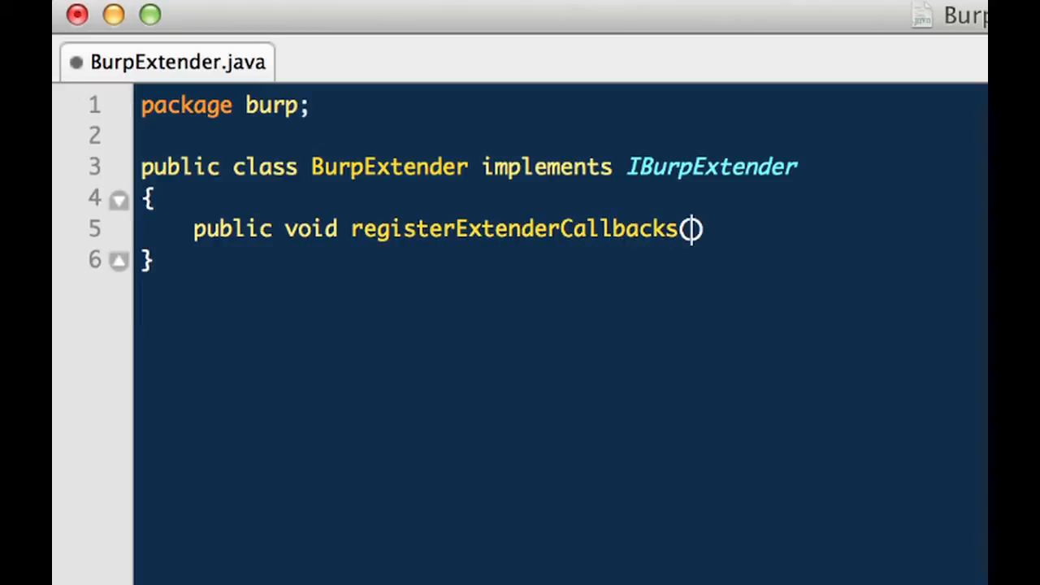
pyautogui.write('IB')
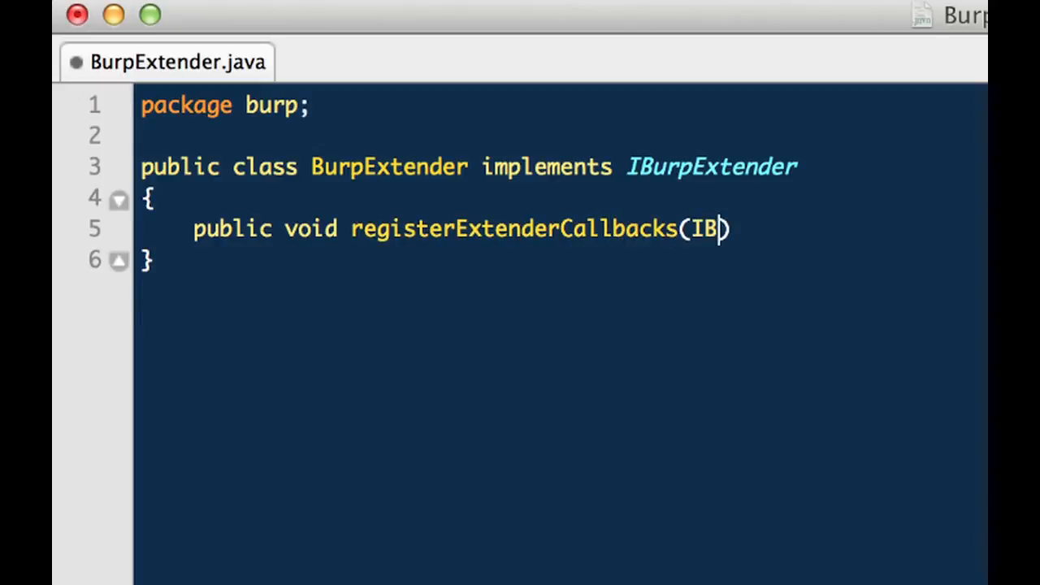
pyautogui.write('urpExt)')
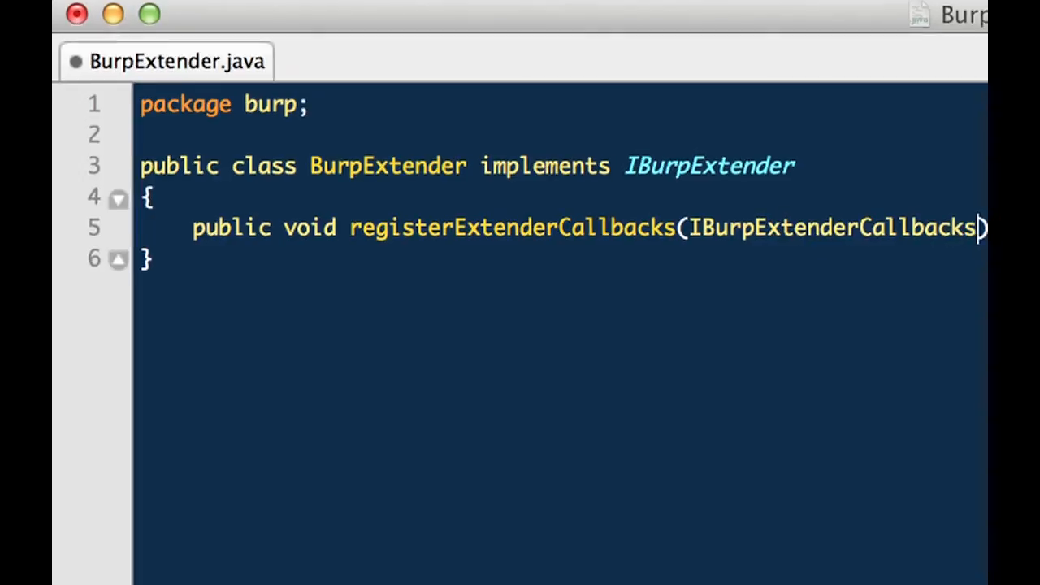
pyautogui.write('callb')
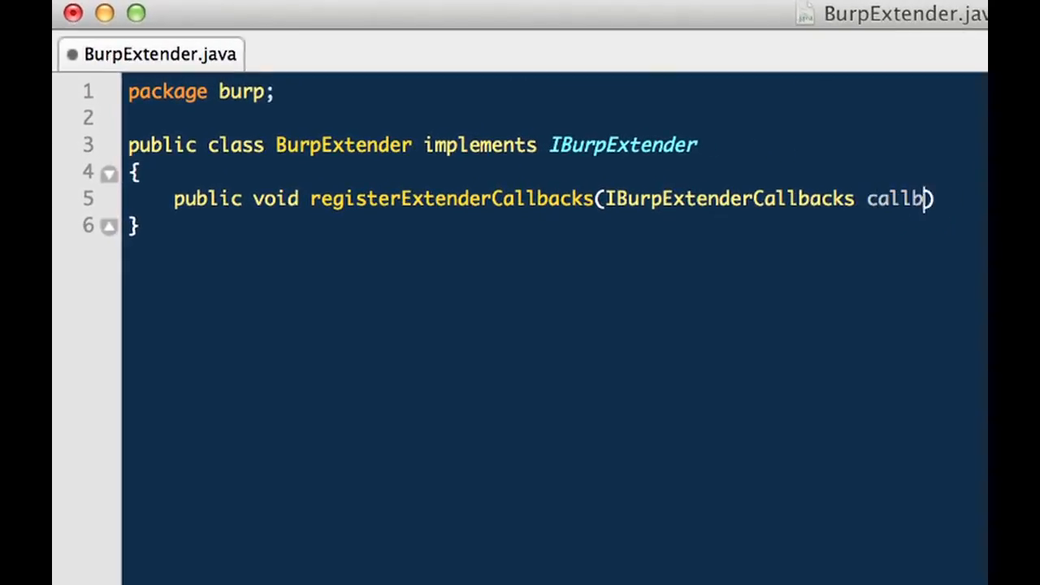
pyautogui.write('acks')
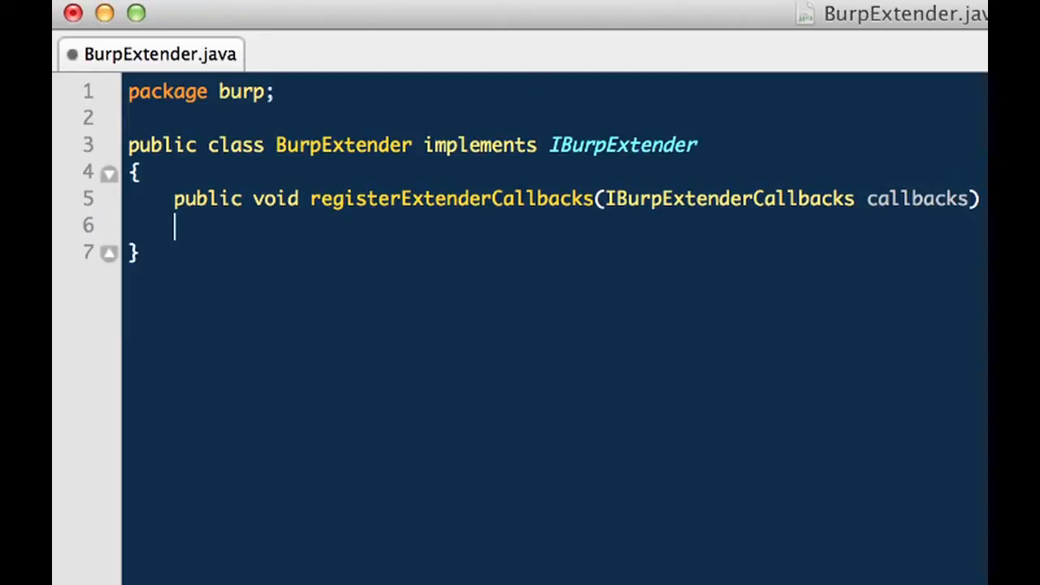
pyautogui.write('{')
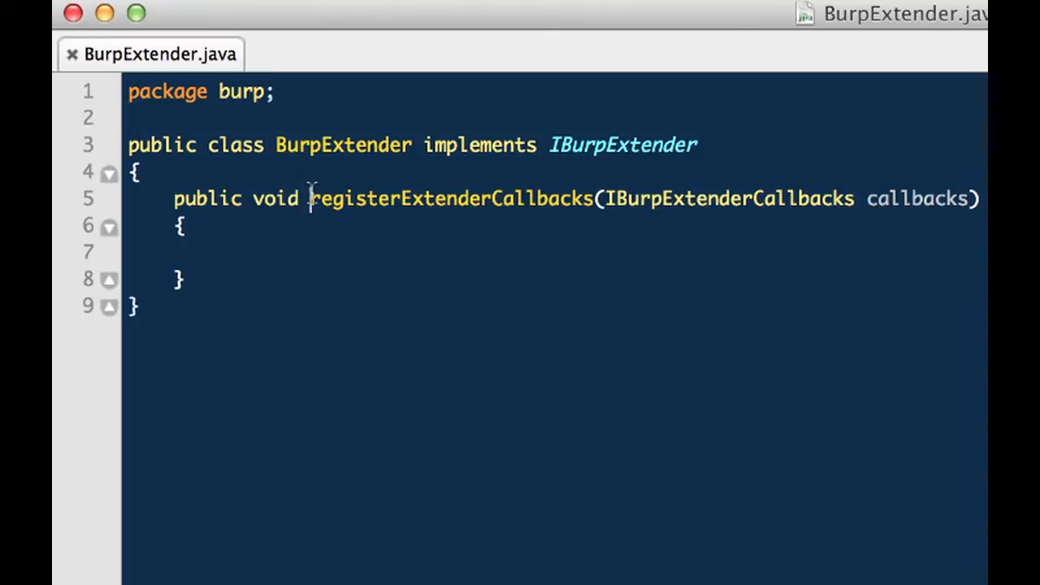
# Look up registerExtenderCallbacks in IBurpExtender.java, then return to BurpExtender.java.
pyautogui.doubleClick(449, 198)
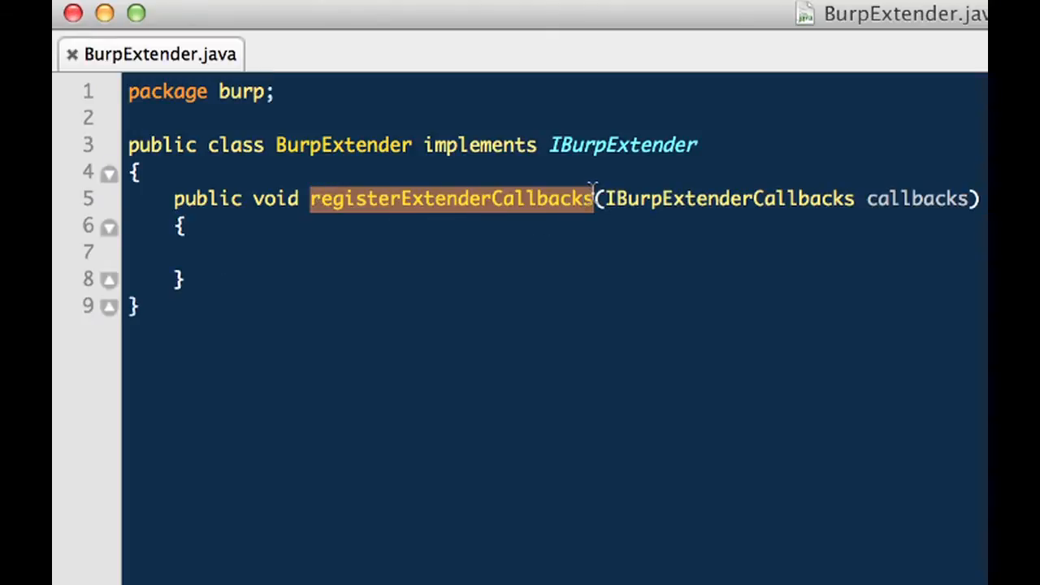
pyautogui.moveTo(593, 198)
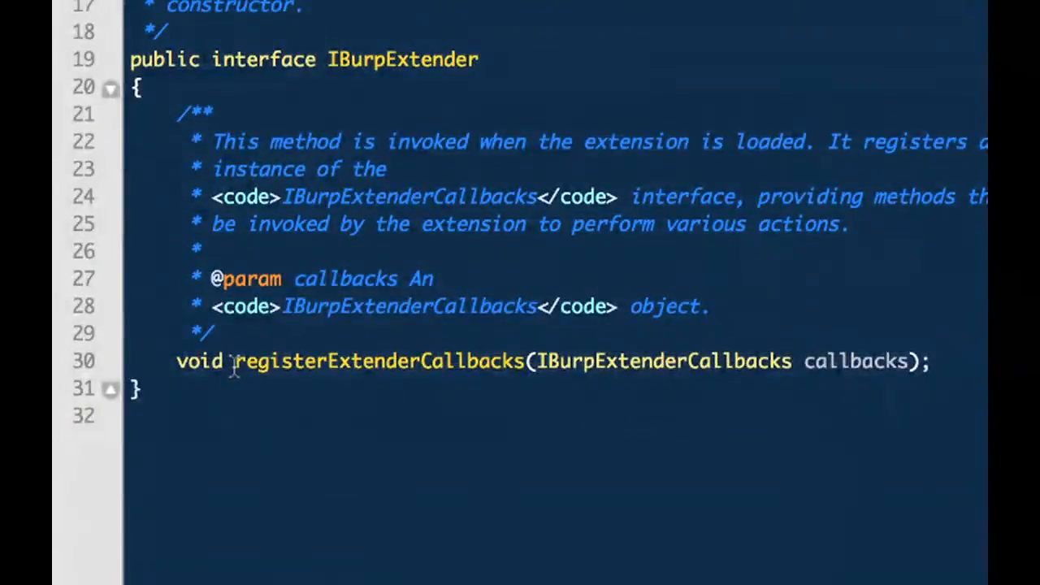
pyautogui.doubleClick(377, 361)
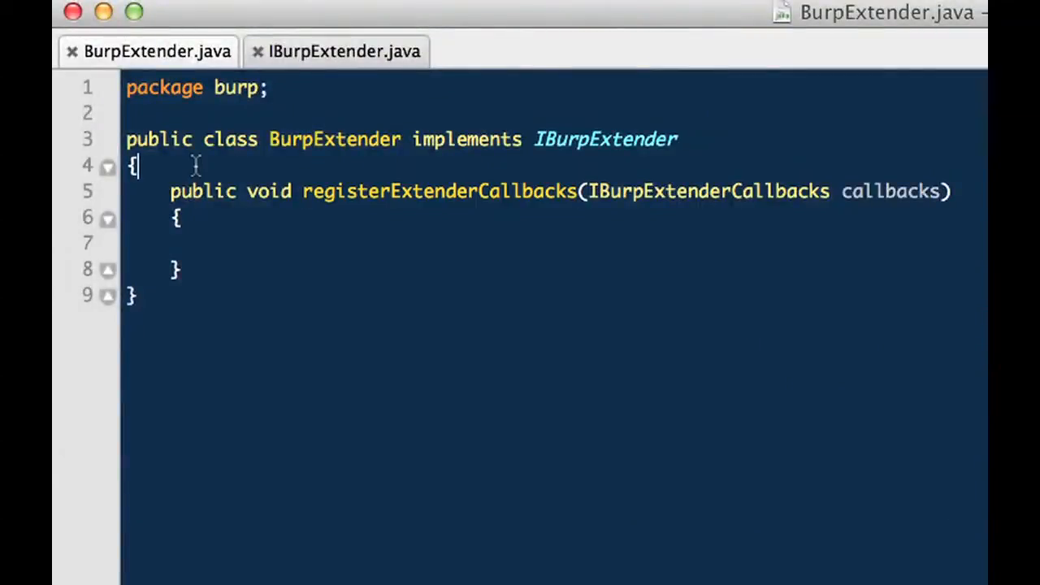
pyautogui.press('enter')
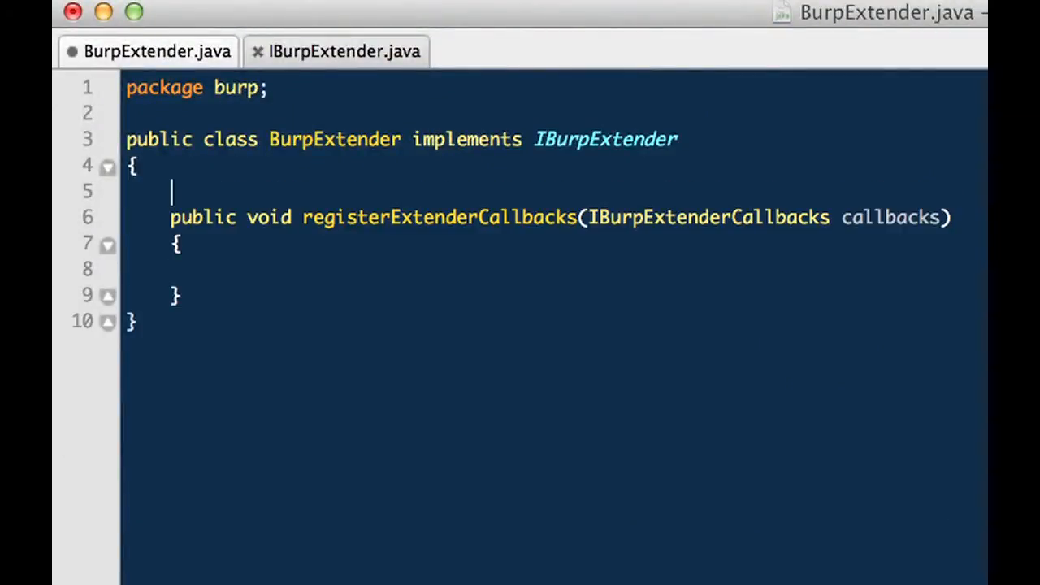
pyautogui.write('@Override')
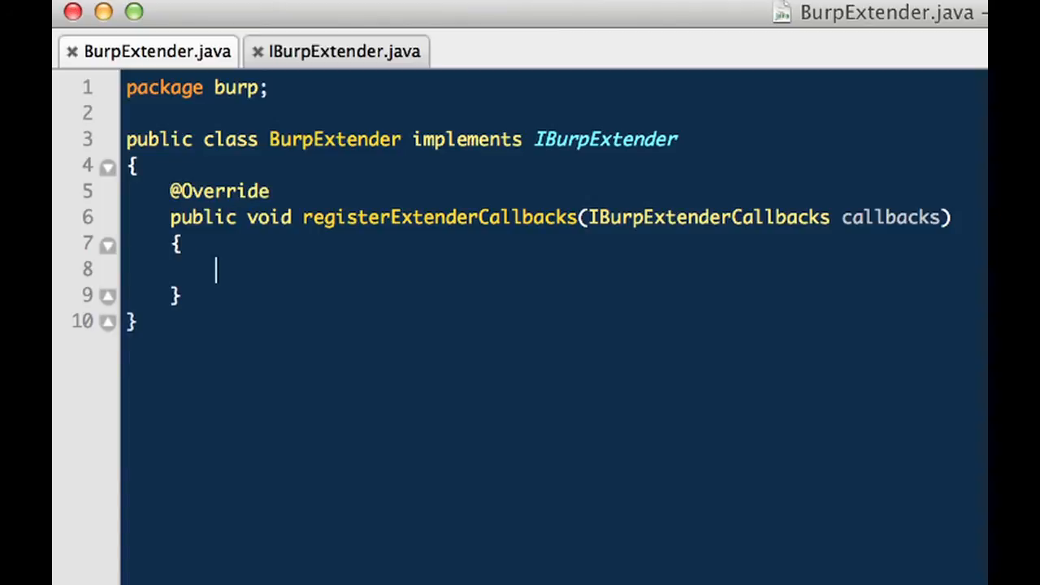
pyautogui.write('ca')
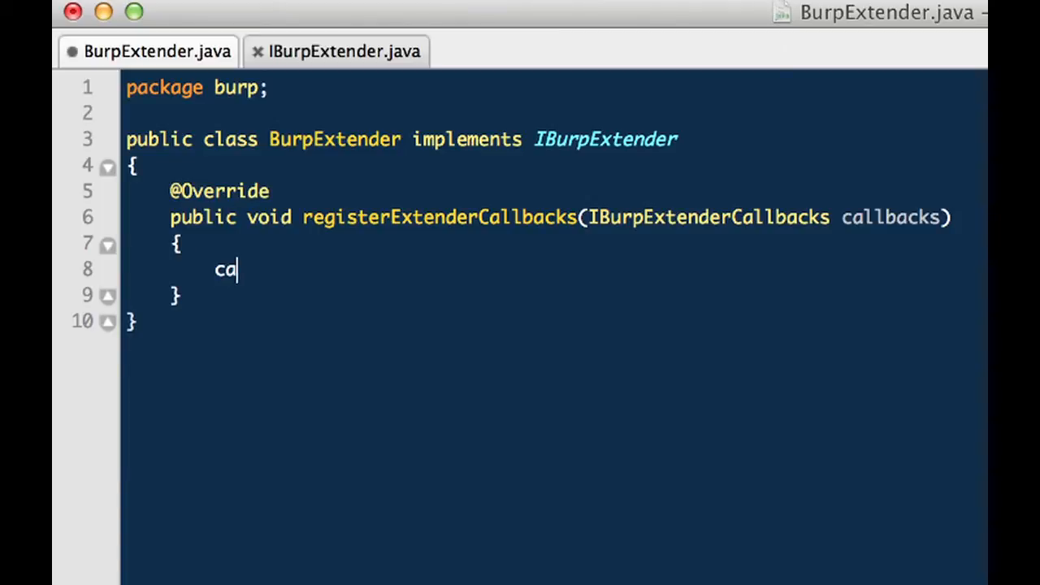
pyautogui.write('llbacks')
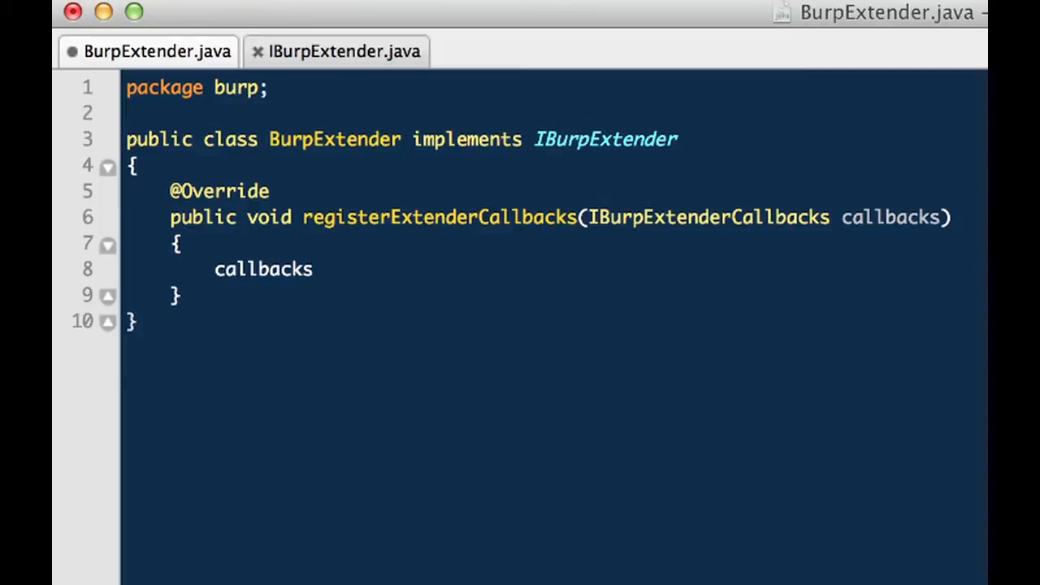
pyautogui.write('.setExtens')
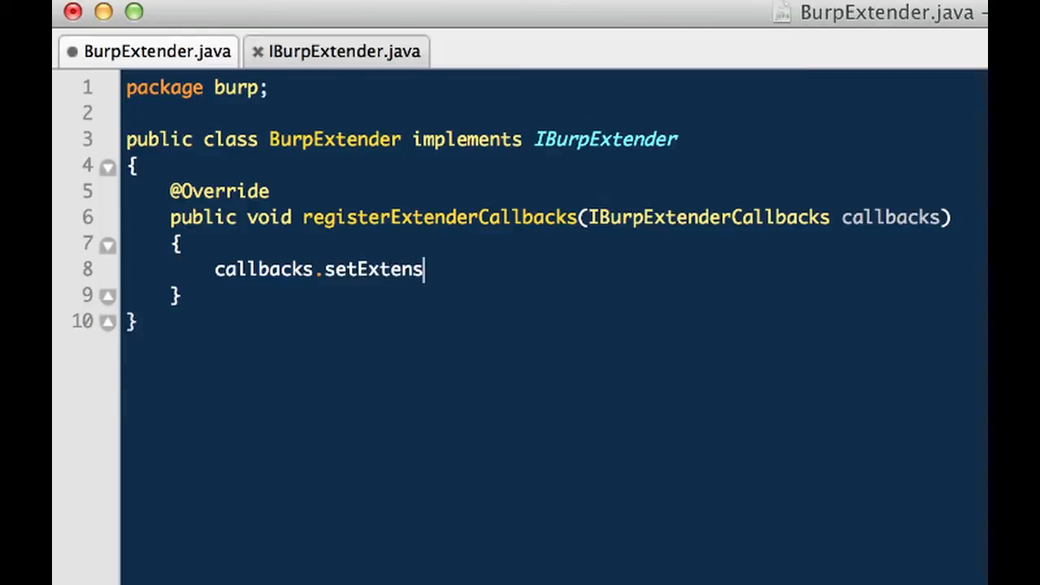
pyautogui.write('ionName("Se')
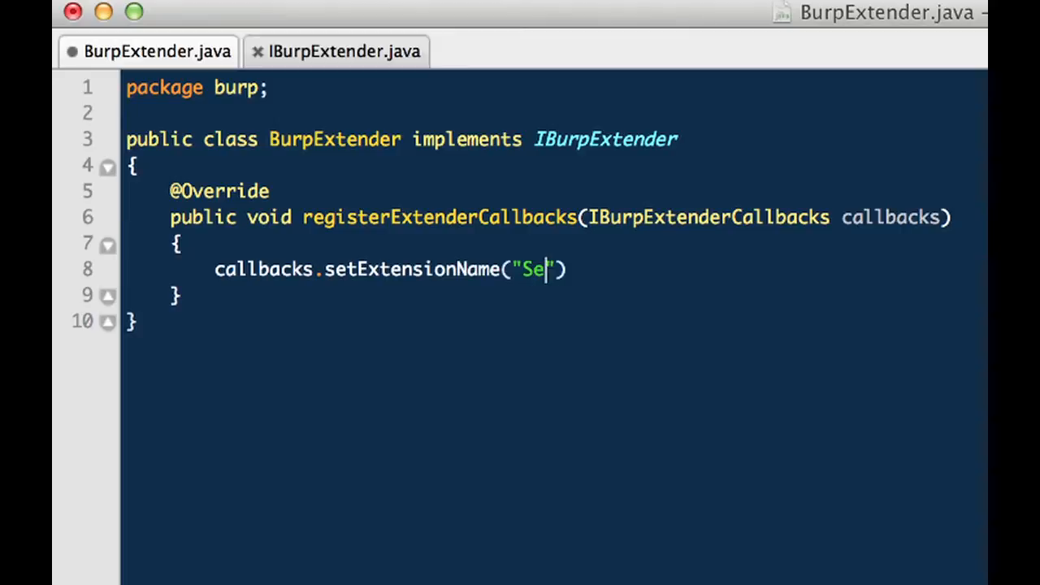
pyautogui.write('ccasts')
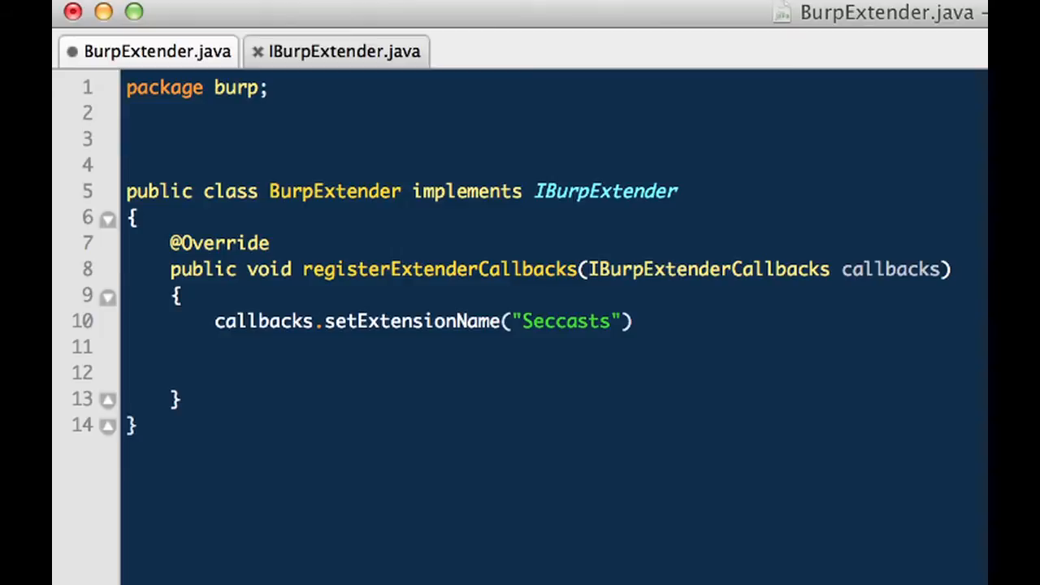
# Import java.io.PrintWriter and build a PrintWriter stdout from callbacks.getStdout().
pyautogui.write('import jav')
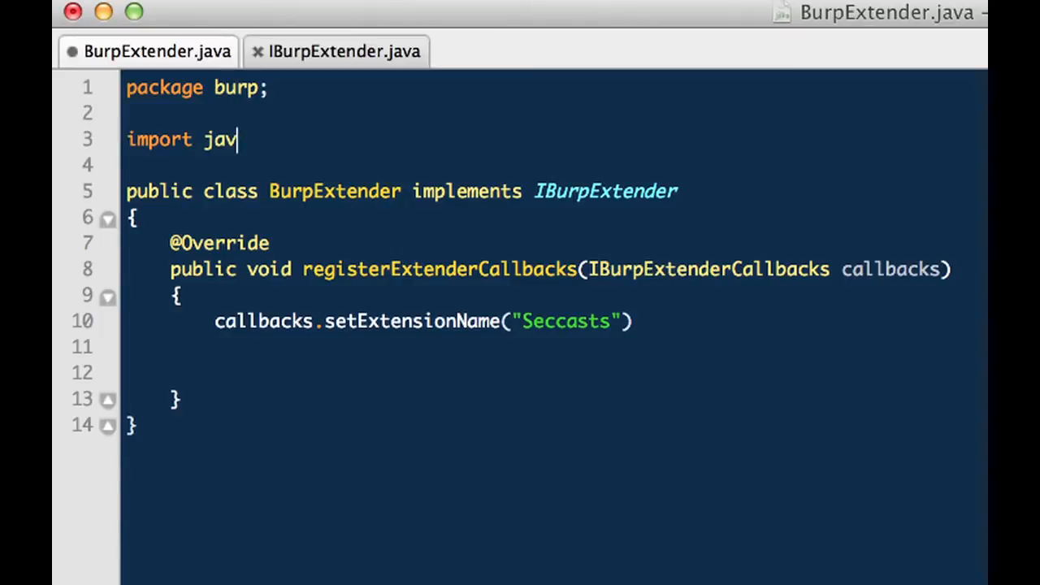
pyautogui.write('a.io.Print')
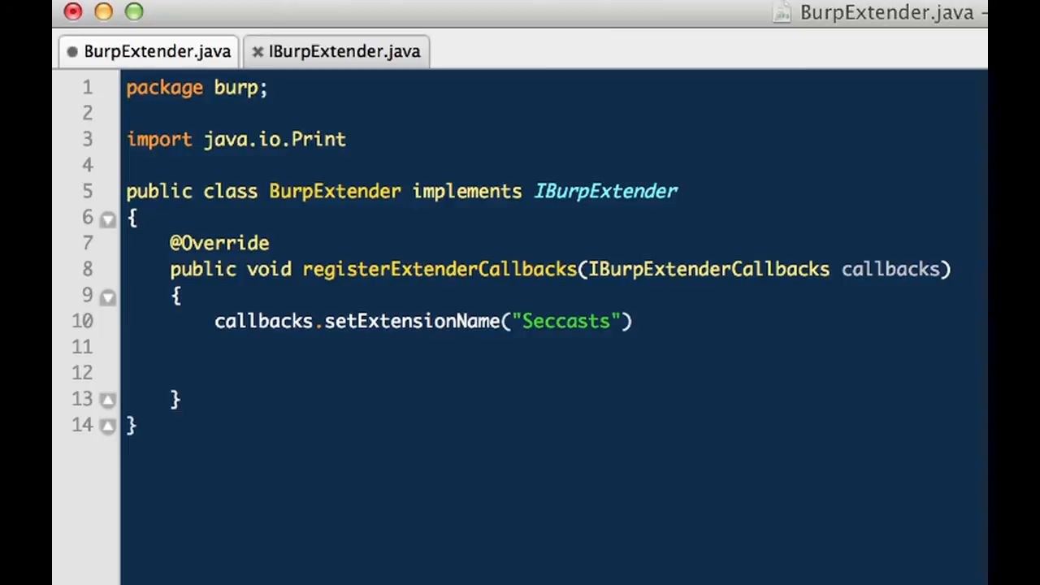
pyautogui.write('Writer;')
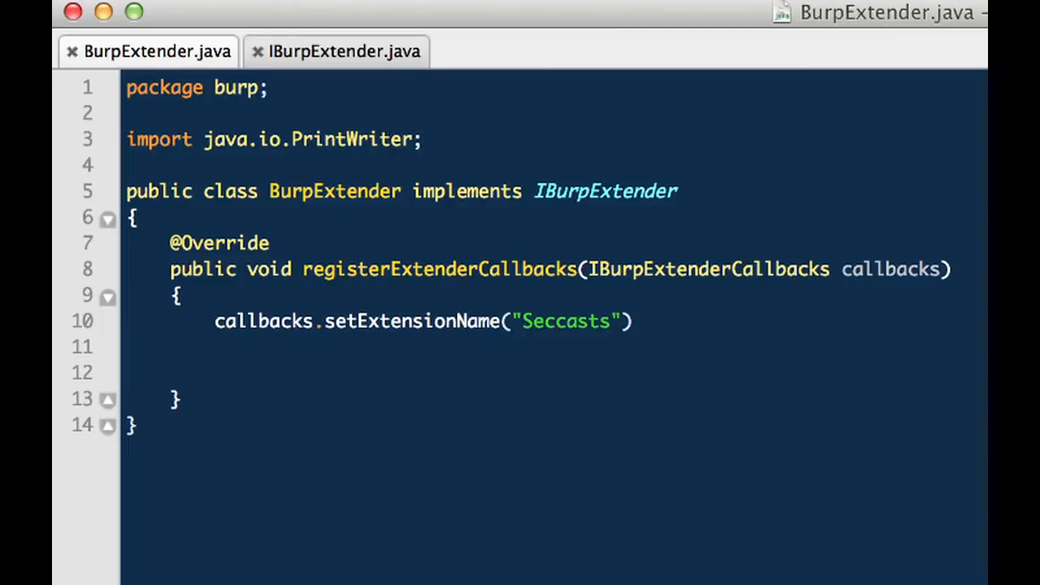
pyautogui.write('PrintWriter stdout = ne')
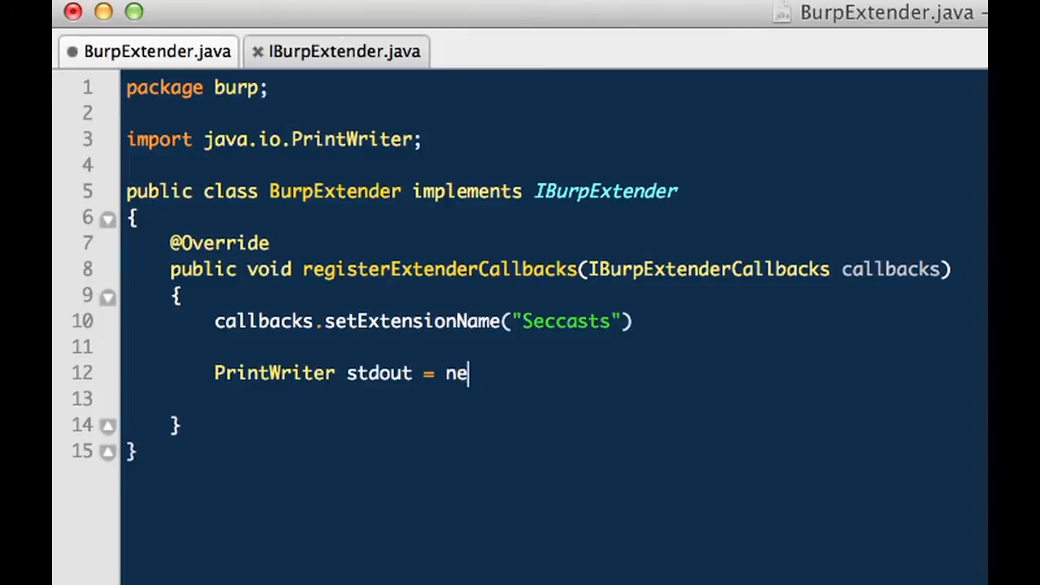
pyautogui.write('w PrintWriter()')
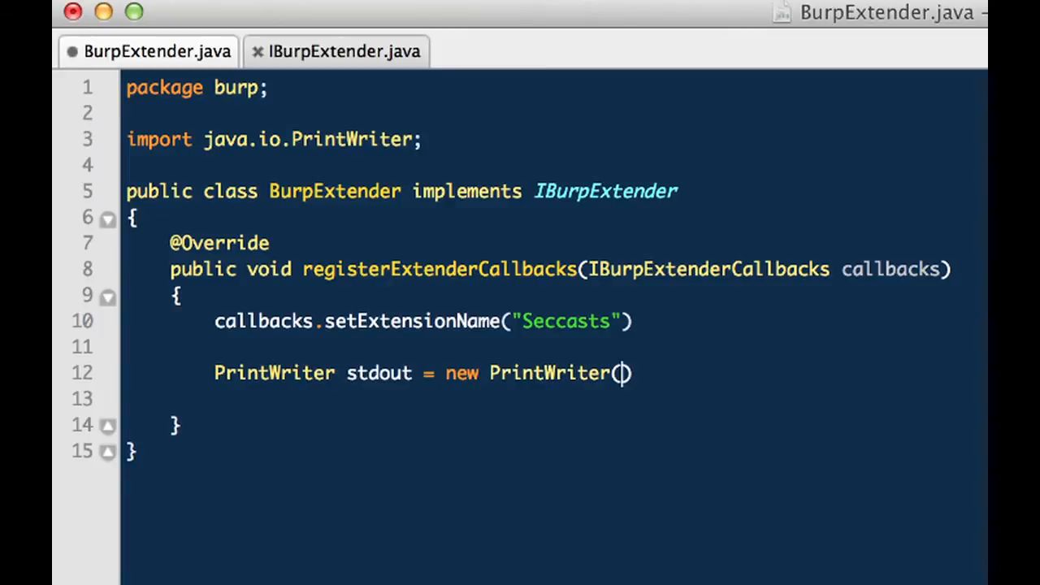
pyautogui.write('callbacks.get')
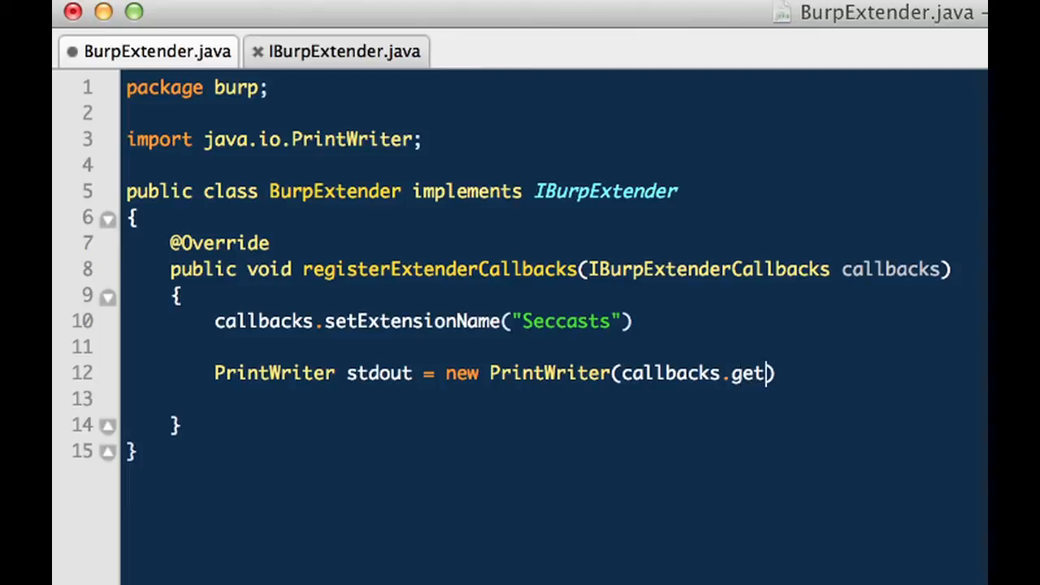
pyautogui.write('Stdout()')
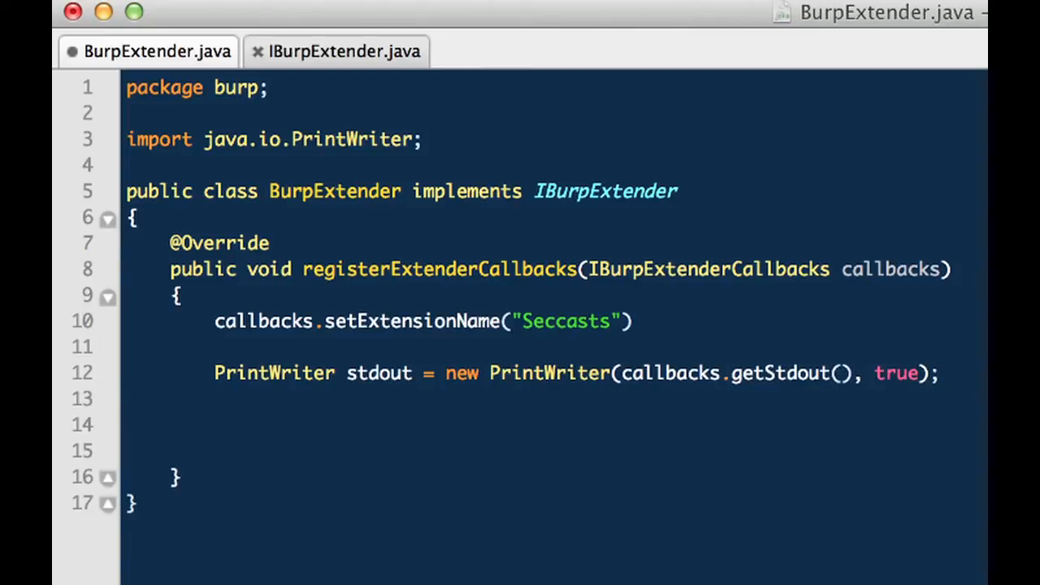
# Print "Seccasts Tutorial" with stdout.println on load.
pyautogui.write('stdout.prin')
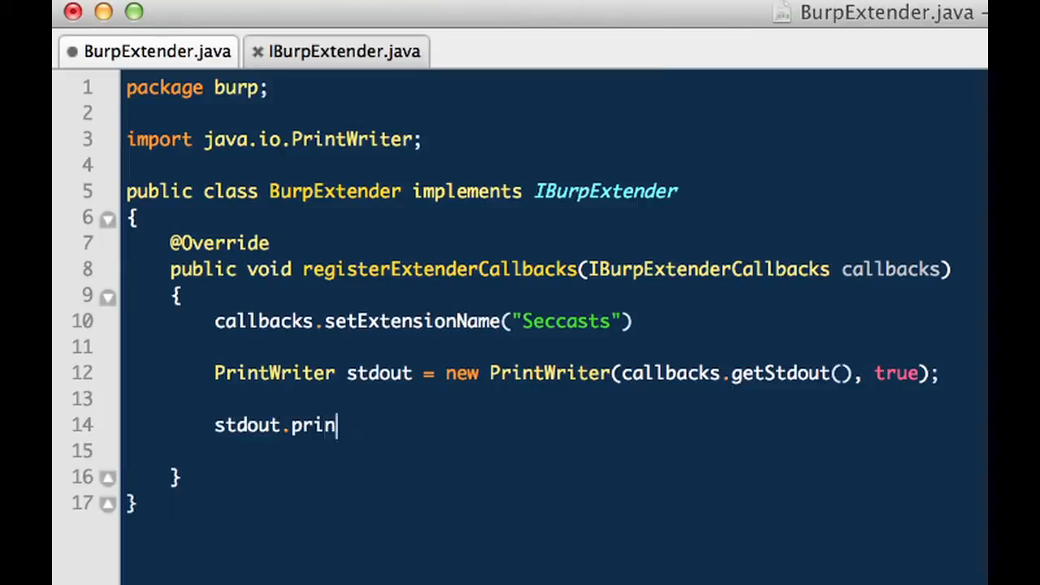
pyautogui.write('tln()')
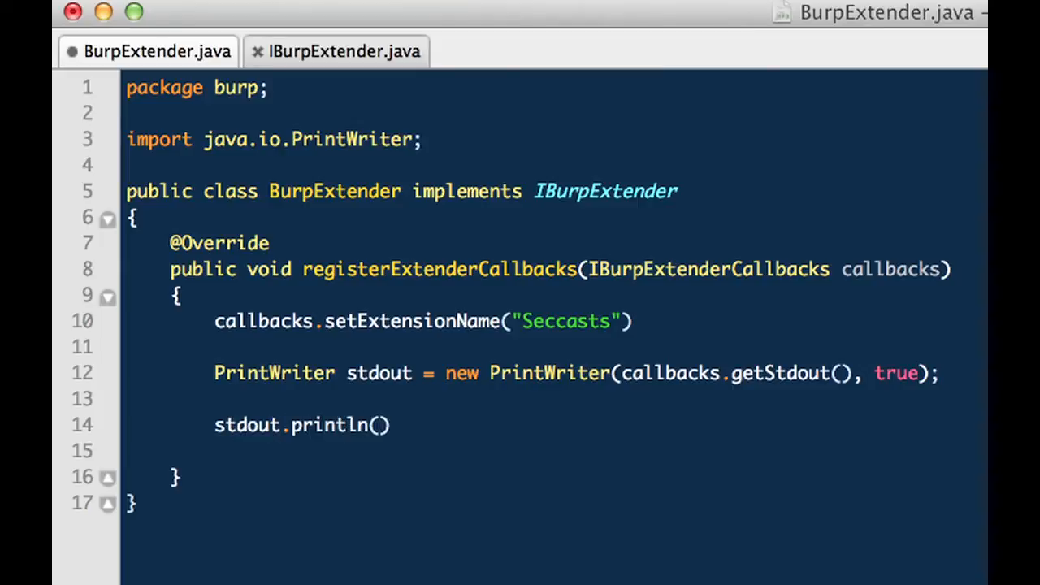
pyautogui.write('""')
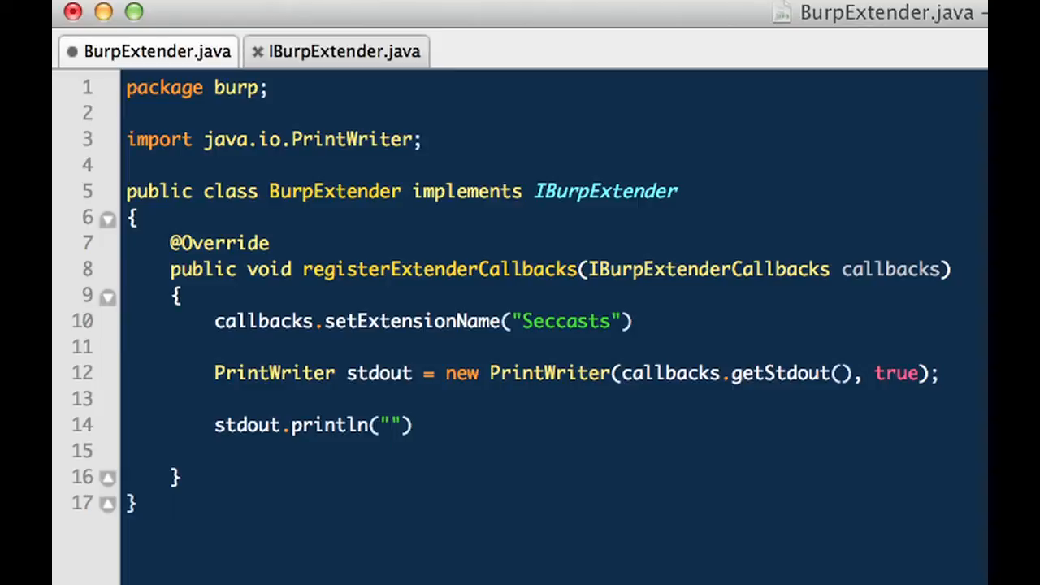
pyautogui.write('Seccasts Tu')
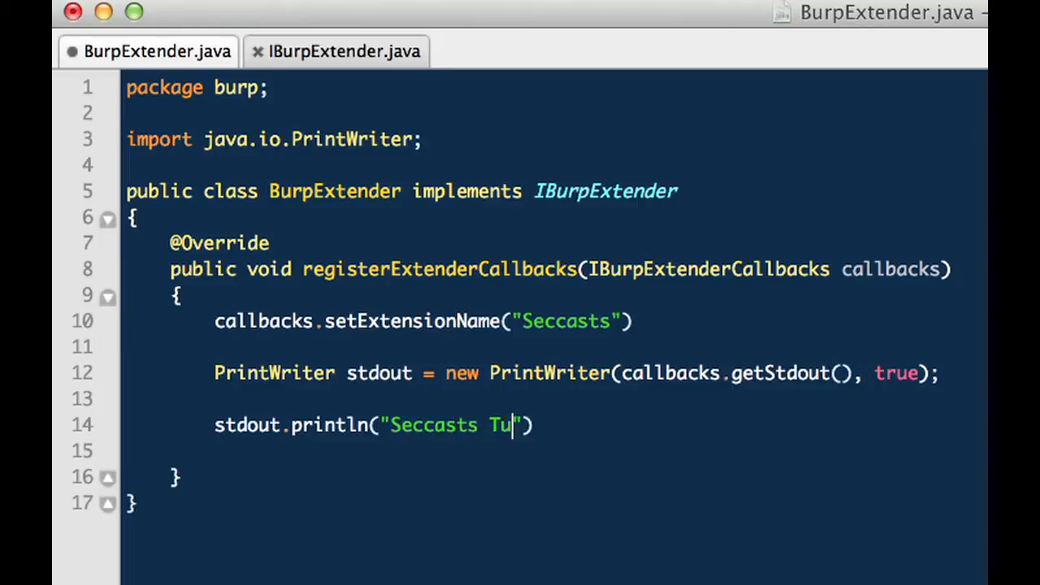
pyautogui.write('torial')
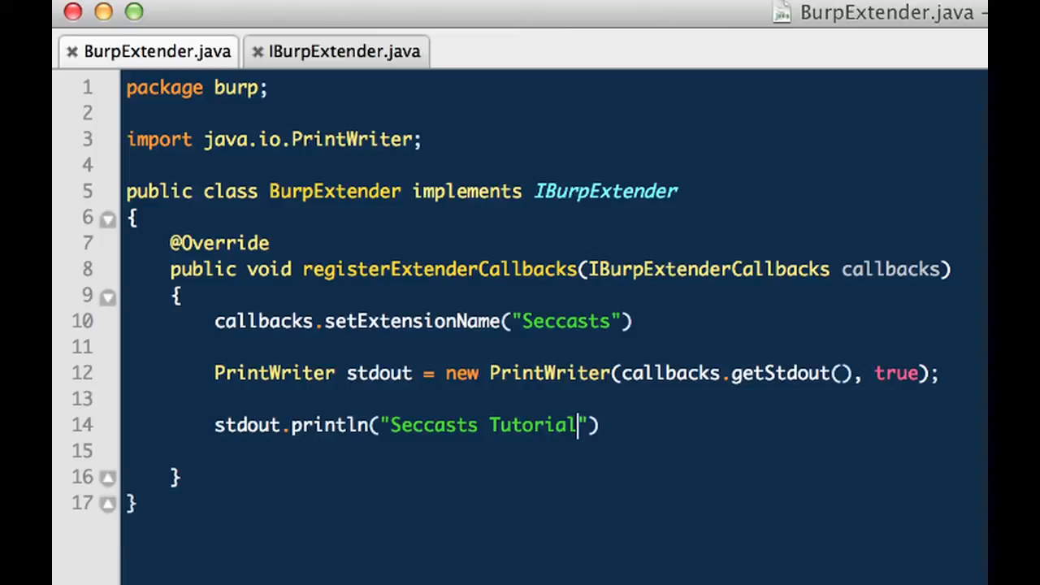
pyautogui.write(';')
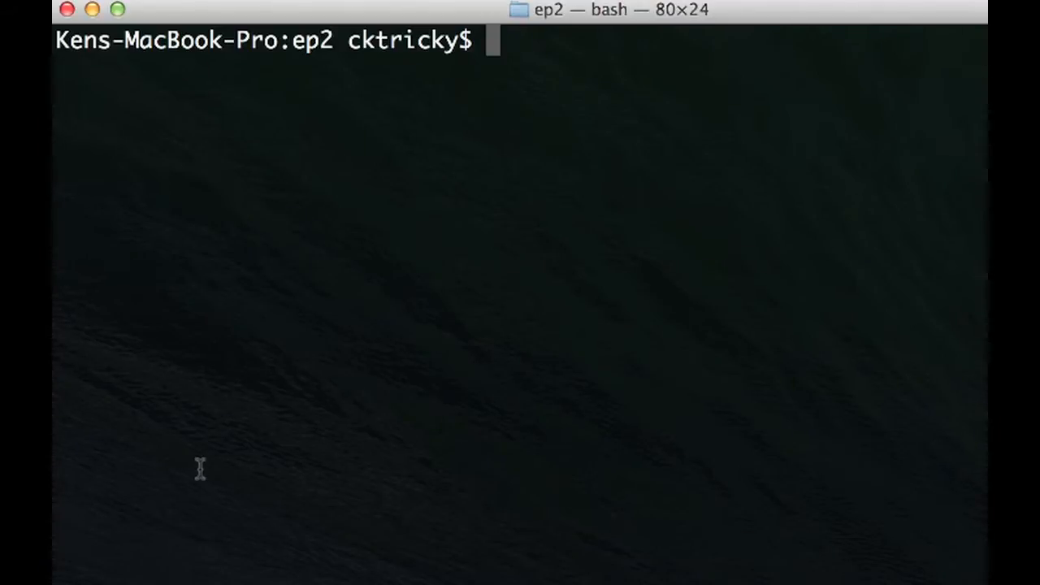
# Compile the sources with javac -d build burp/*.java.
pyautogui.write('javac -d build')
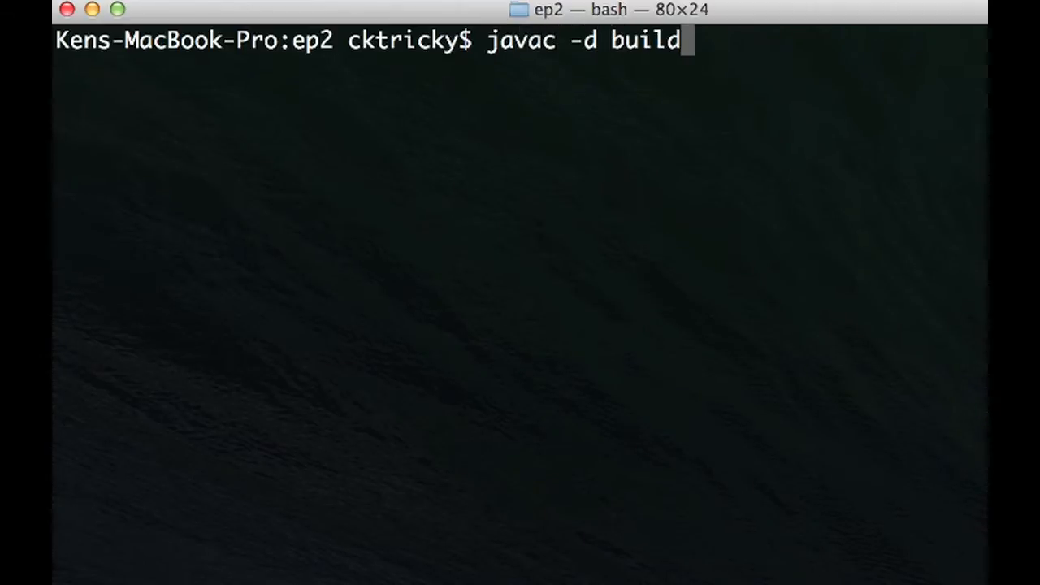
pyautogui.write('burp')
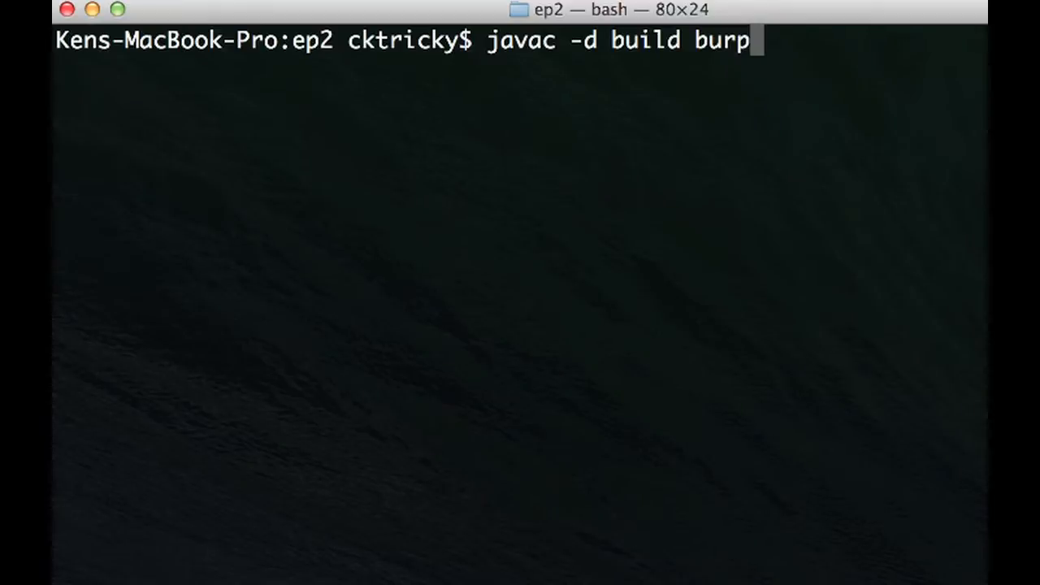
pyautogui.write('/*.java')
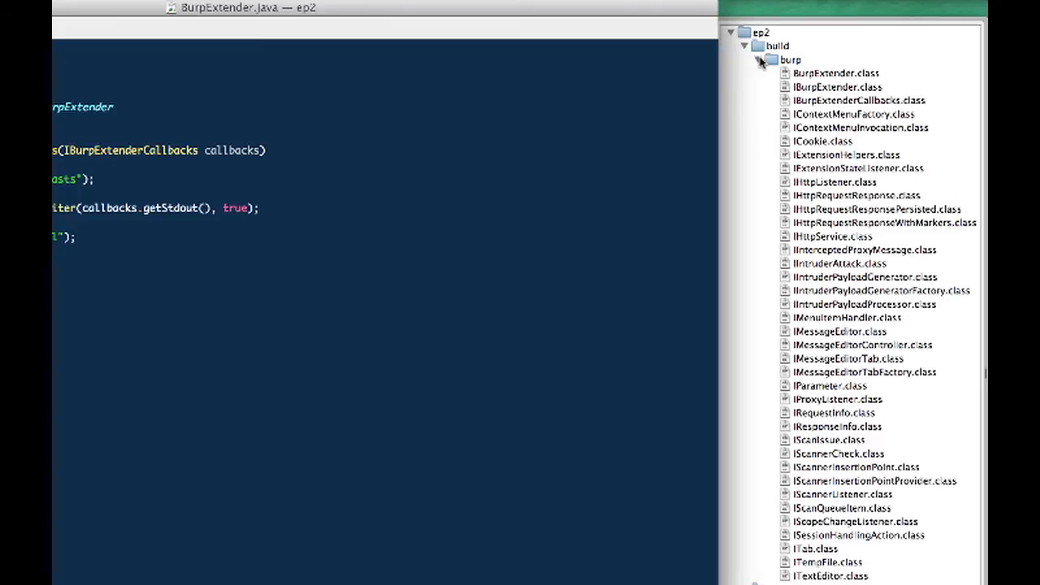
# Check the compiled classes under build/burp and collapse the build folder.
pyautogui.click(745, 59)
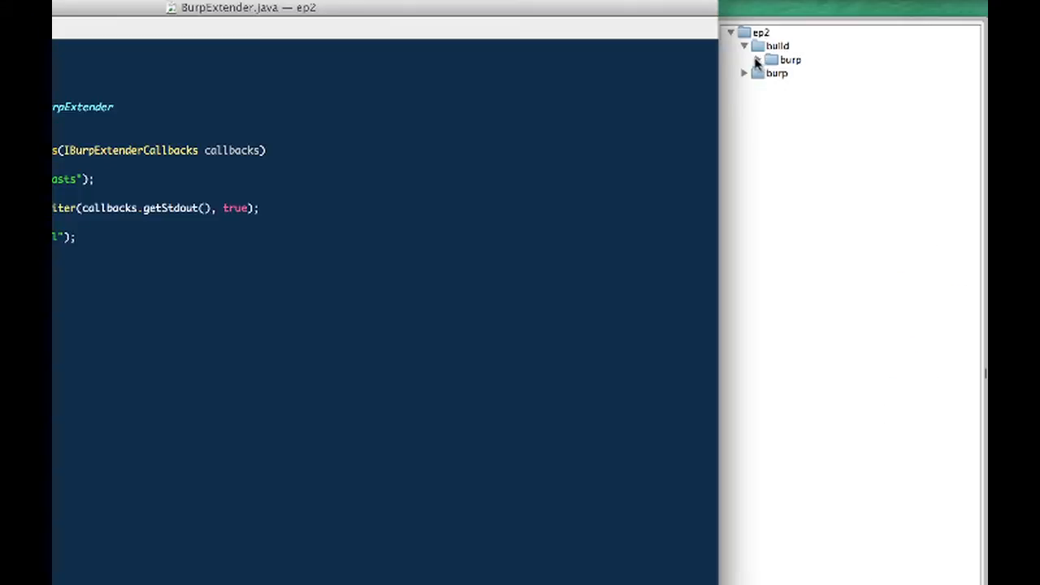
pyautogui.click(745, 45)
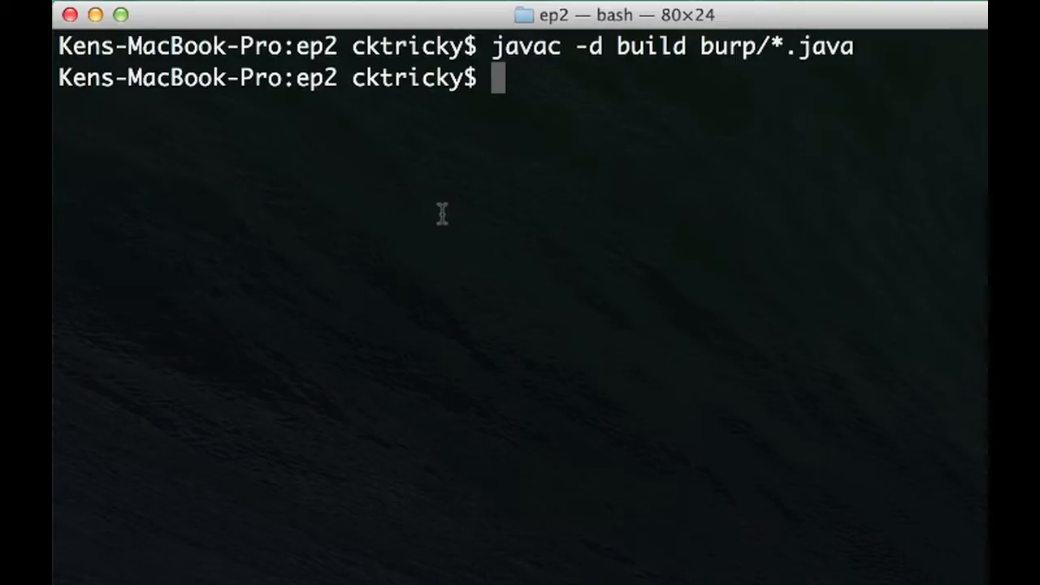
# Package the classes with jar cf seccasts.jar -C build burp.
pyautogui.write('jar')
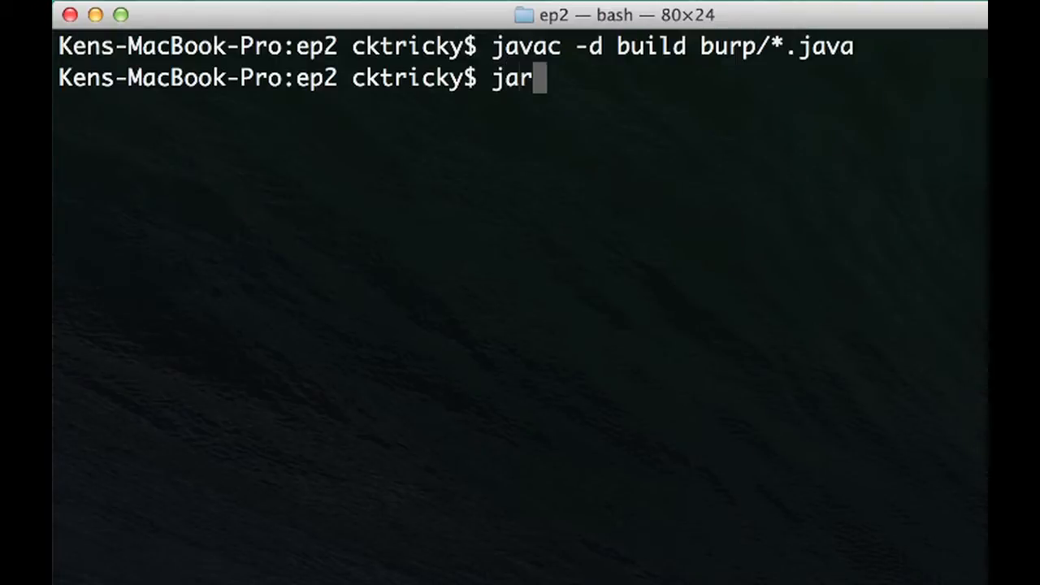
pyautogui.write('cf')
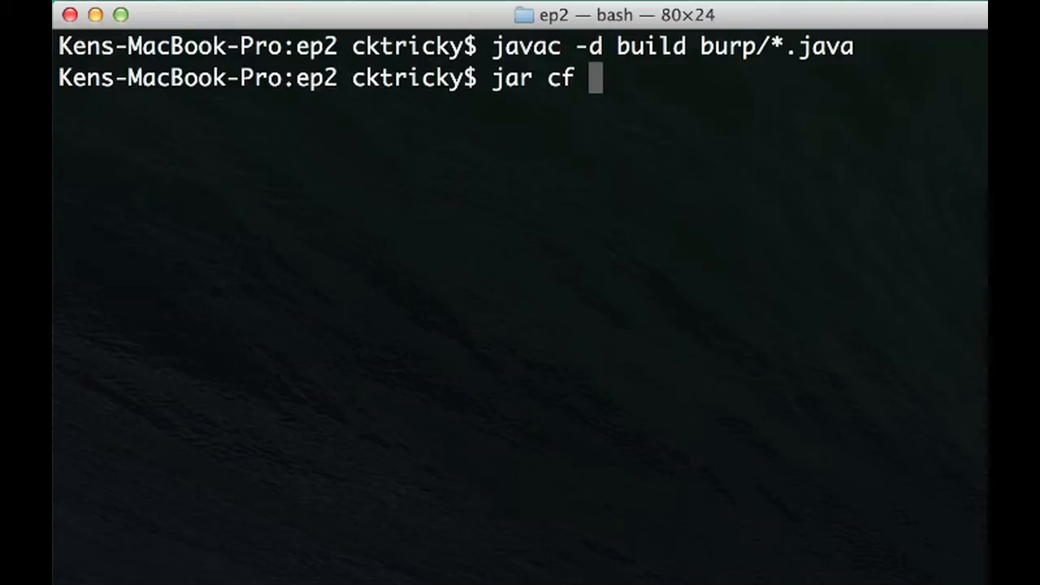
pyautogui.write('seccasts.jar')
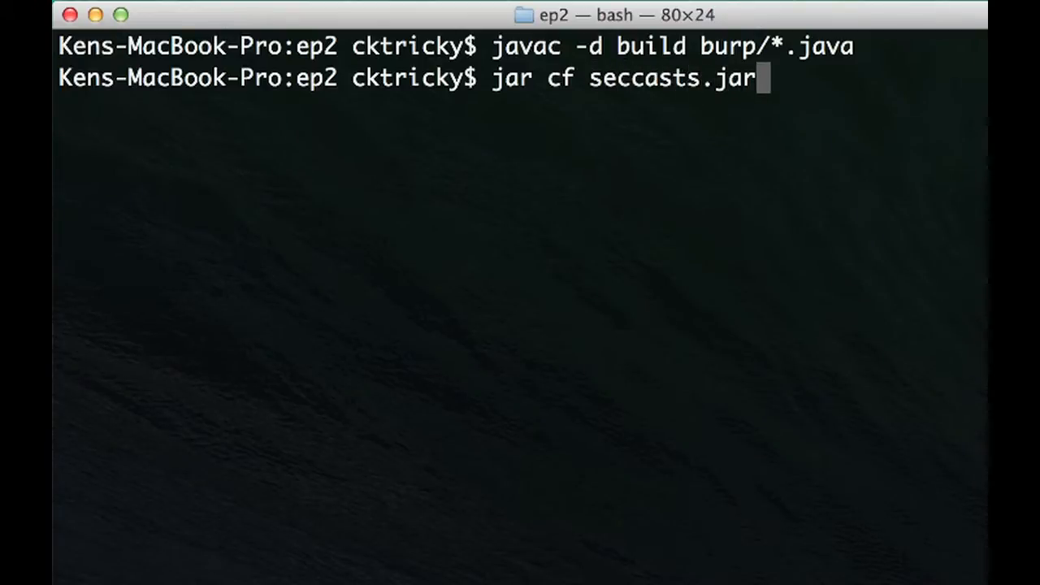
pyautogui.write('-C')
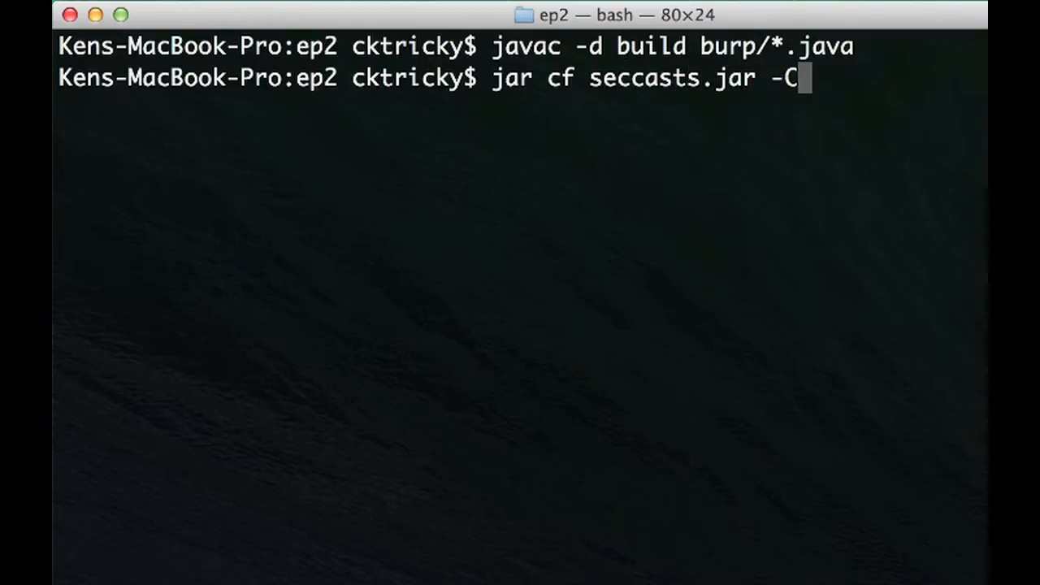
pyautogui.write('build burp')
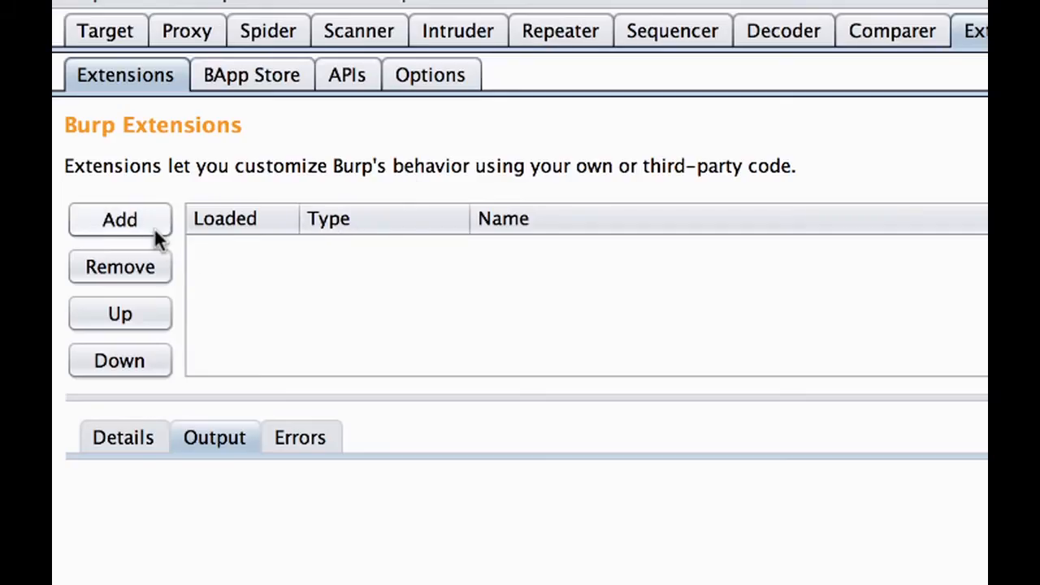
# Add an extension in Burp and choose seccasts.jar from ep2 as its file.
pyautogui.click(119, 219)
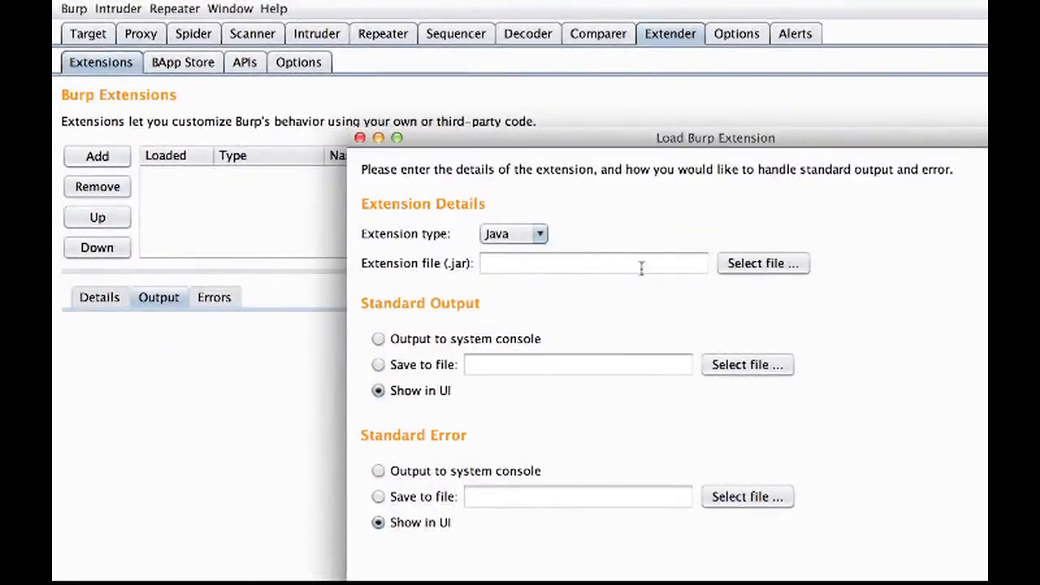
pyautogui.click(760, 264)
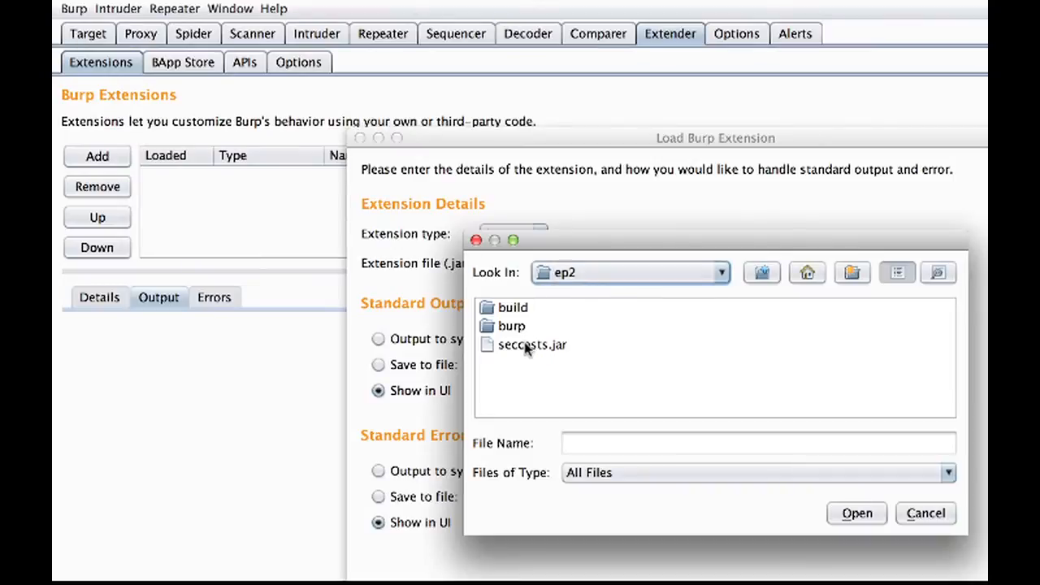
pyautogui.doubleClick(533, 344)
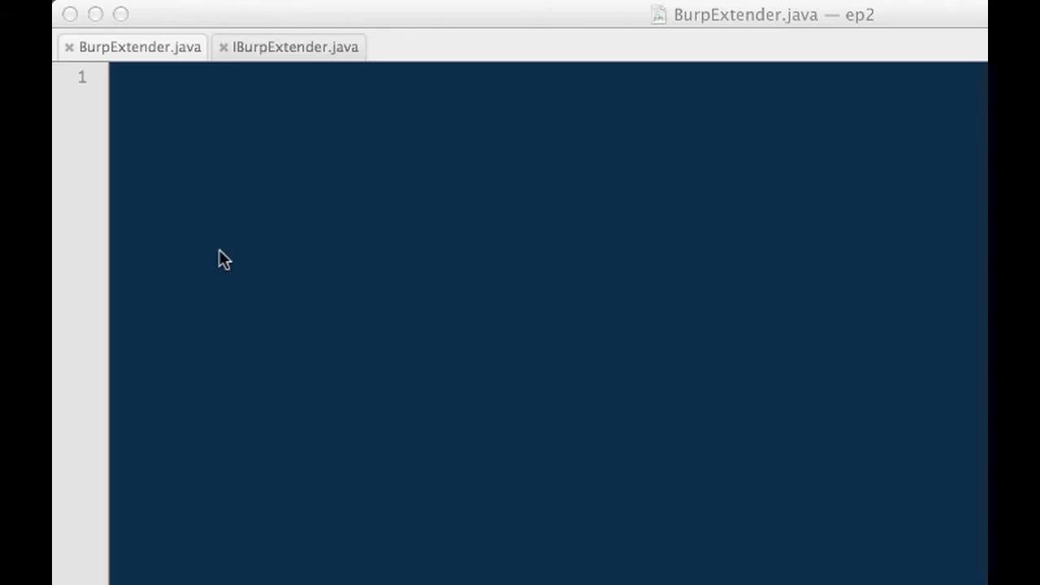
# Rewrite package burp, the PrintWriter import and class BurpExtender implementing IBurpExtender.
pyautogui.write('package')
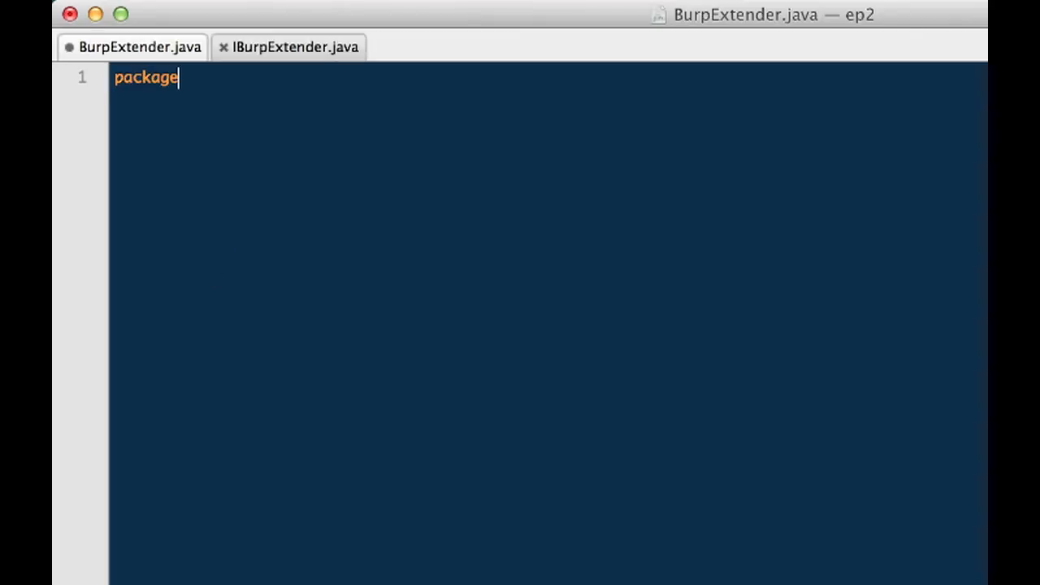
pyautogui.write('burp;')
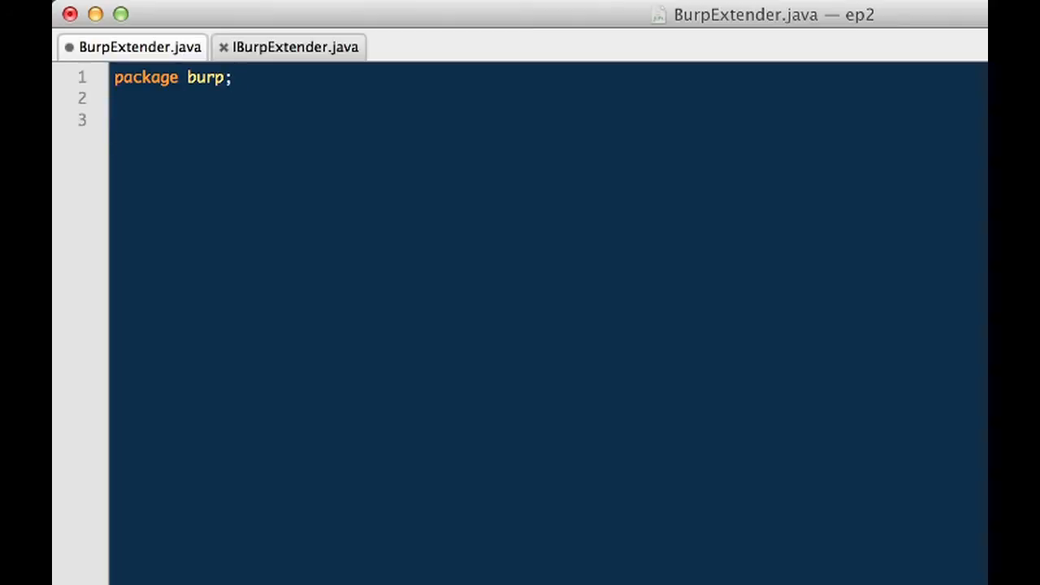
pyautogui.write('import java.io.Print')
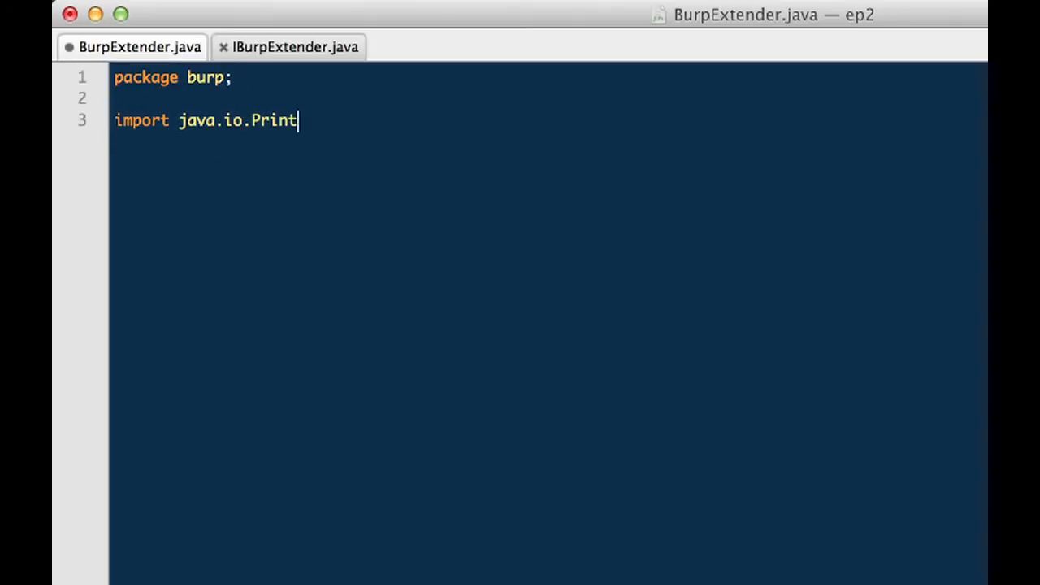
pyautogui.write('Writer')
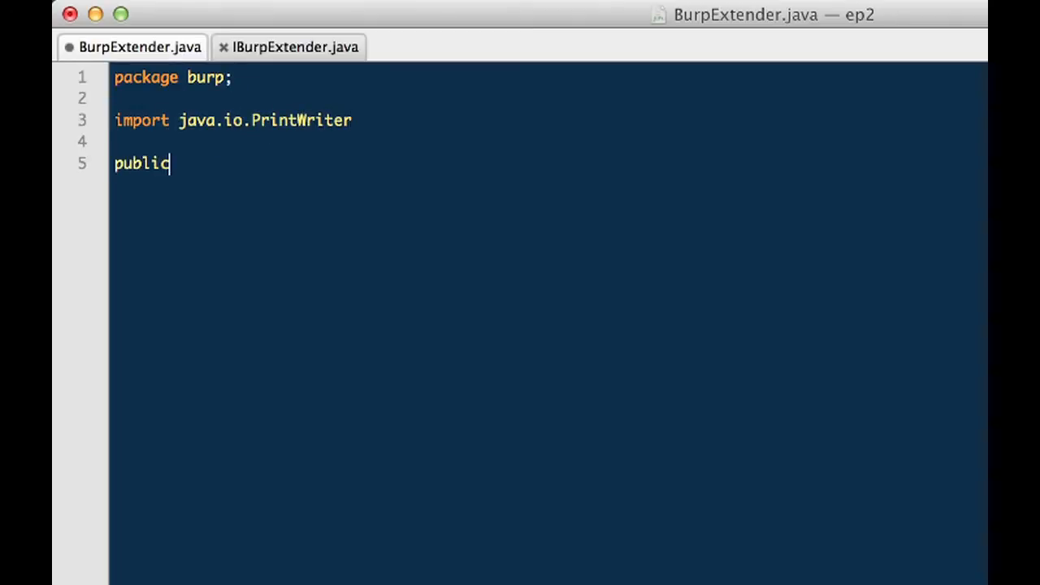
pyautogui.write('class BurpExtender implements')
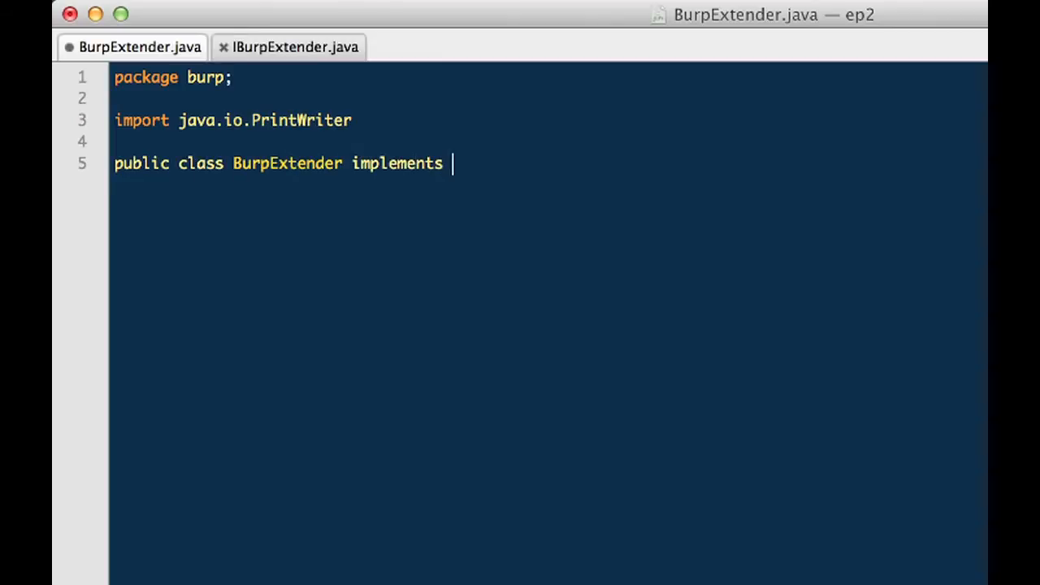
pyautogui.write('IBurpExtender')
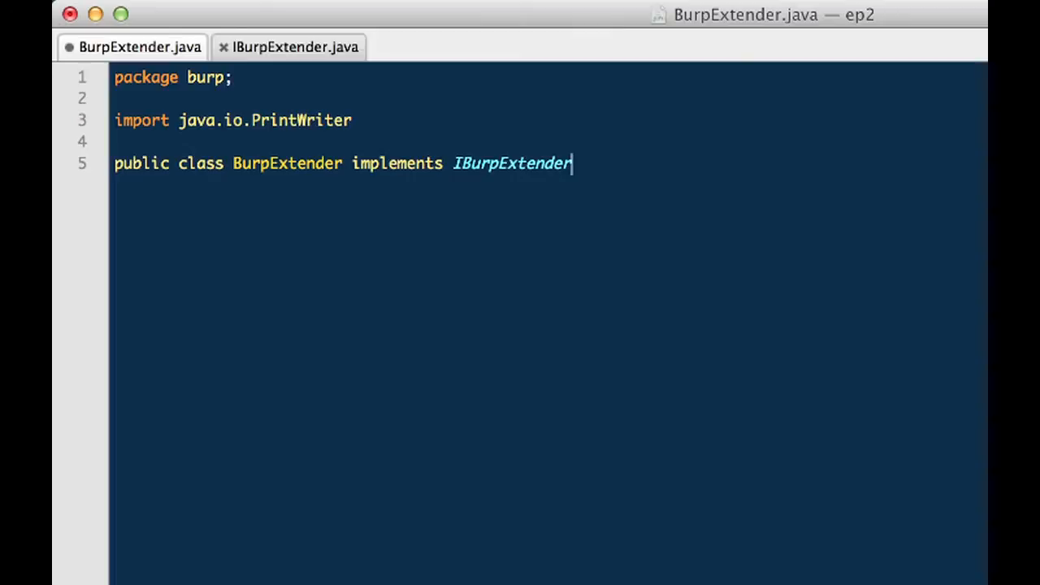
pyautogui.write('{')
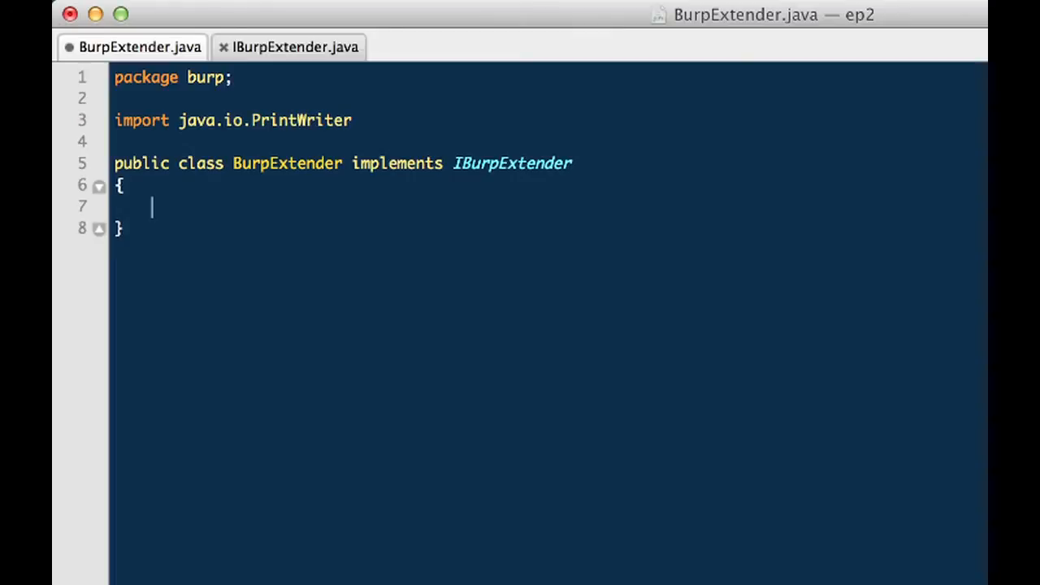
pyautogui.write('@Override')
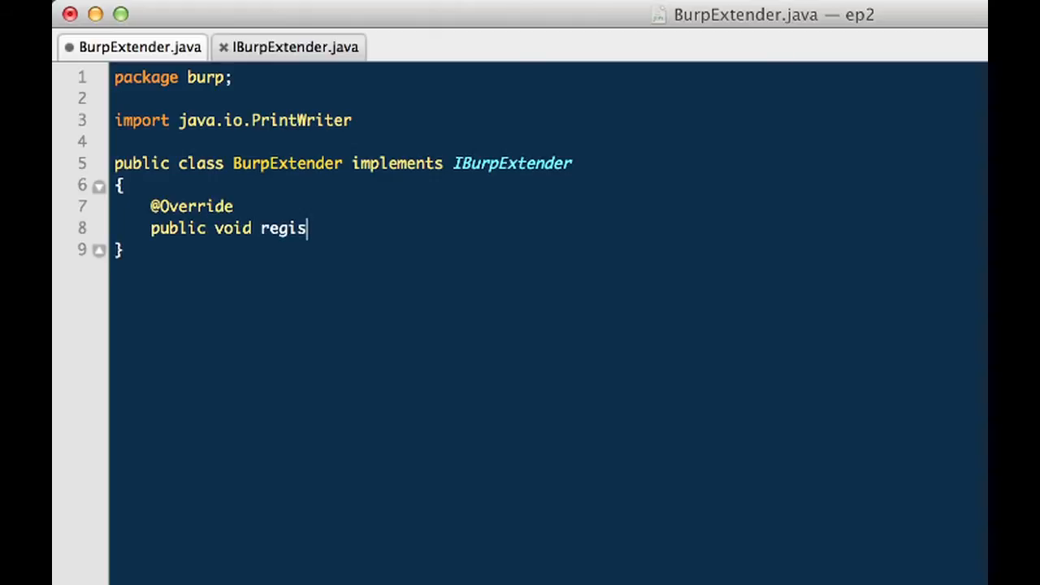
pyautogui.write('terExtenderCallbacks()')
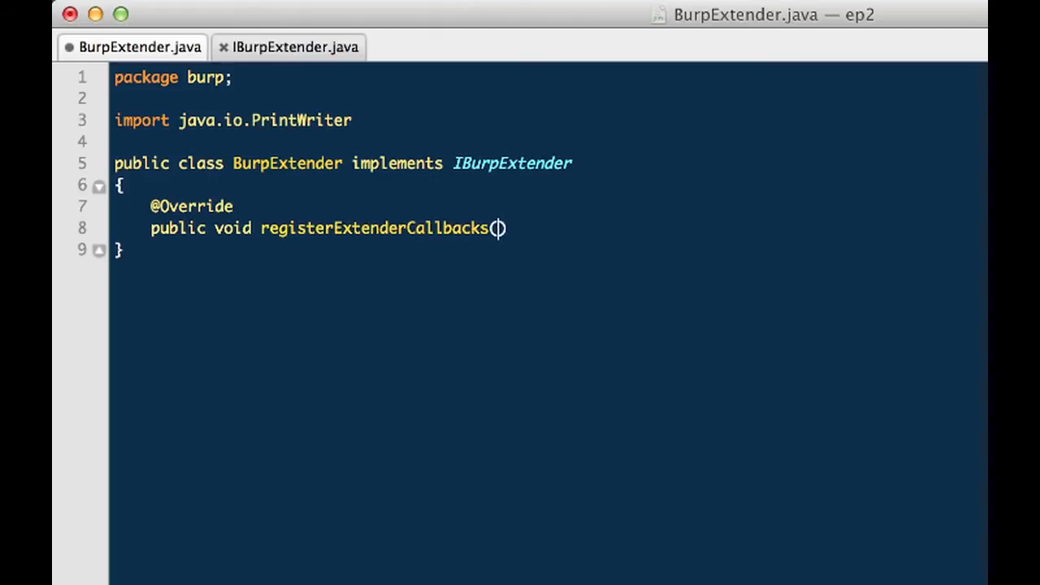
pyautogui.write('IBurpExtenderCallbacks call')
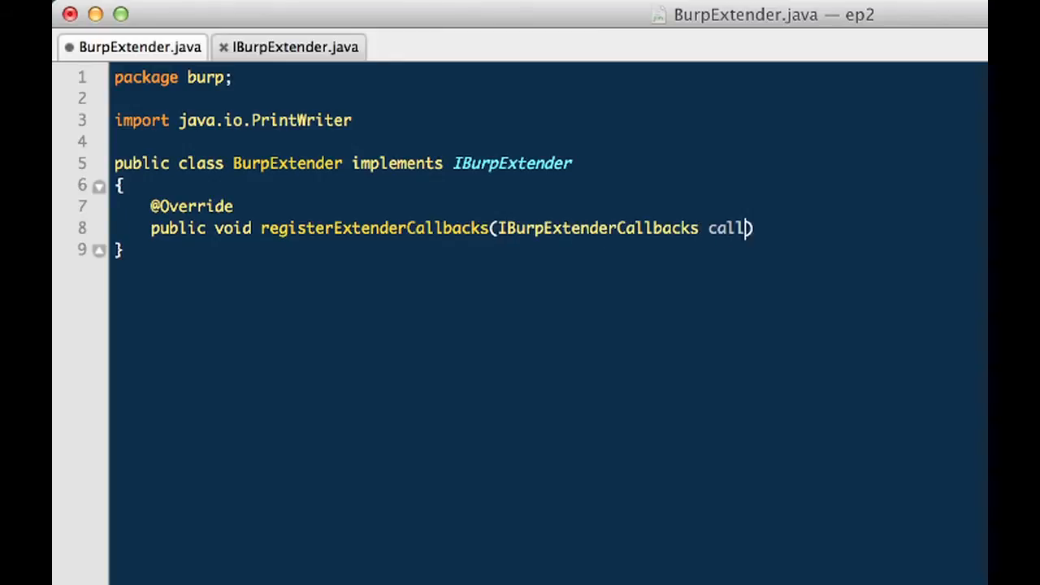
pyautogui.write('backs)')
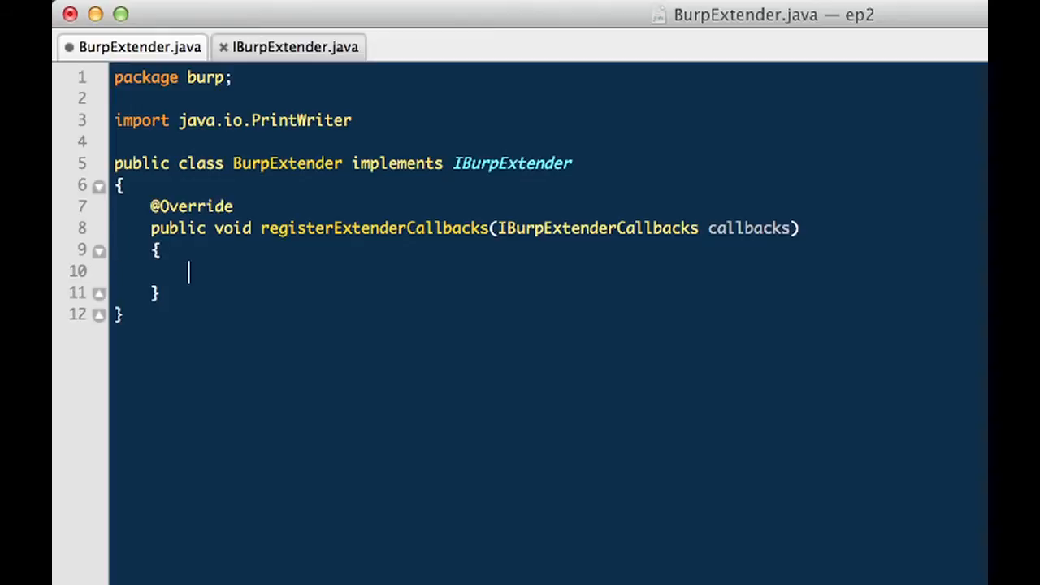
# Initialize stdout as a new PrintWriter wrapping callbacks.getStdout().
pyautogui.write('stdout = new')
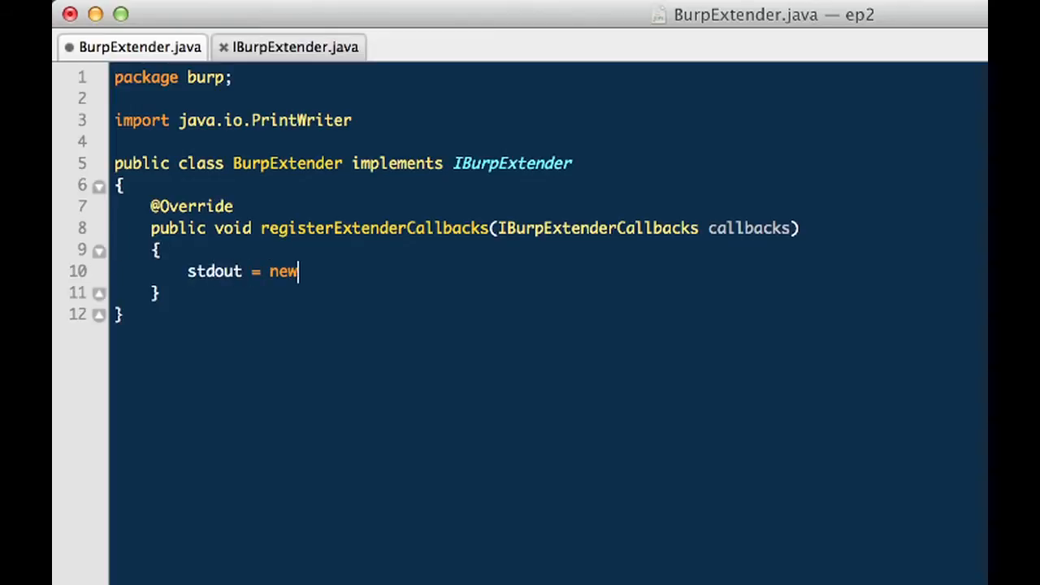
pyautogui.write('PrintWriter')
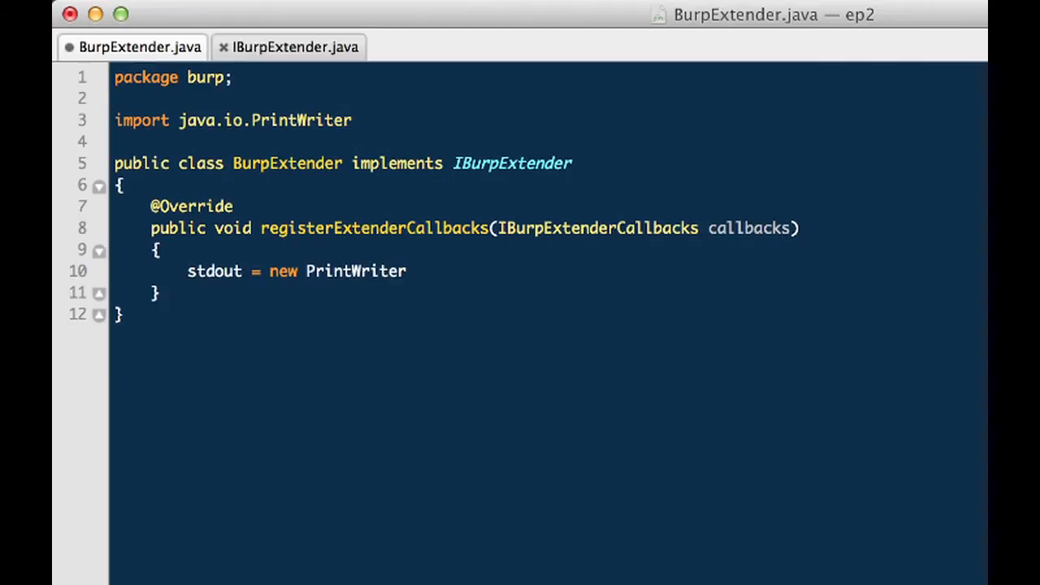
pyautogui.write('(callbacks.get)')
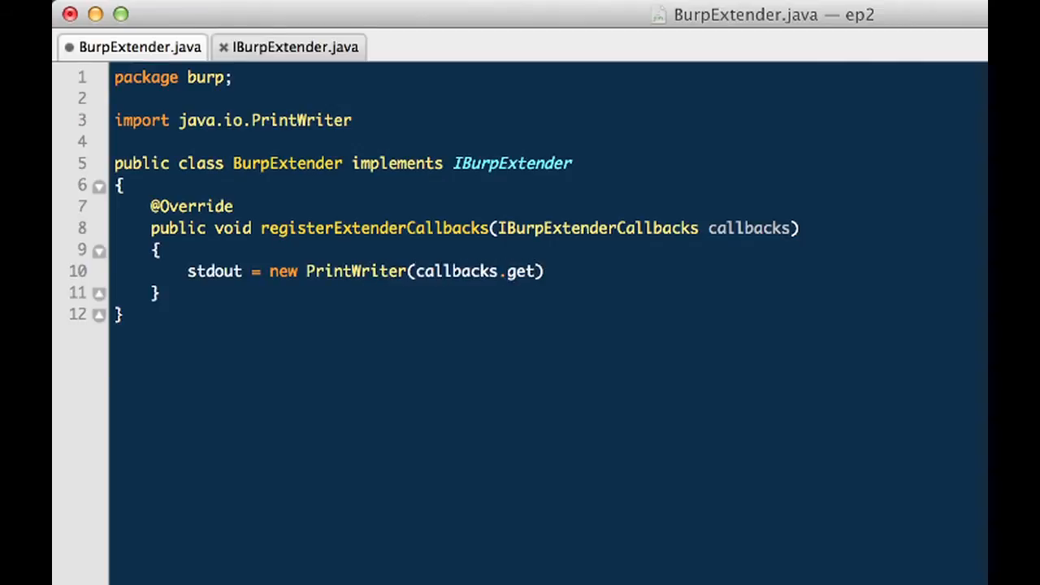
pyautogui.write('Stdout(), true);')
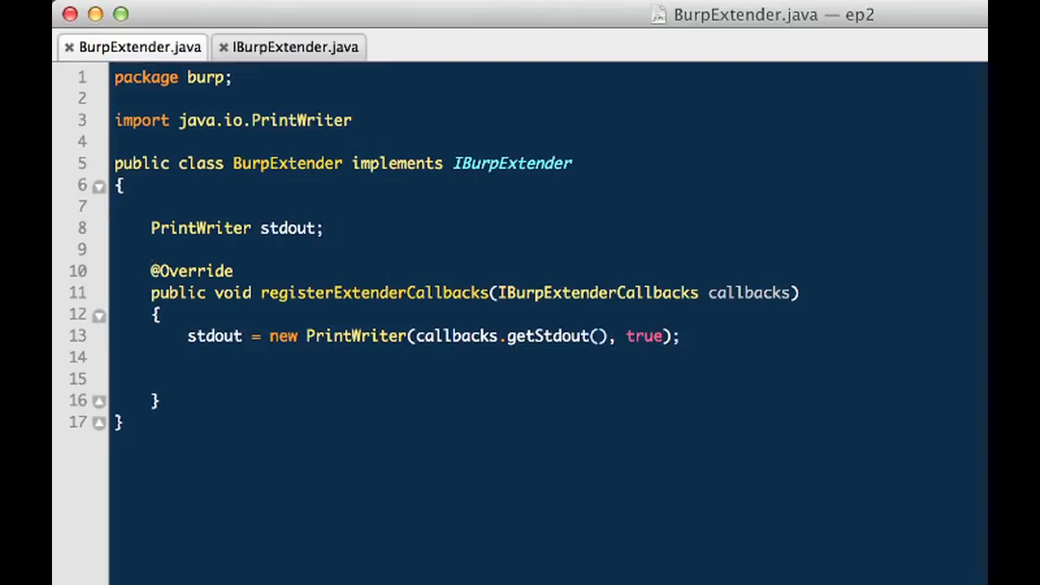
# Assign helpers from callbacks.getHelpers() and declare a private IExtensionHelpers helpers field.
pyautogui.write('hel')
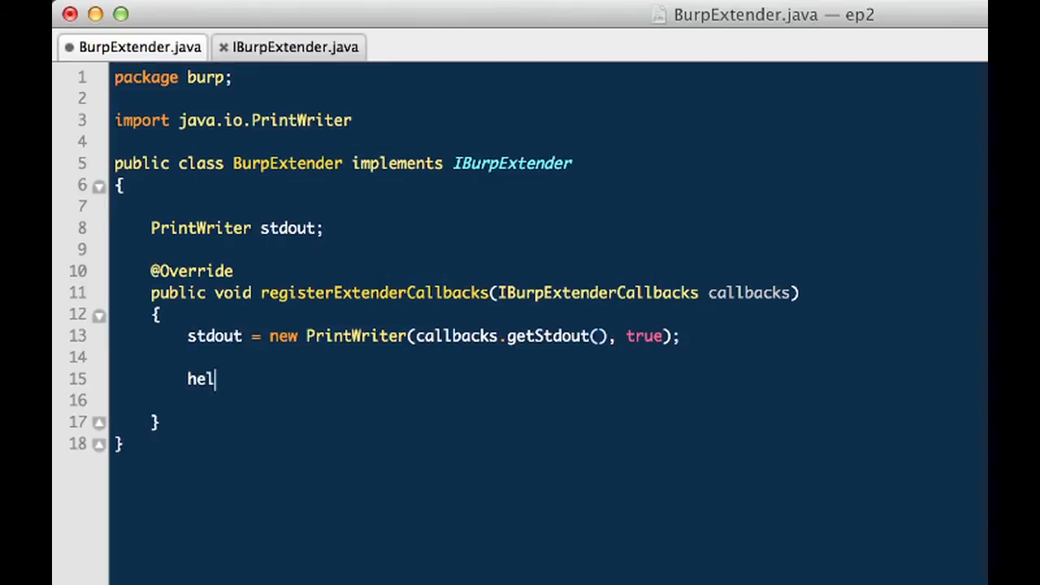
pyautogui.write('pers = callbacks')
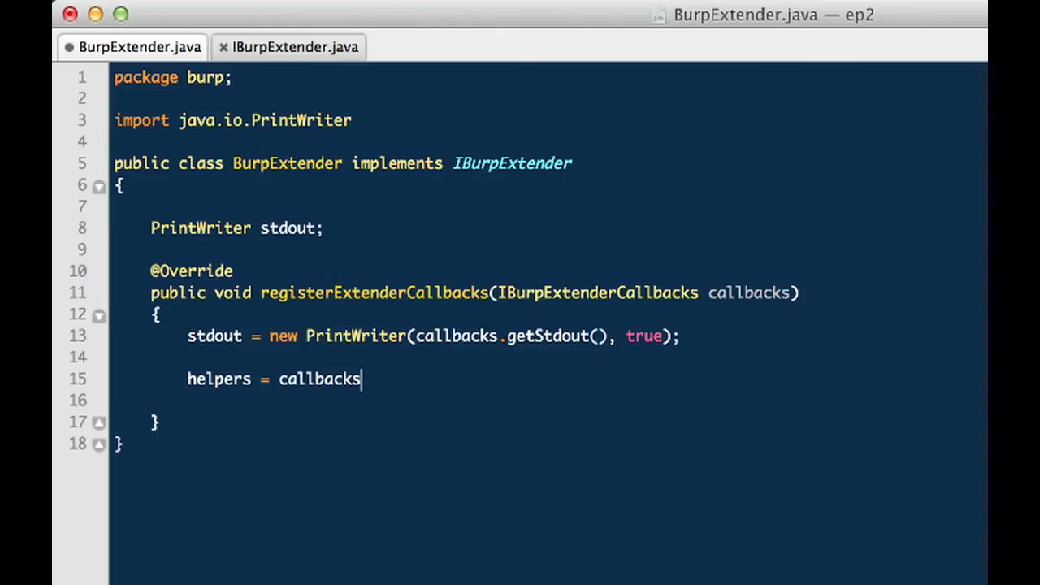
pyautogui.write('.getHelpers();')
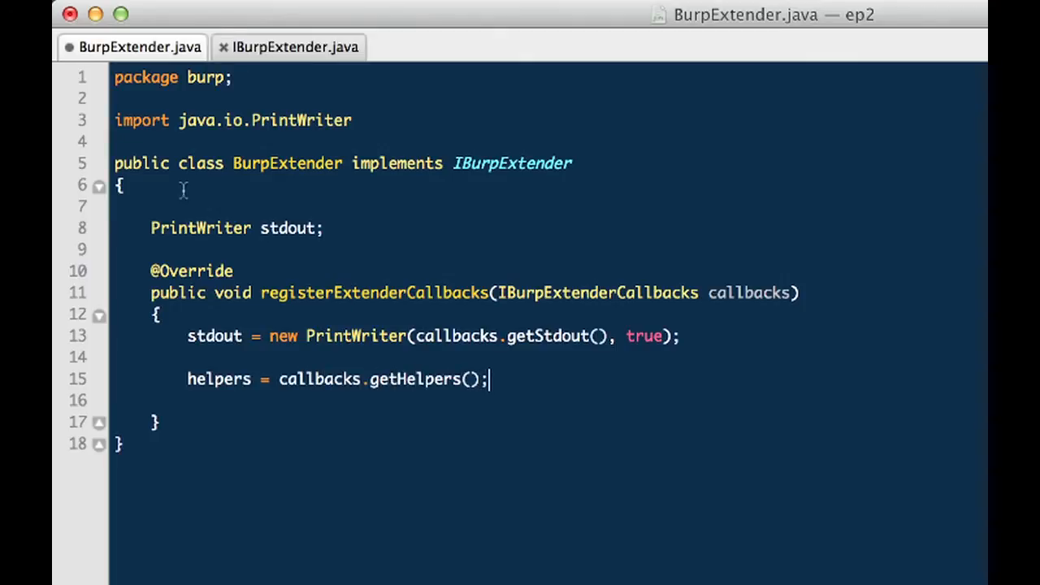
pyautogui.write('private')
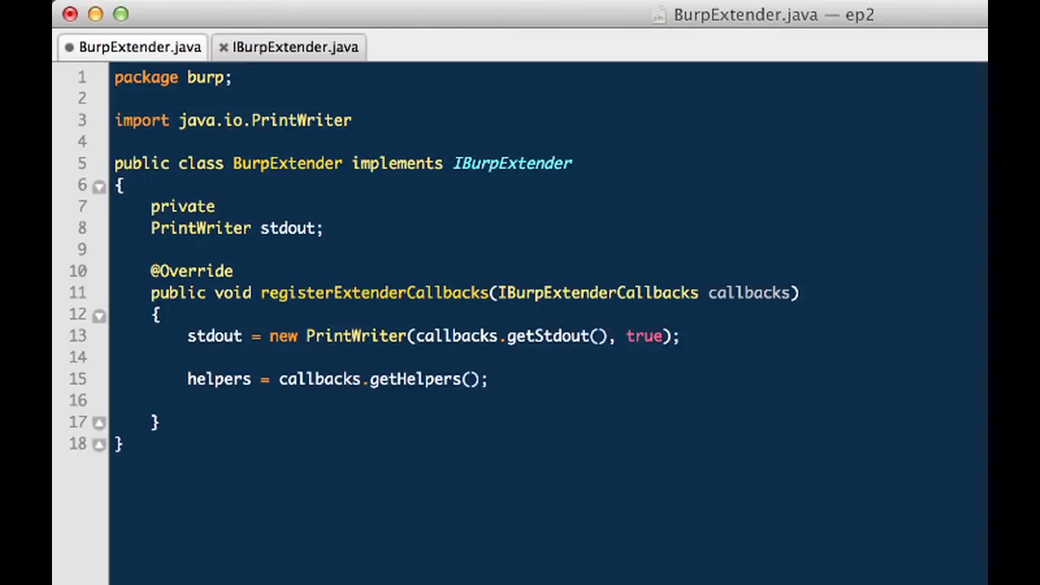
pyautogui.write('IExtensionHelpers')
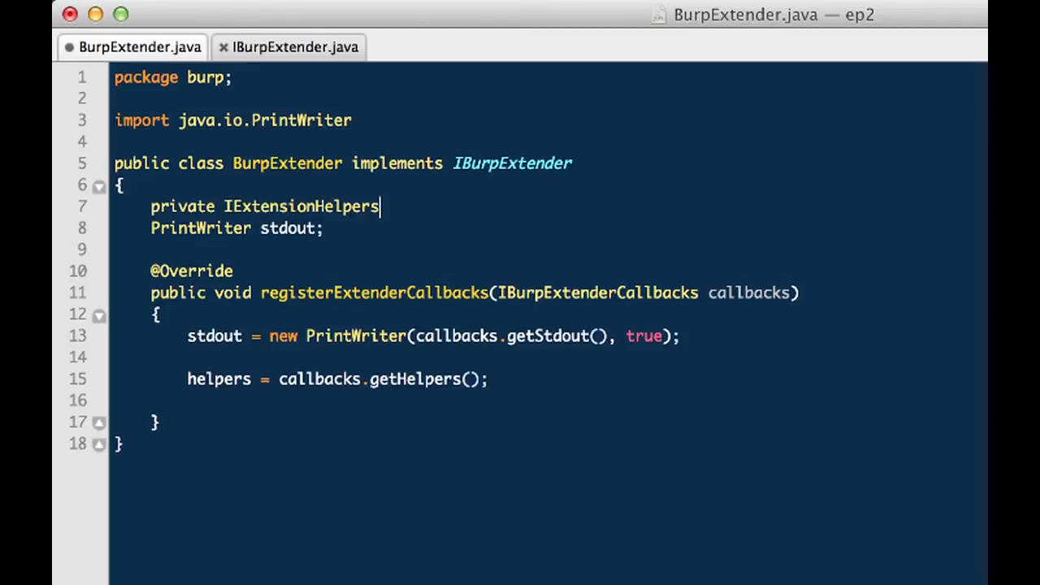
pyautogui.write('helpers;')
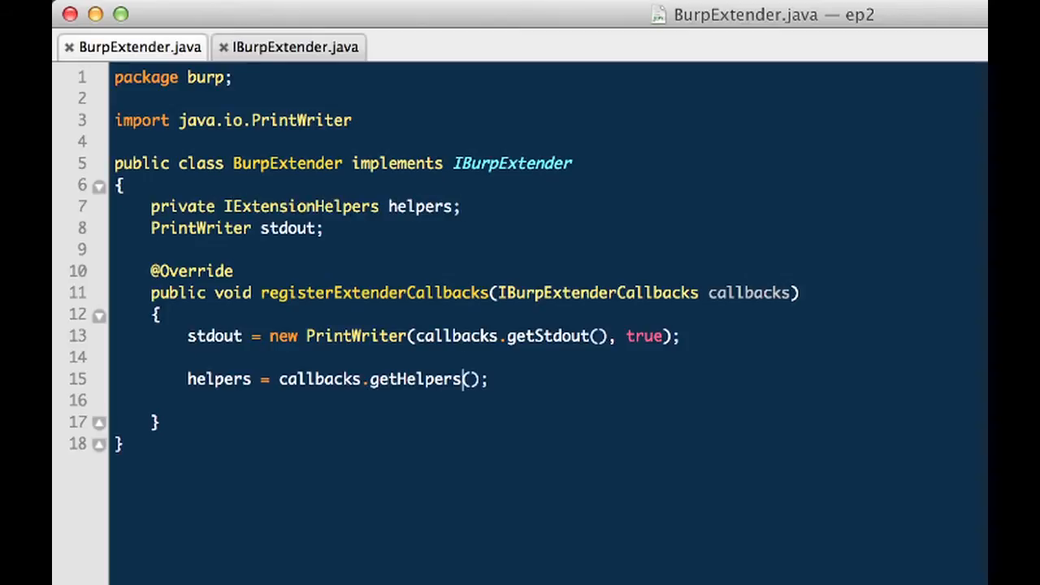
# Set the extension name to "Seccasts" via callbacks.setExtensionName.
pyautogui.press('enter')
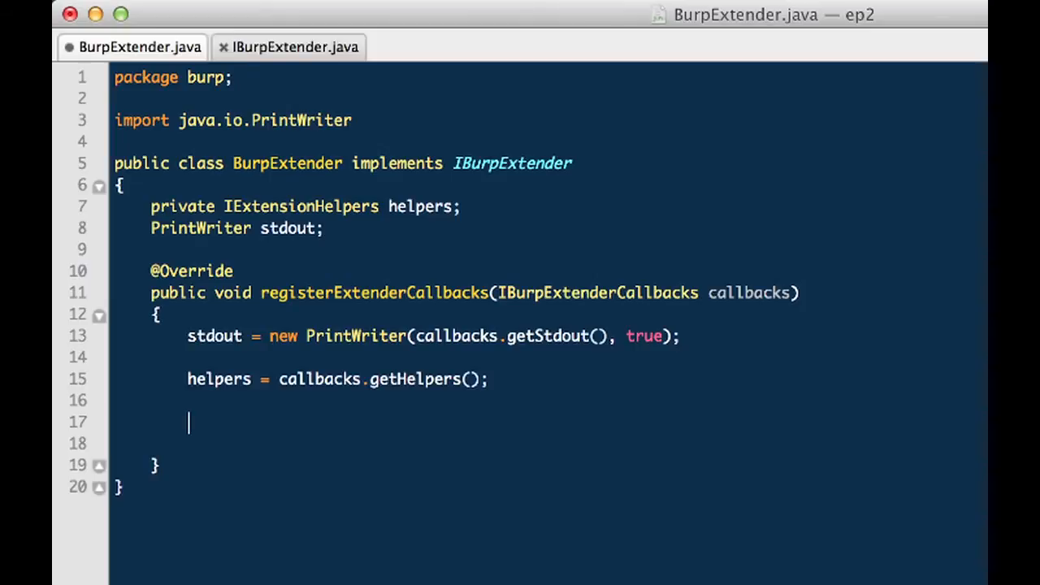
pyautogui.write('callbacks.')
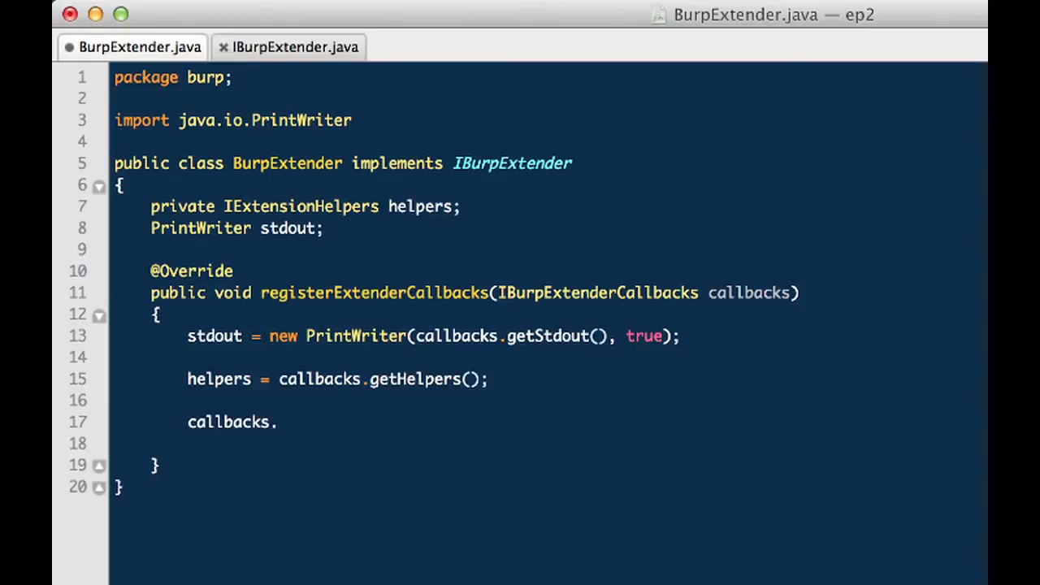
pyautogui.write('setExtensionName')
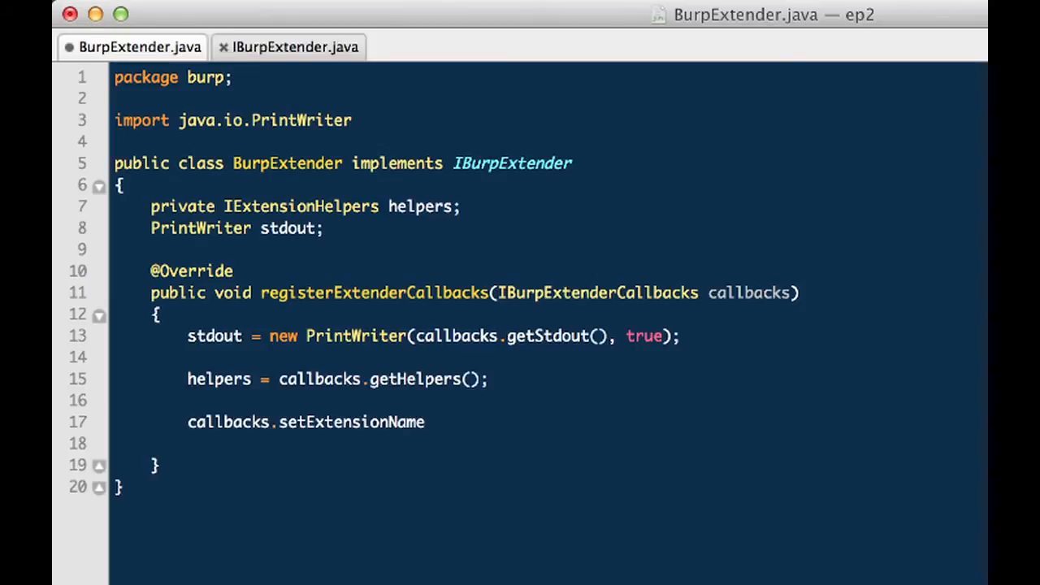
pyautogui.write('("Seccasts")')
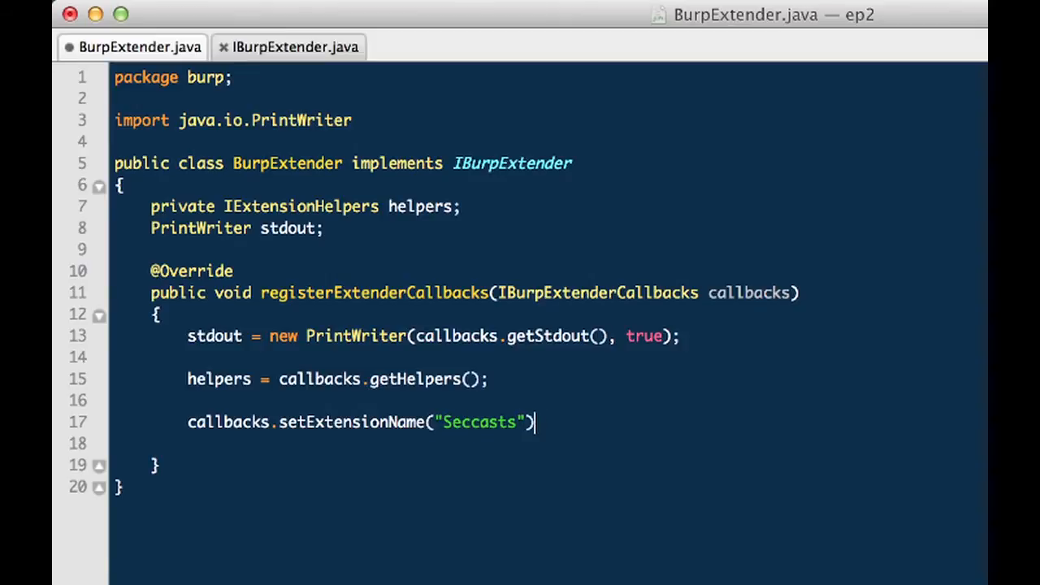
pyautogui.write(';')
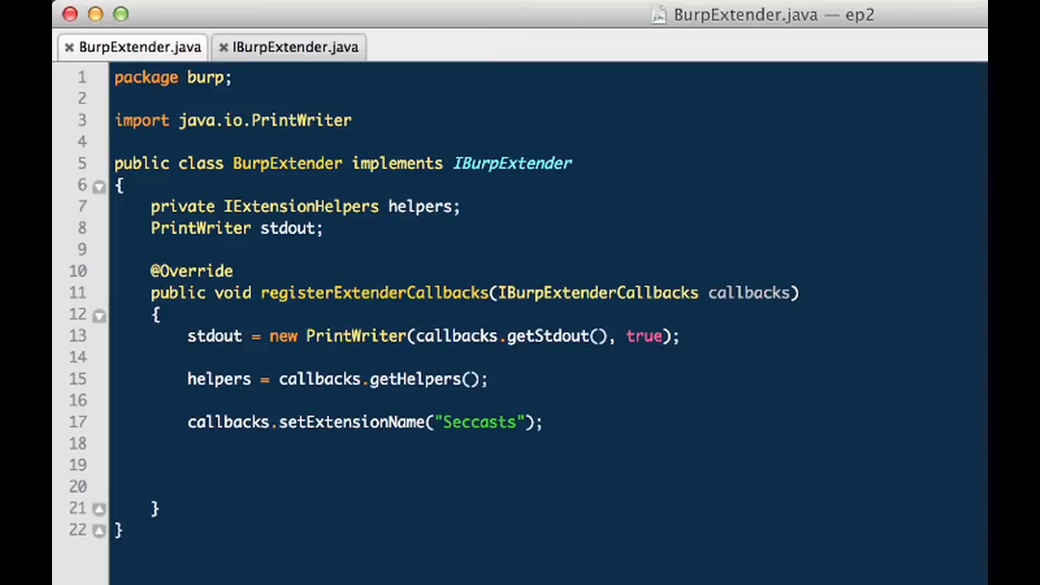
# Add callbacks.registerHttpListener(this); and save the file.
pyautogui.write('callbacks')
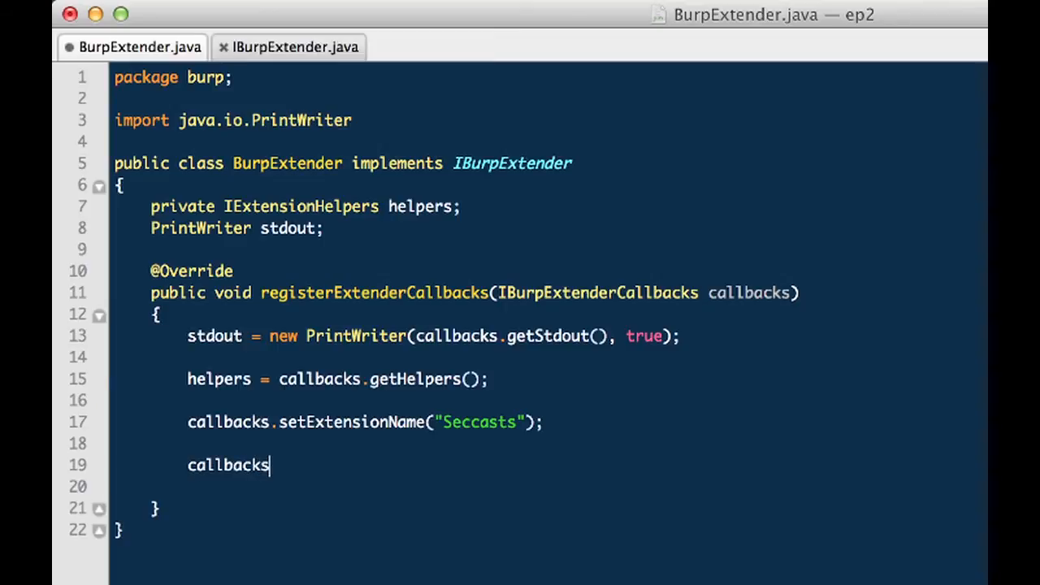
pyautogui.write('.register')
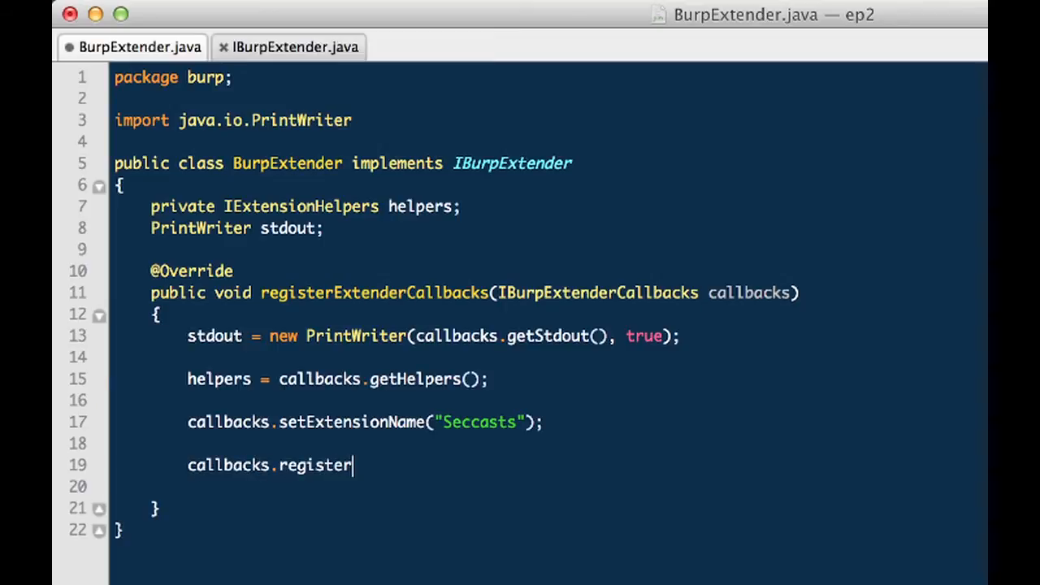
pyautogui.write('HT')
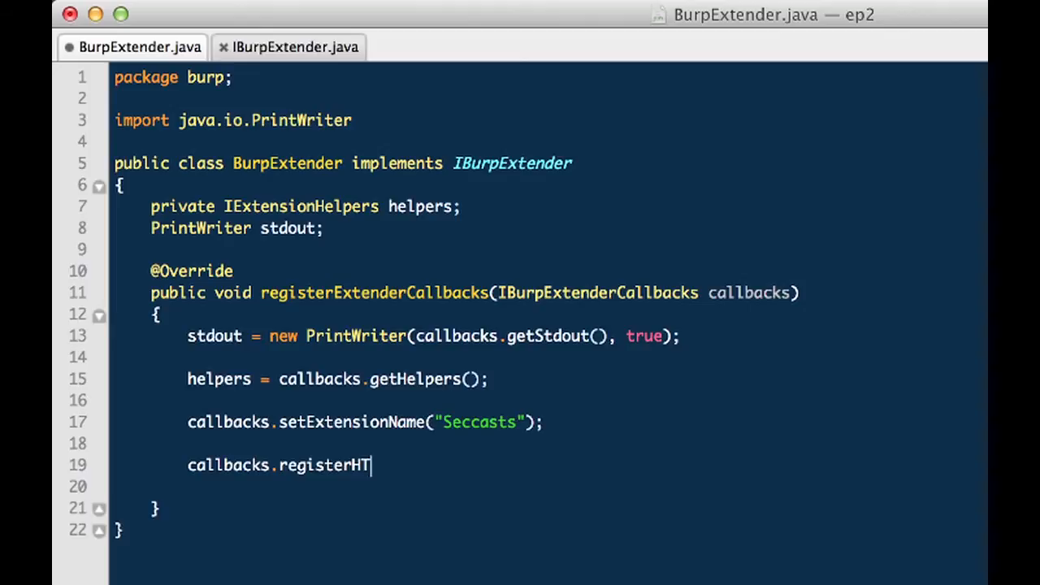
pyautogui.write('tpListener')
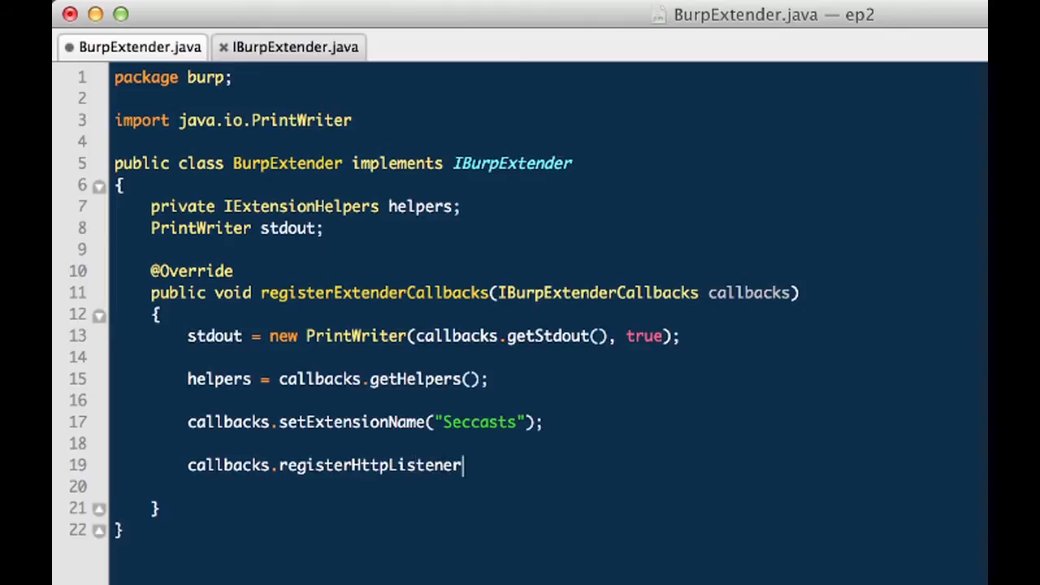
pyautogui.write('(this);')
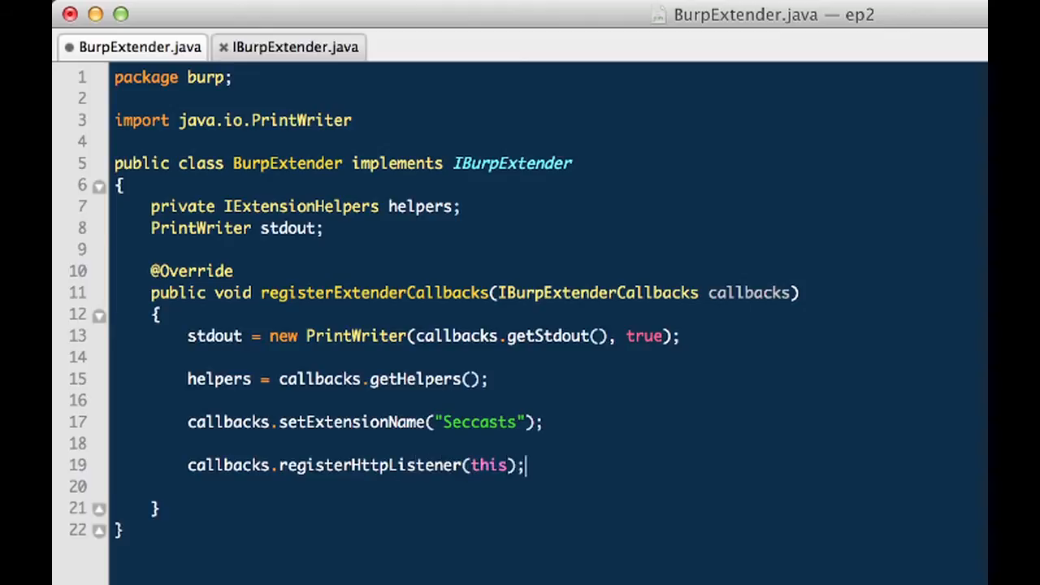
pyautogui.press('cmd+s')
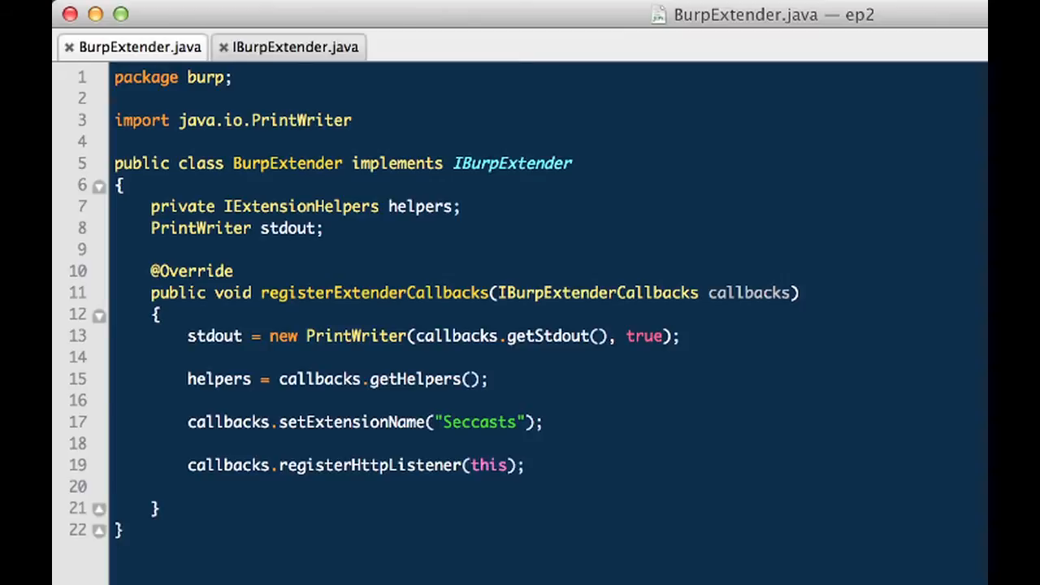
# Write an empty public void processHttpMessage(int toolFlag, boolean messageIsRequest, IHttpRequestResponse messageInfo) method.
pyautogui.write('public void')
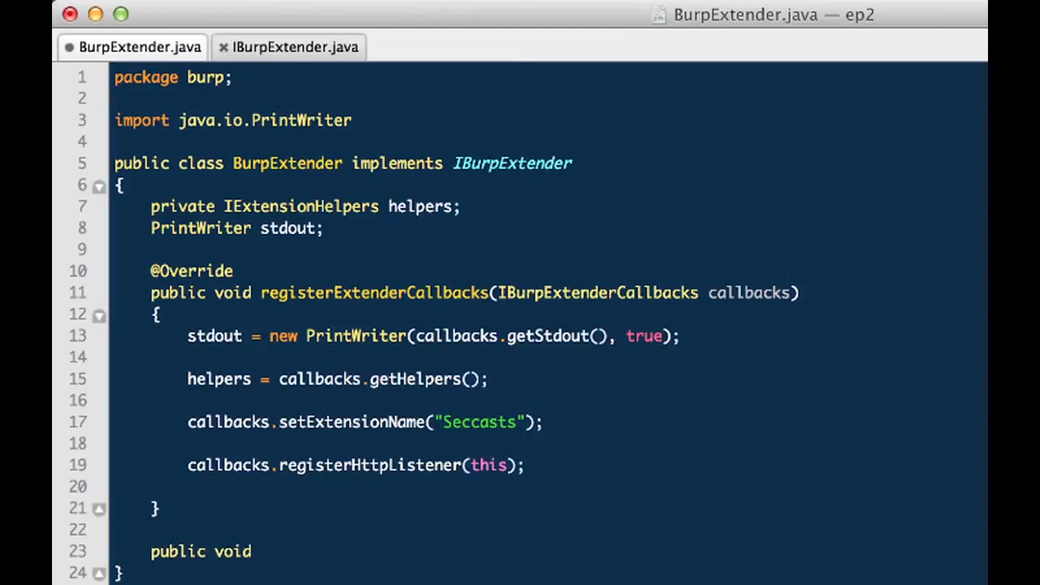
pyautogui.write('processHttp')
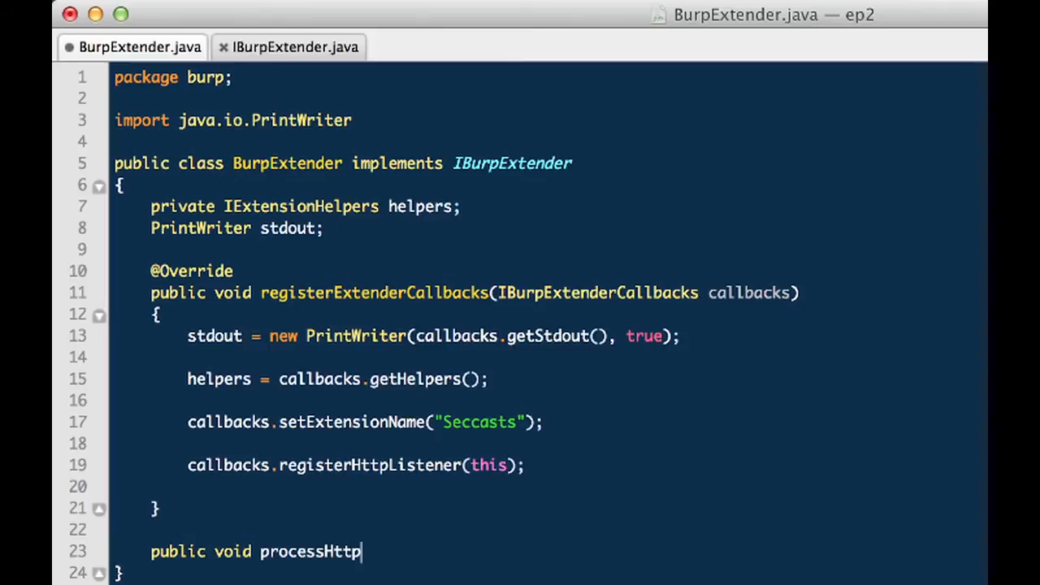
pyautogui.write('Message()')
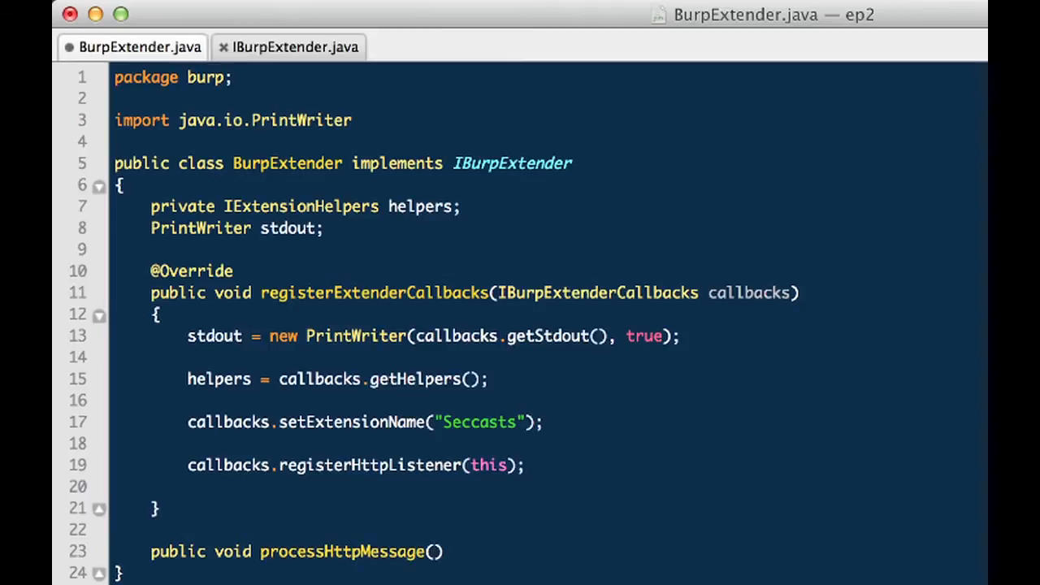
pyautogui.write('int t')
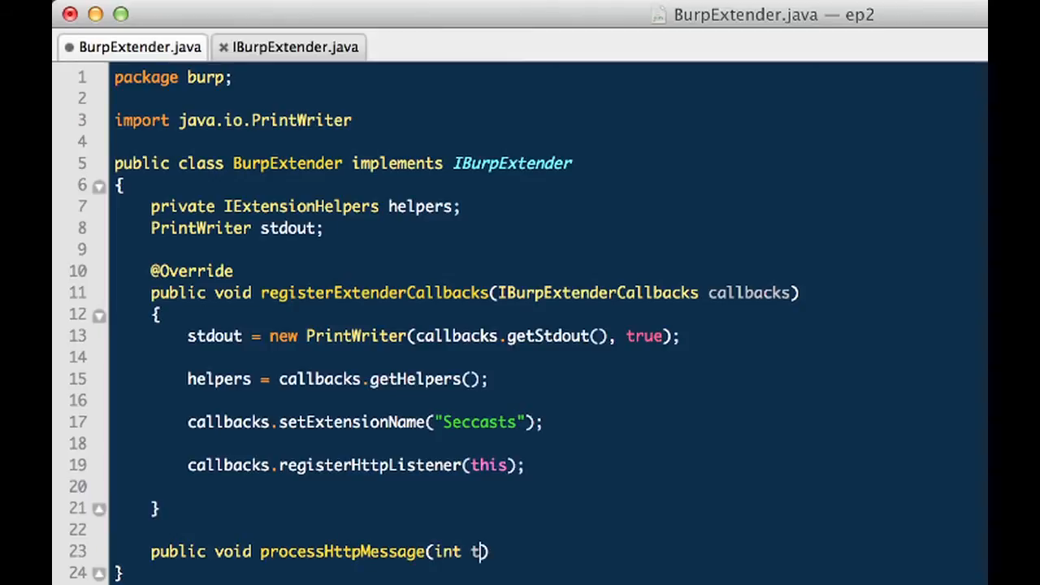
pyautogui.write('oolFlag')
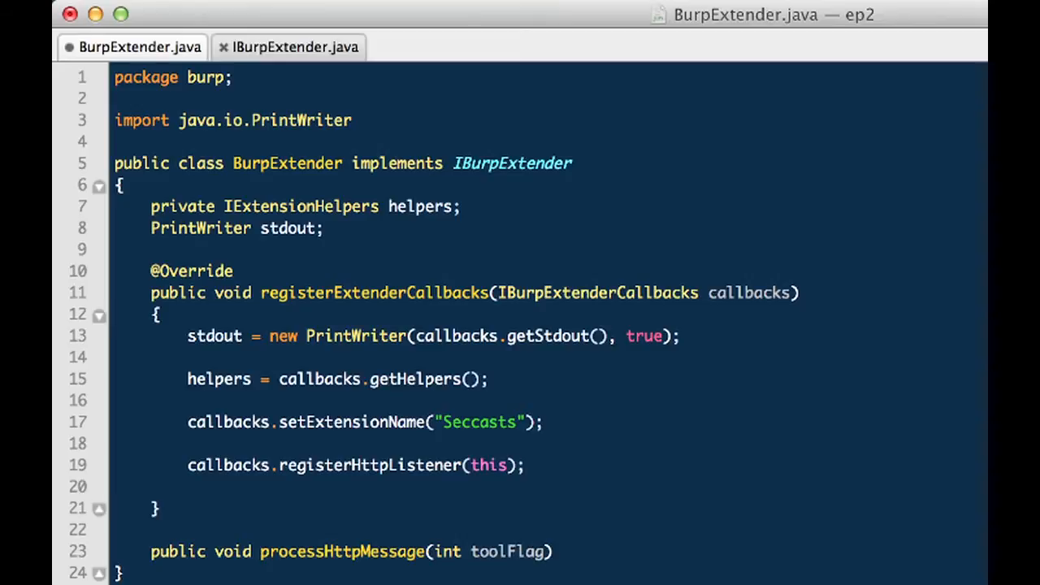
pyautogui.write(', boolean messageIsRequest,')
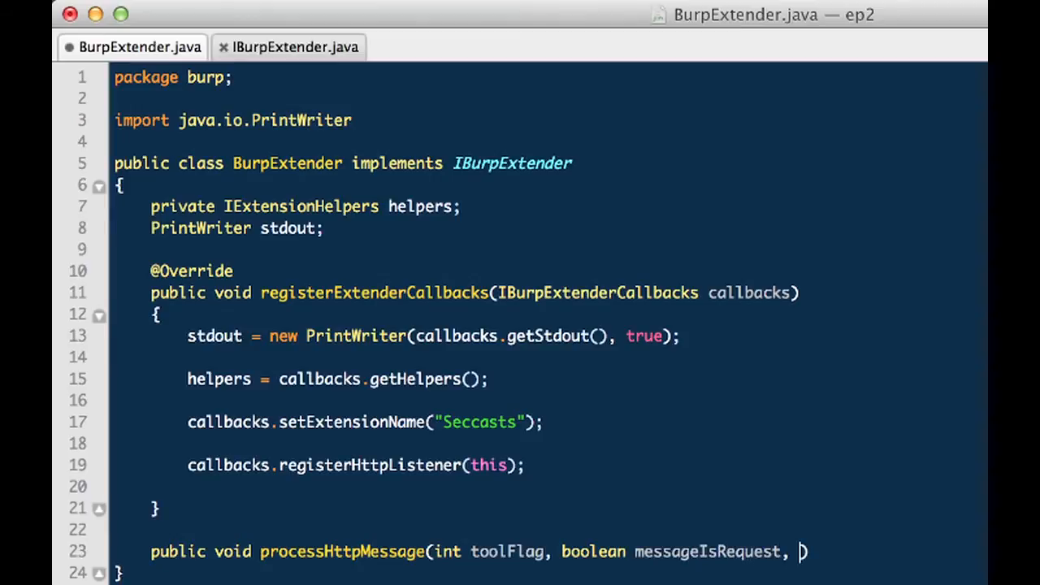
pyautogui.write('IHttpRE')
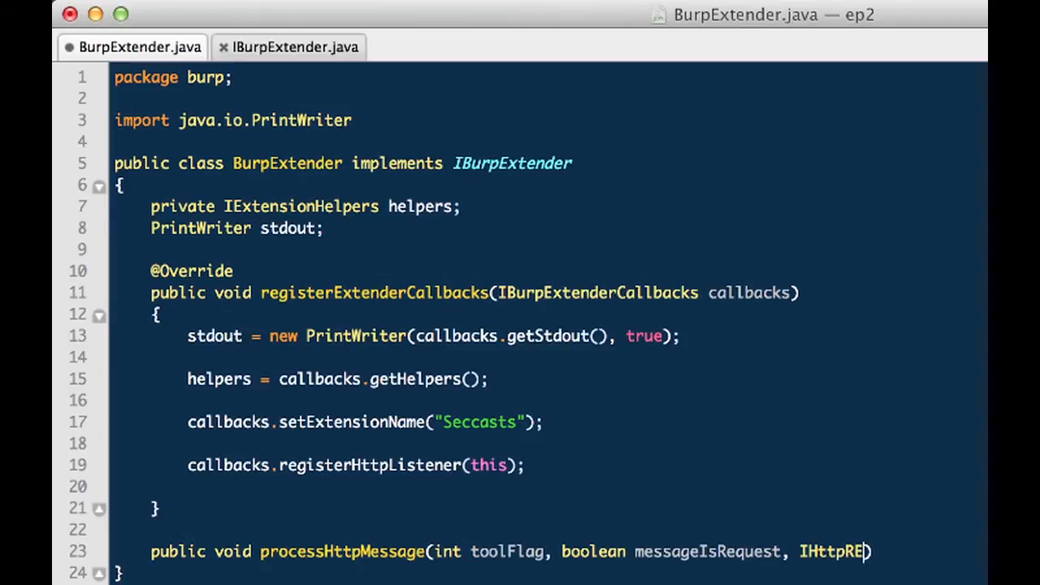
pyautogui.write('questResponse')
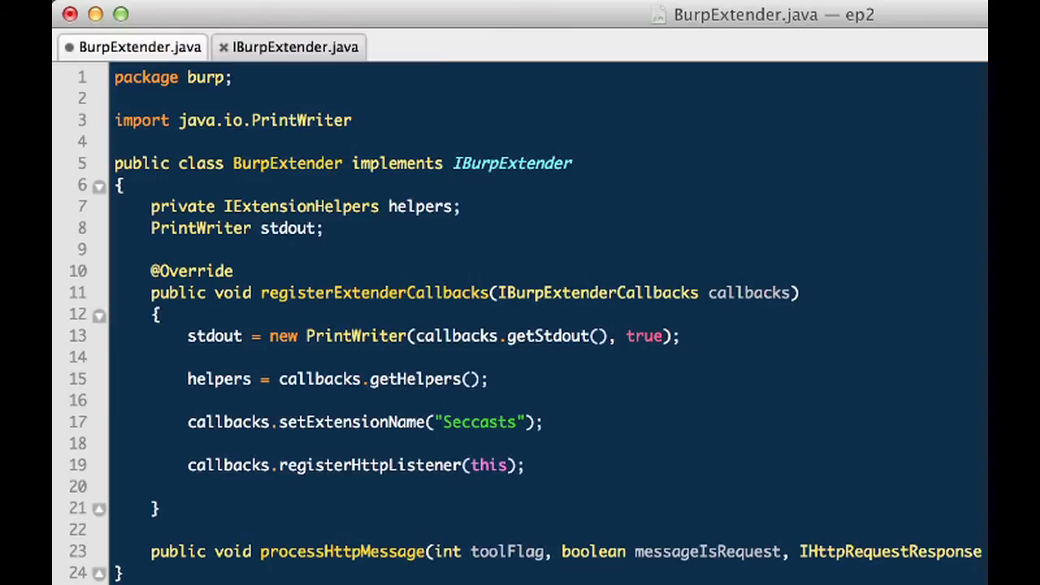
pyautogui.write('{')
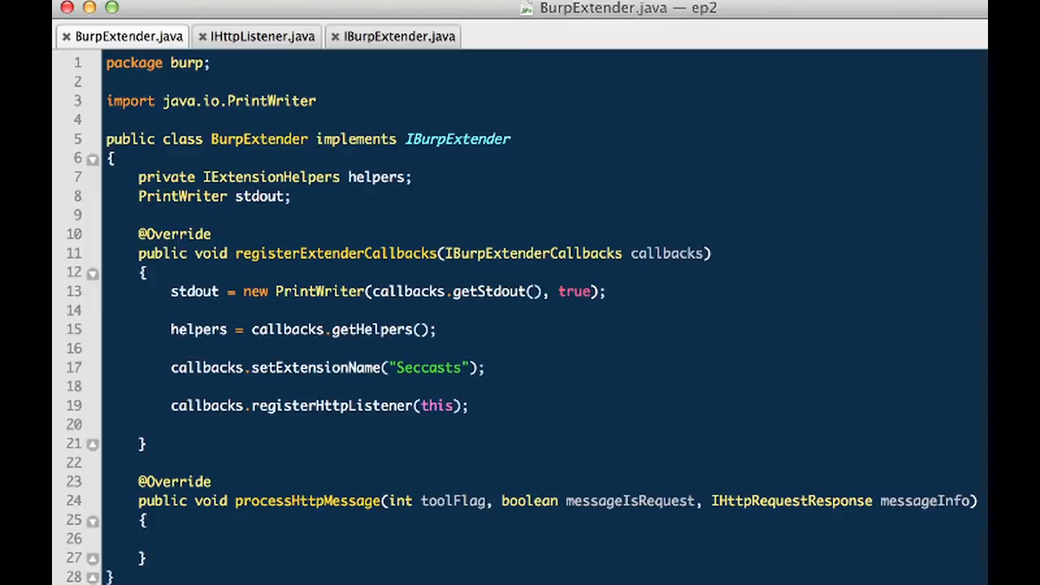
# Add IHttpListener to the implements clause and an empty if (messageIsRequest) block in processHttpMessage.
pyautogui.write(', IH')
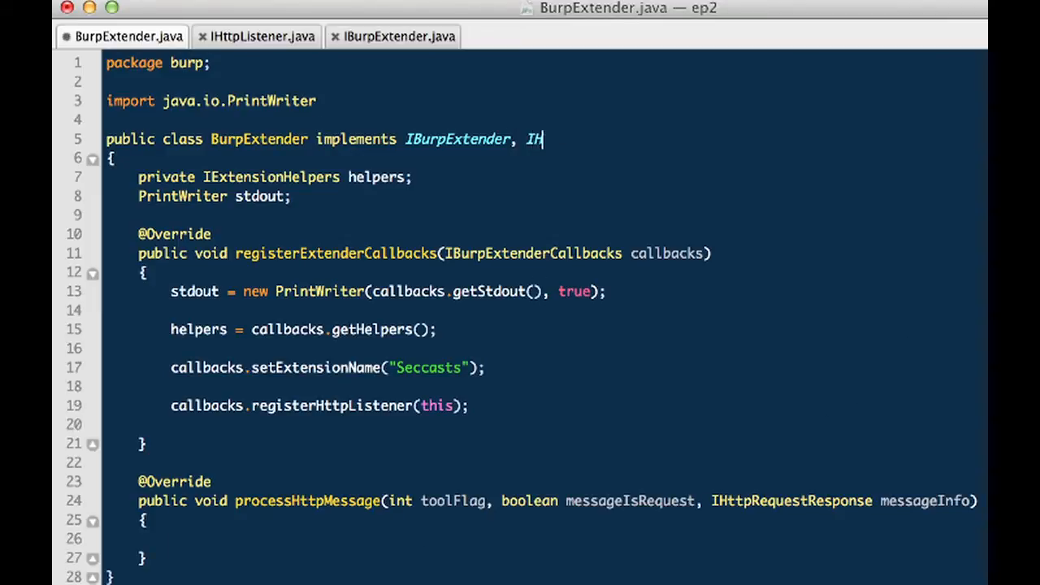
pyautogui.write('ttpListener')
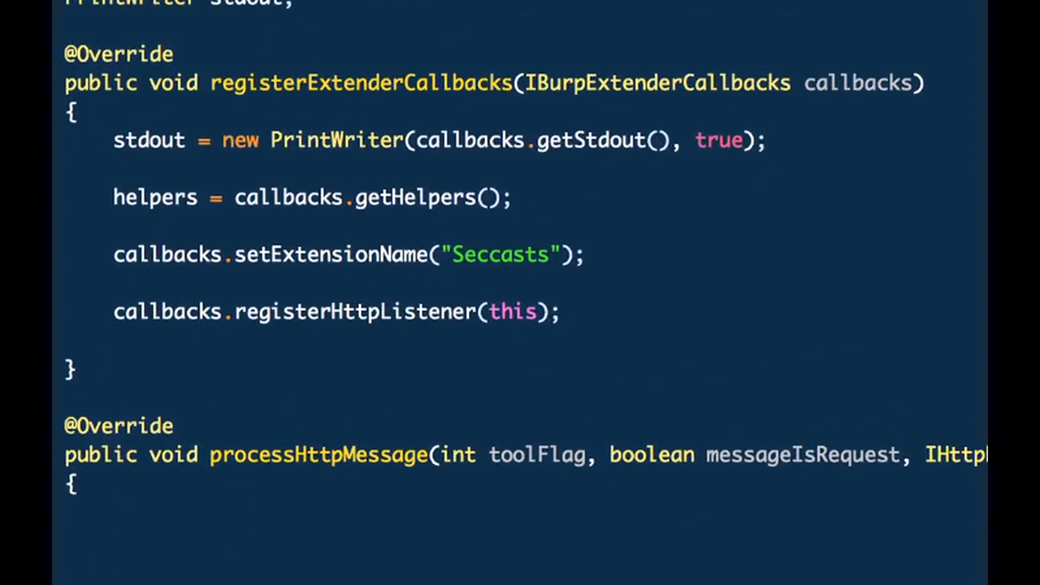
pyautogui.write('if')
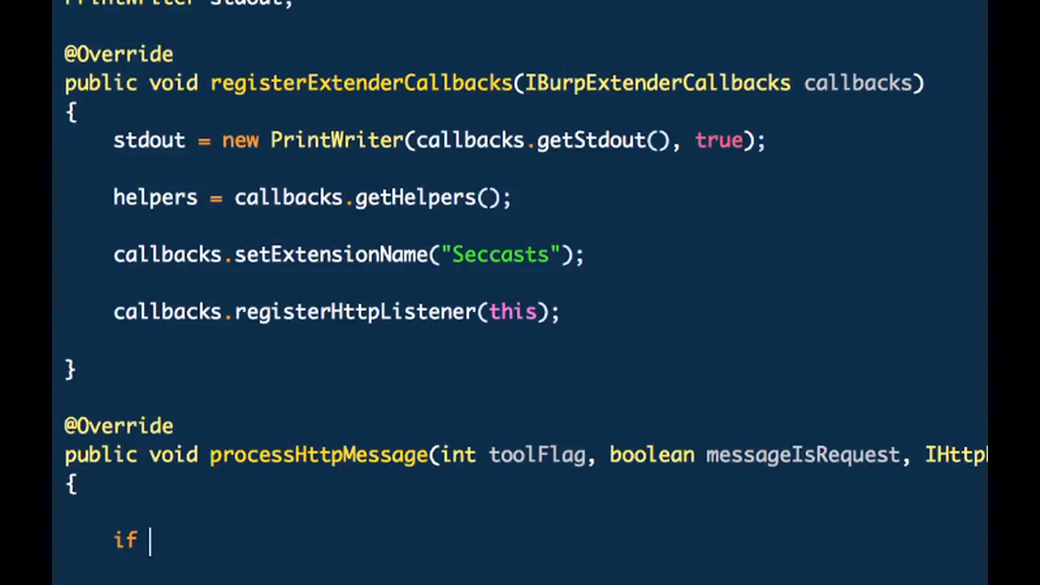
pyautogui.write('(message)')
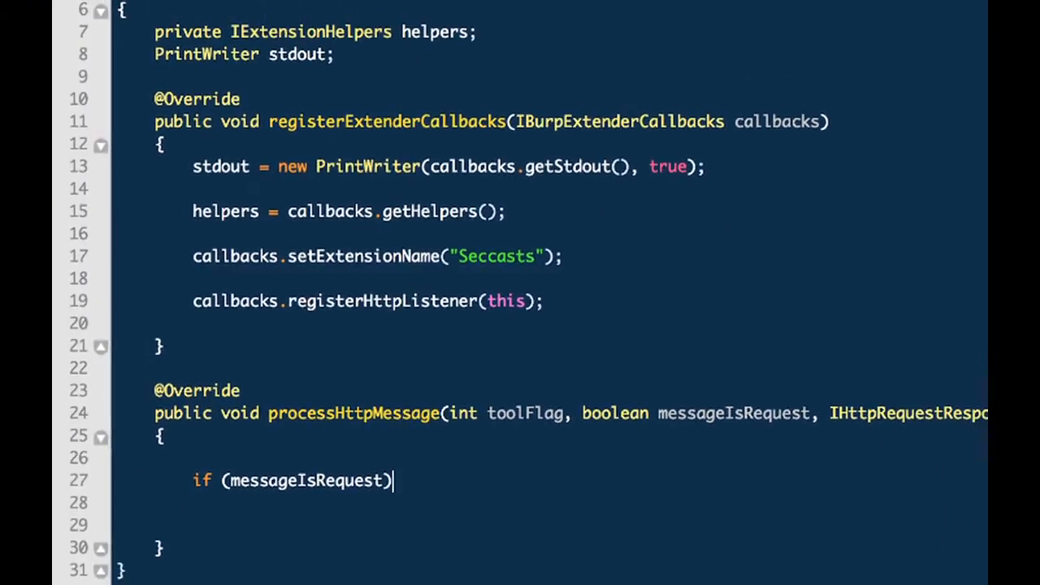
pyautogui.write('{')
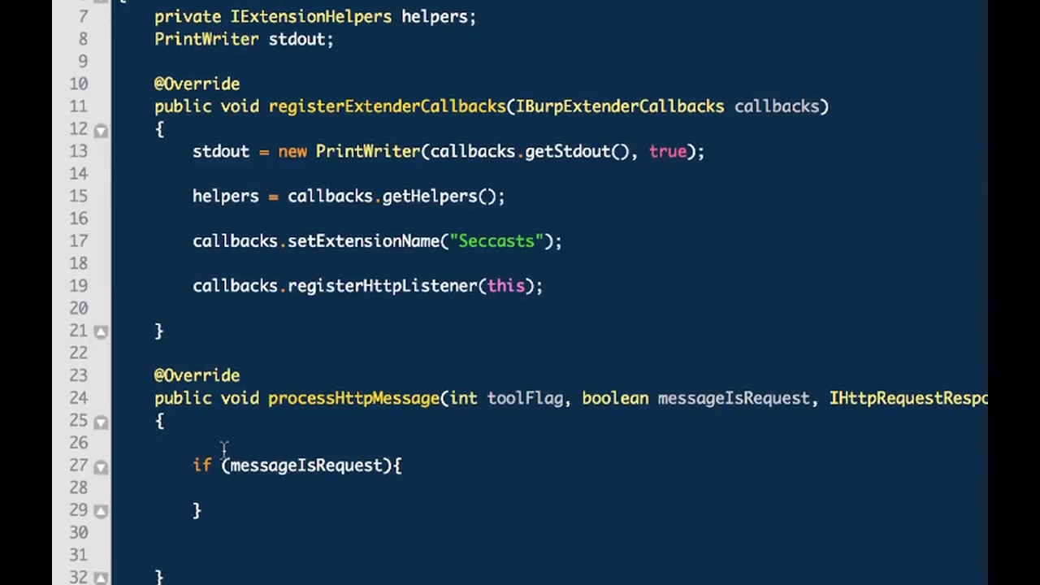
# Fetch the IHttpService from messageInfo and store its host in a String.
pyautogui.write('I')
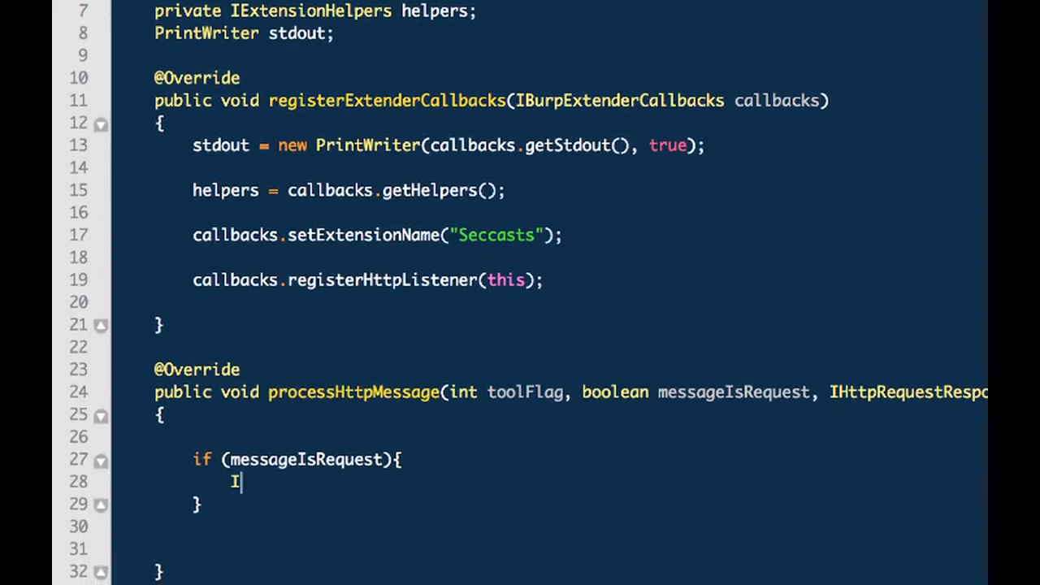
pyautogui.write('HttpService httpService =')
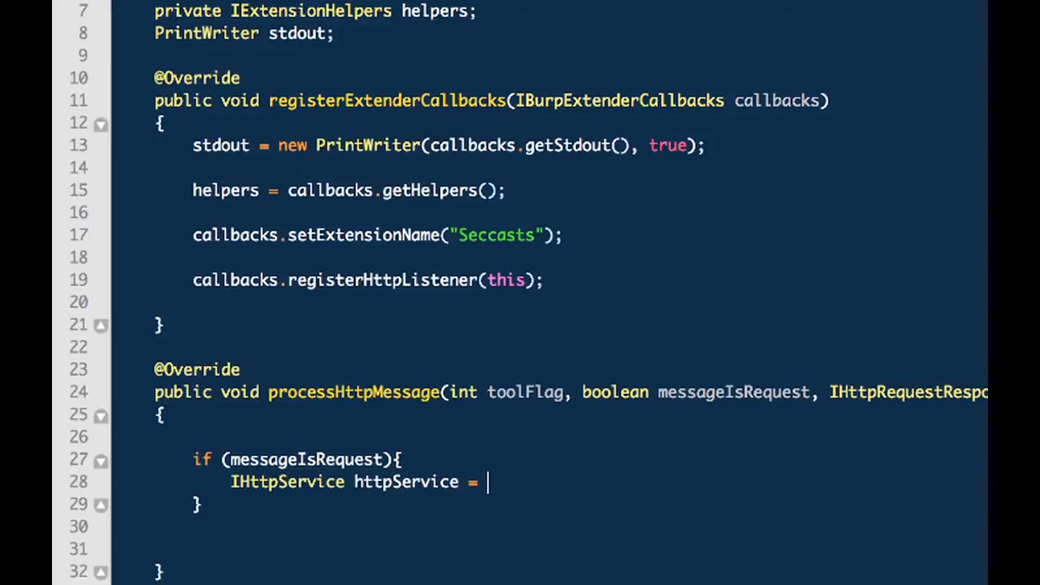
pyautogui.write('messageInfo.getHttpService();')
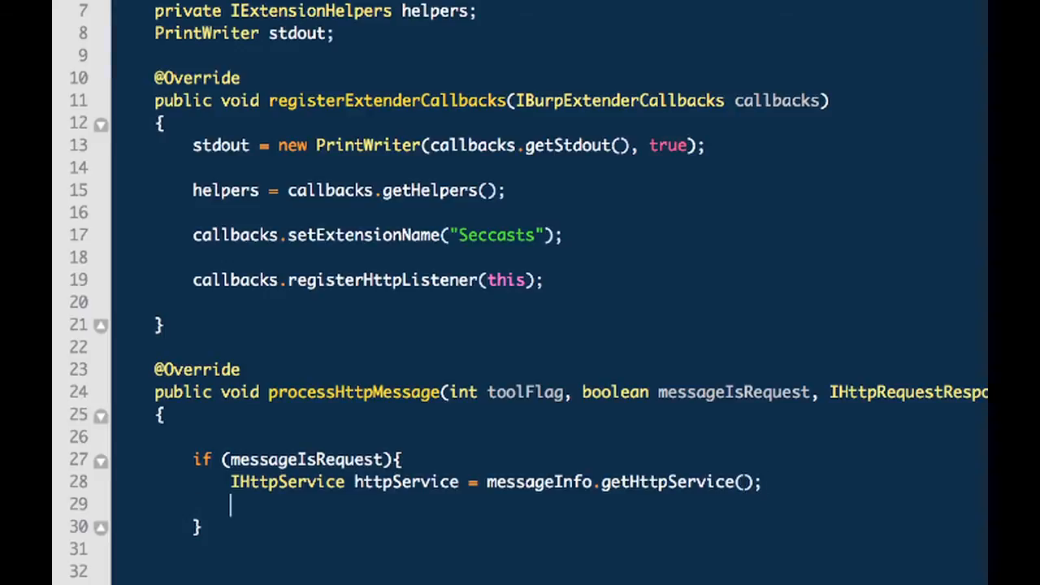
pyautogui.press('enter')
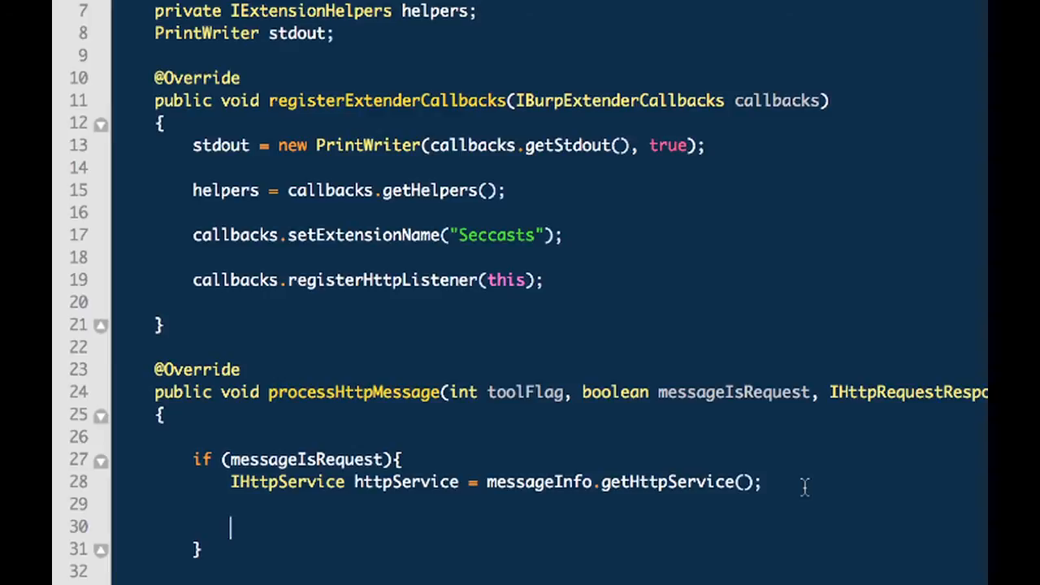
pyautogui.write('String host =')
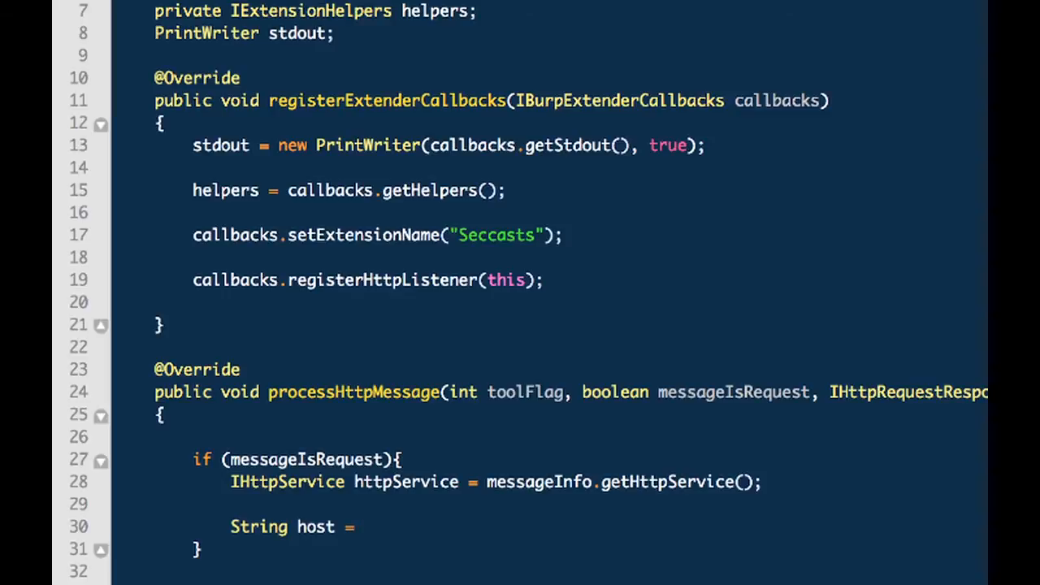
pyautogui.write('httpService')
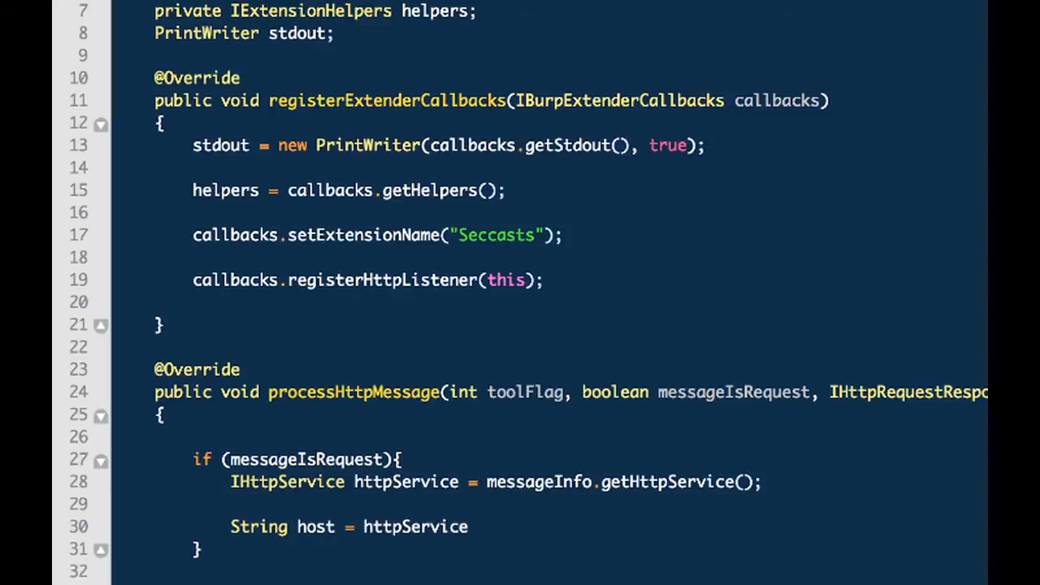
pyautogui.write('.get')
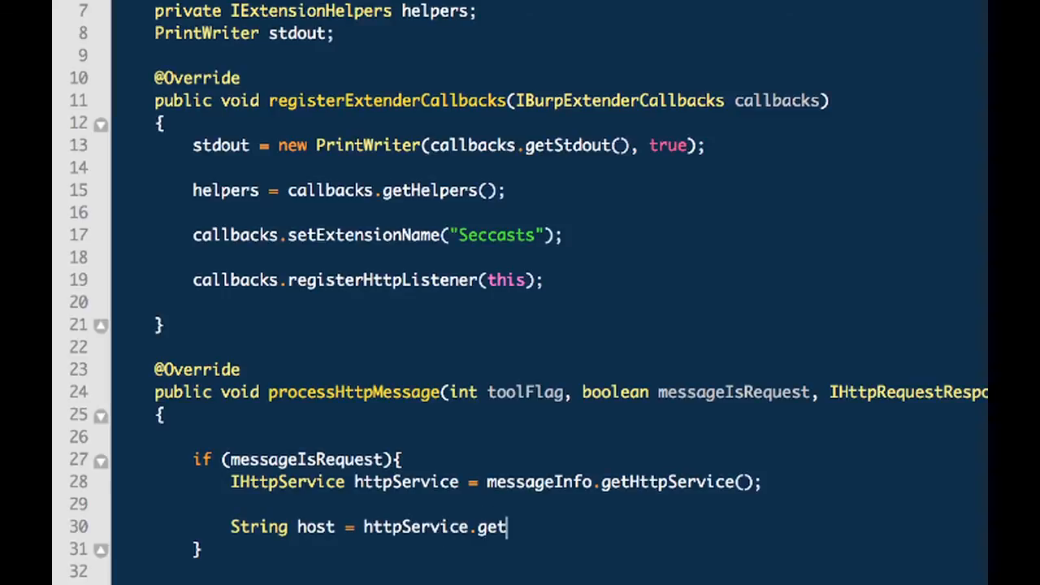
pyautogui.write('Host();')
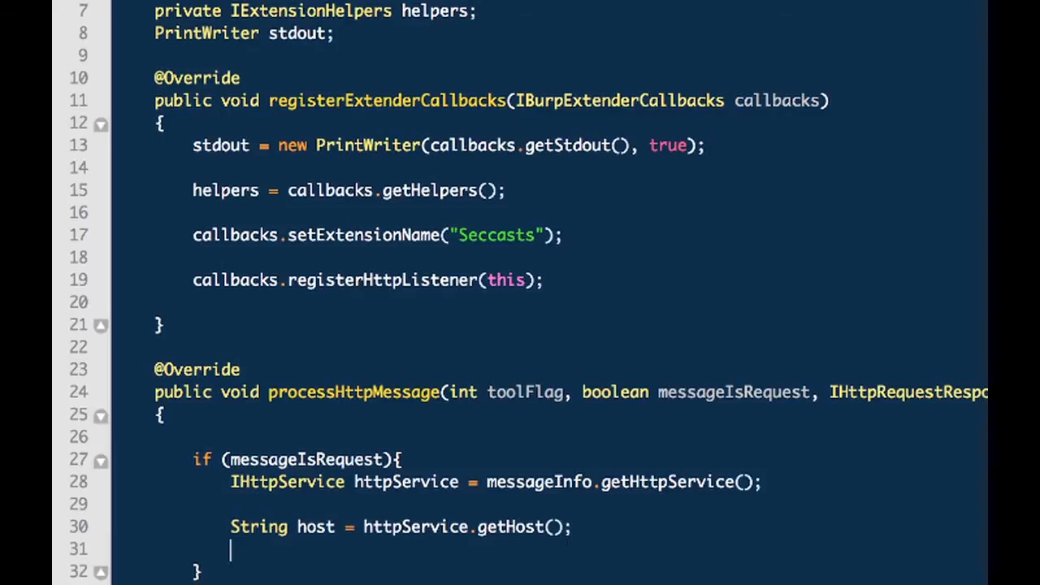
# Print the host to stdout when host != null.
pyautogui.write('if')
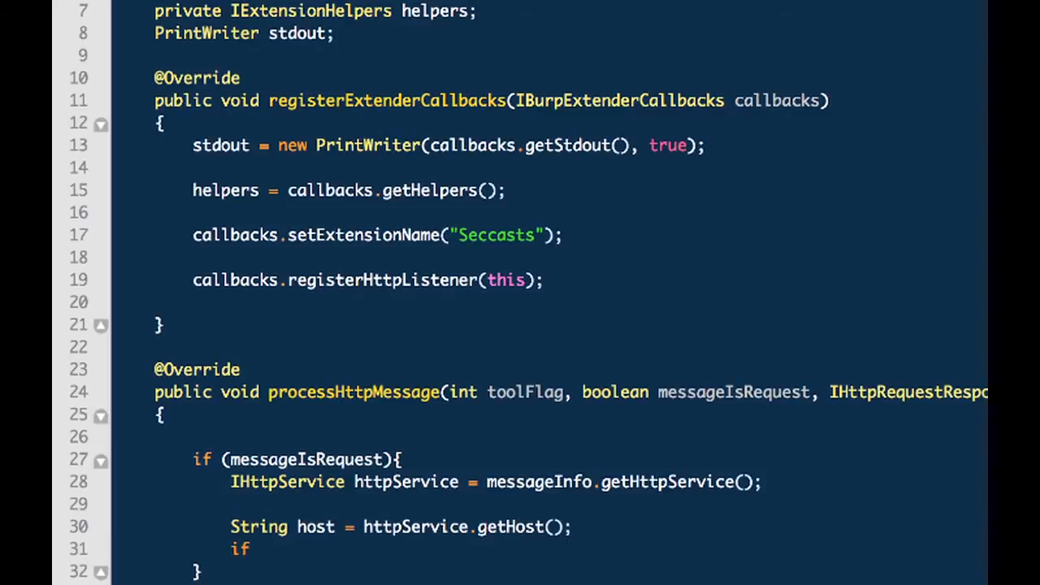
pyautogui.write('(host)')
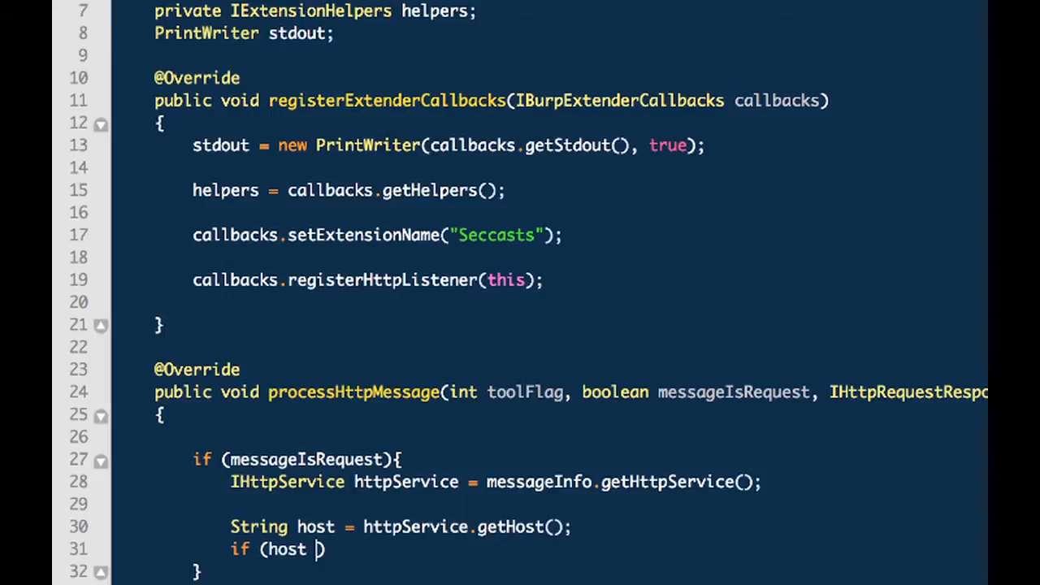
pyautogui.write('!= null')
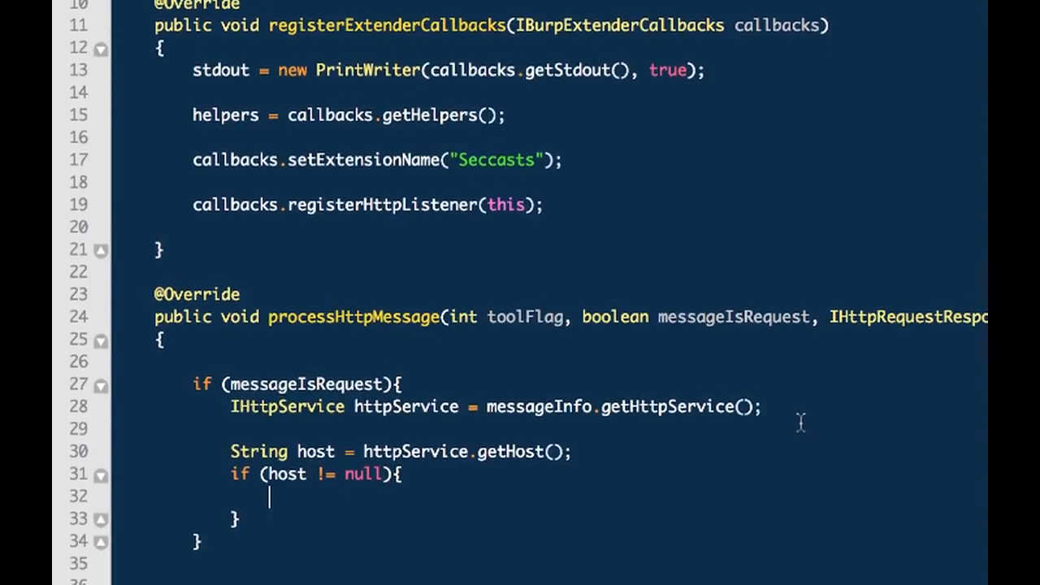
pyautogui.write('stdout.')
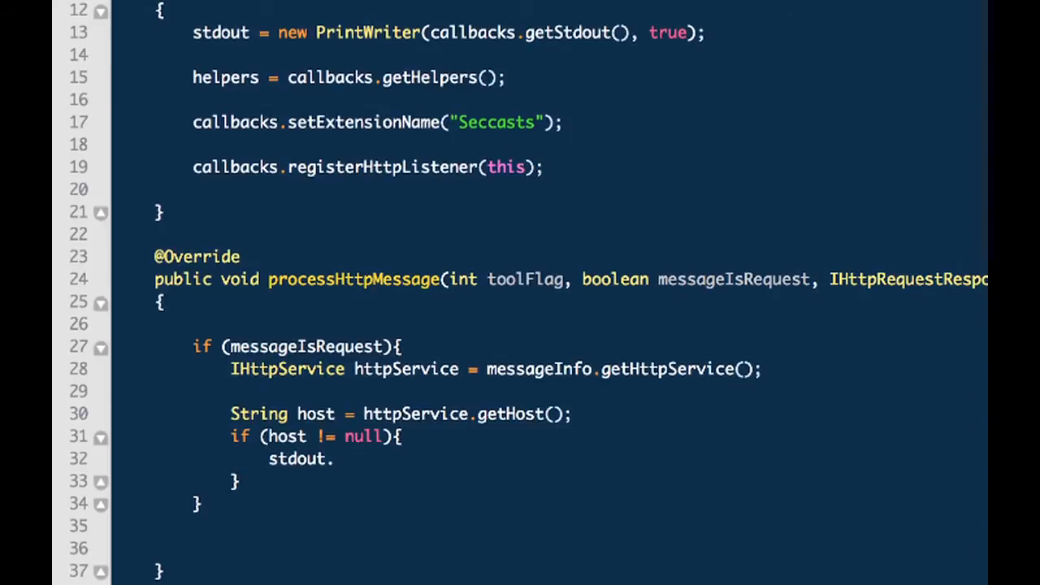
pyautogui.write('println(host);')
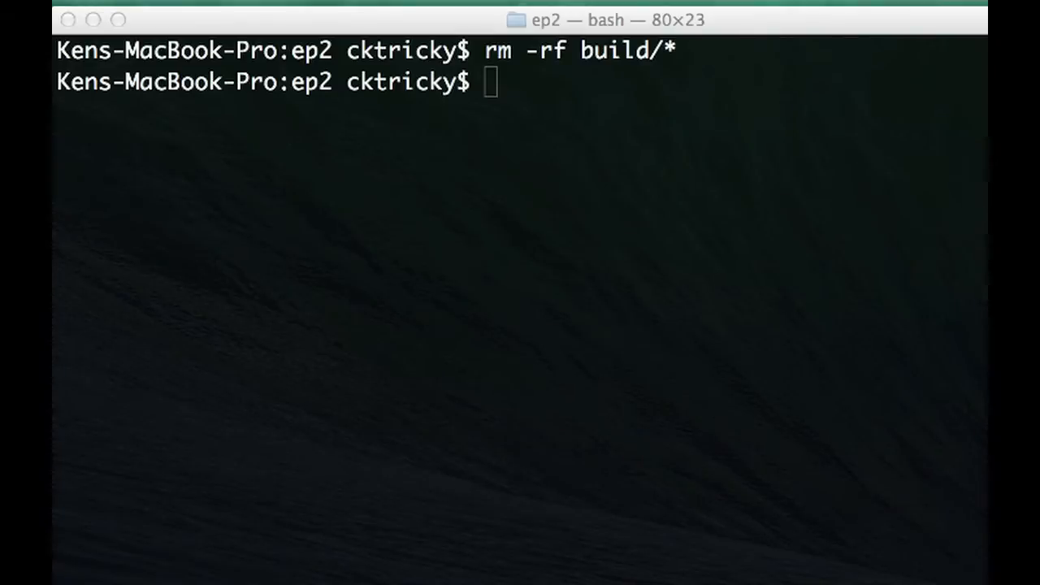
pyautogui.moveTo(702, 224)
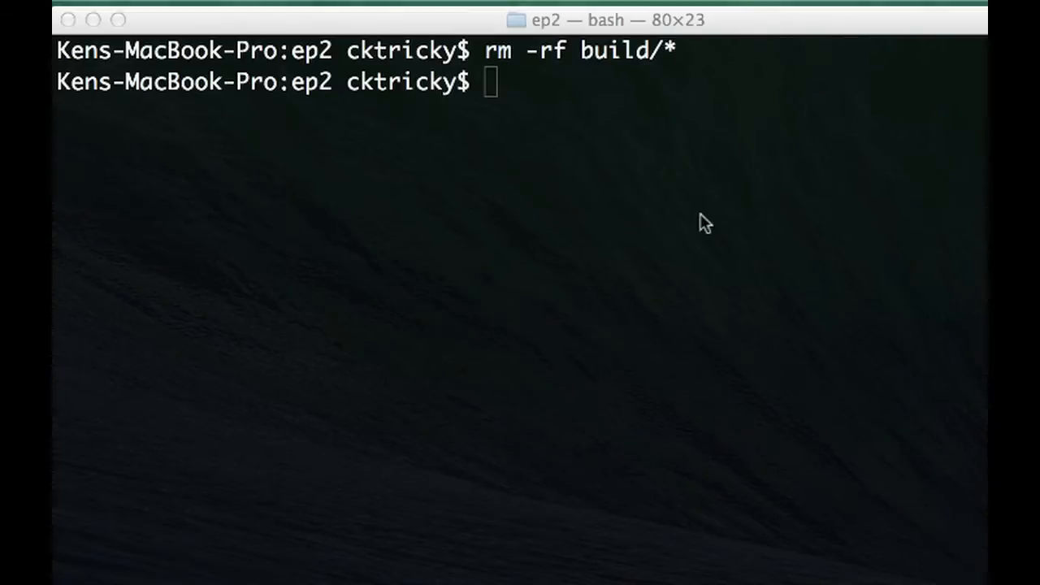
# Compile with javac -d build burp/*.java and enter jar cf seccasts.jar -C build burp.
pyautogui.write('javac -d build burp/*.java')
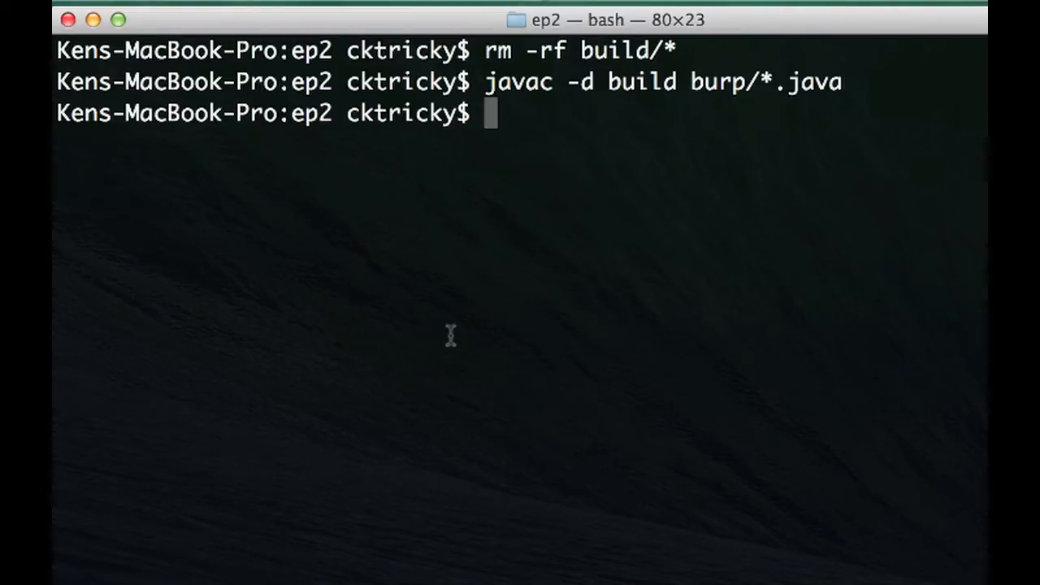
pyautogui.write('jar cf')
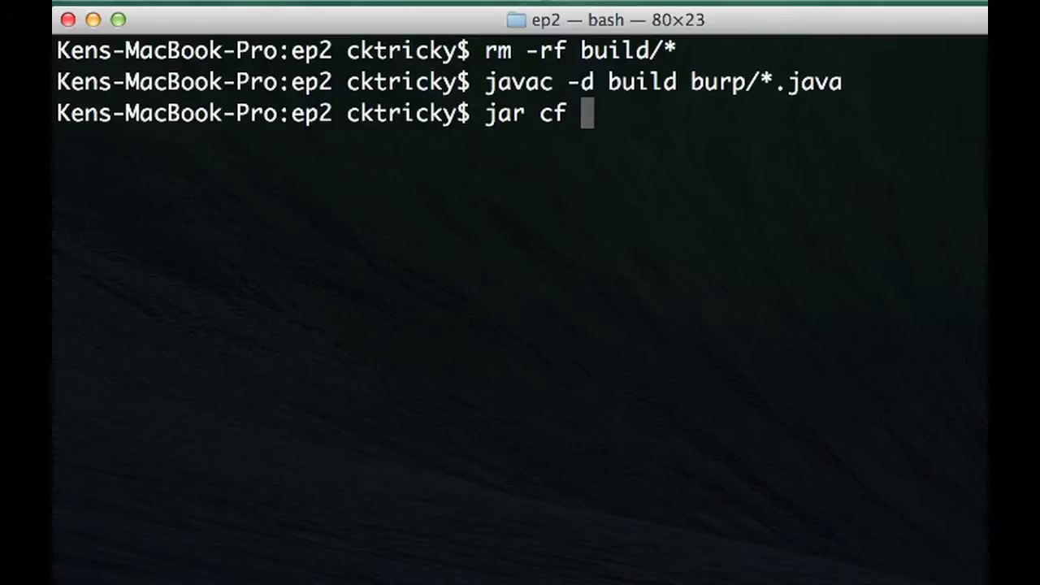
pyautogui.write('seccasts.jar')
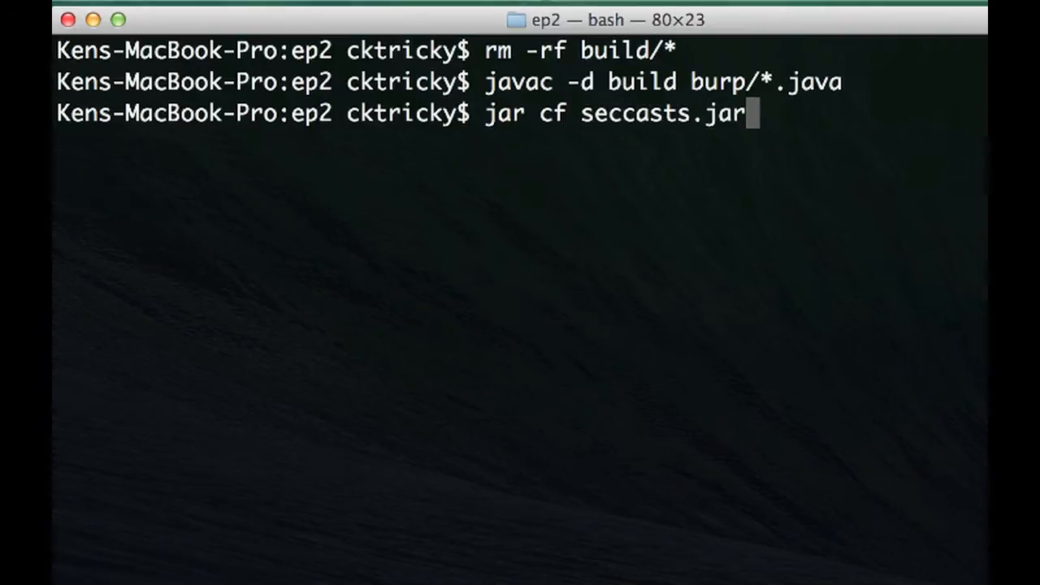
pyautogui.write('-C build')
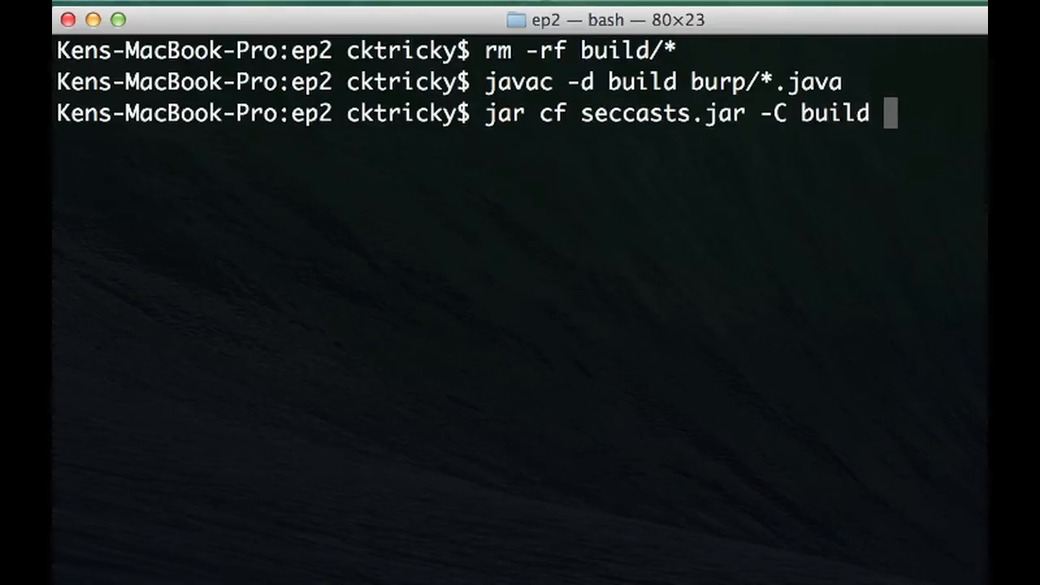
pyautogui.write('burp')
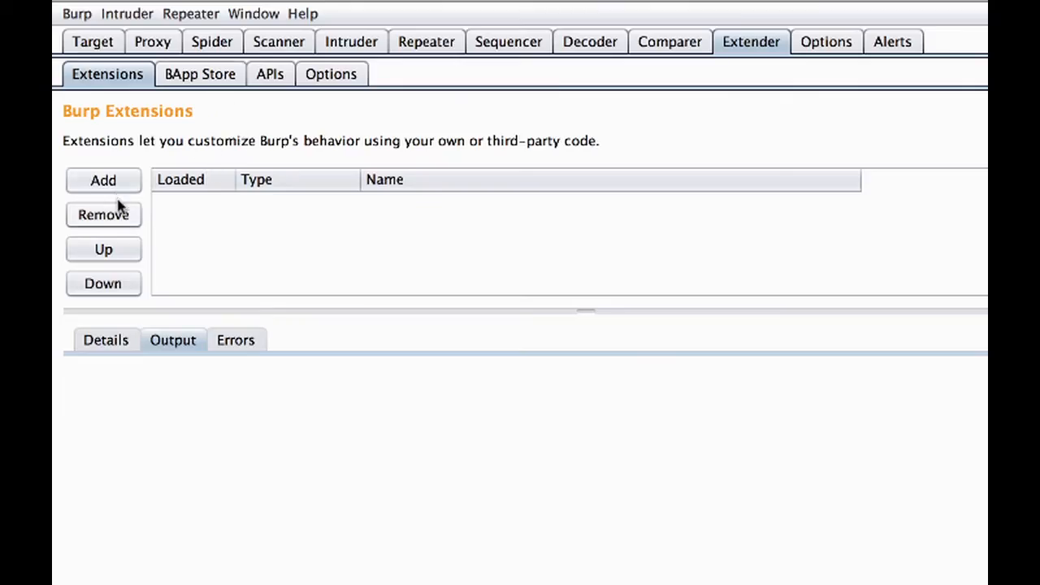
# Load seccasts.jar as a new extension in Burp's Extensions tab and close the results dialog.
pyautogui.click(104, 179)
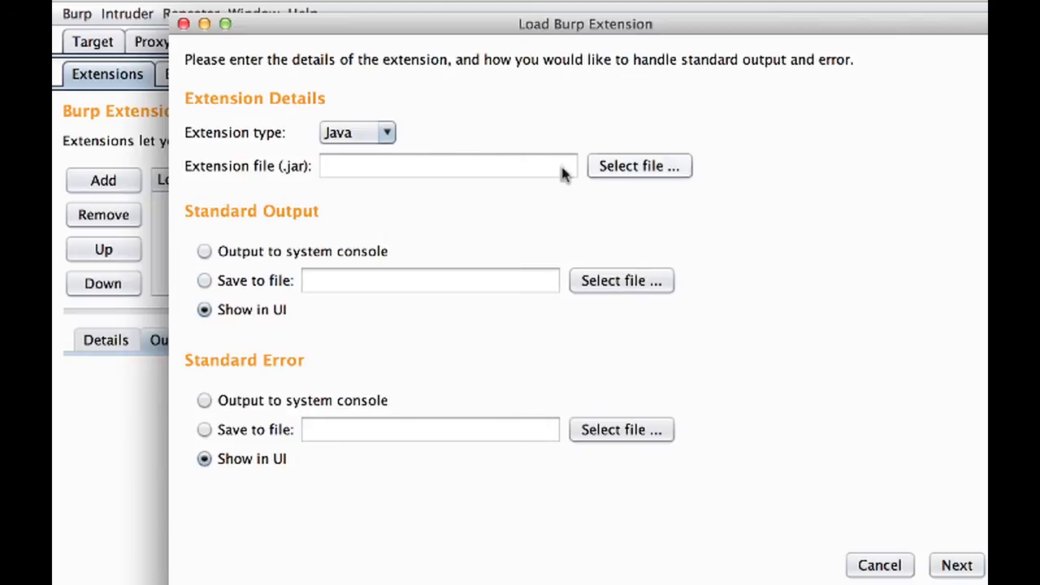
pyautogui.click(639, 166)
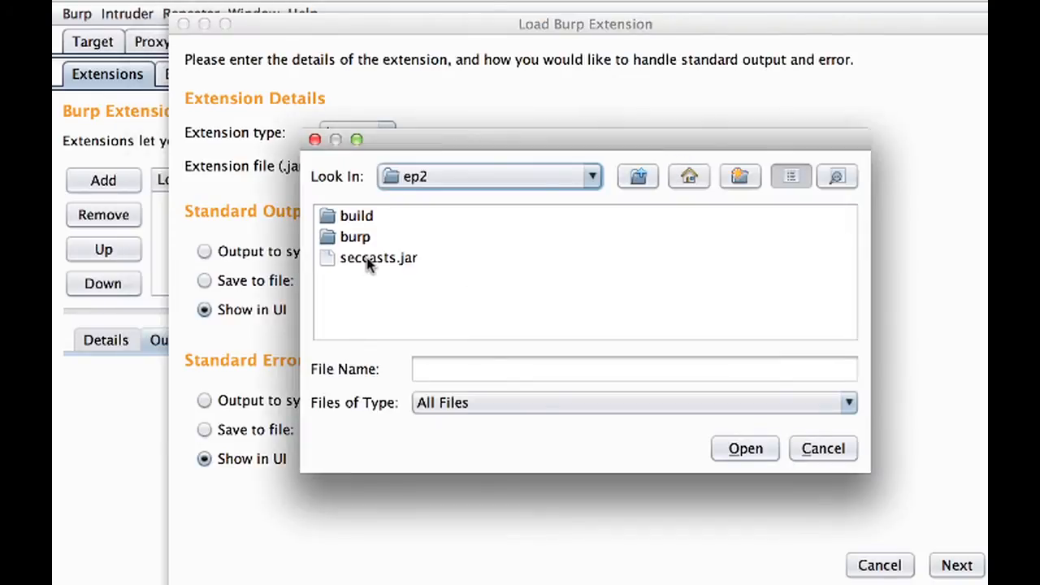
pyautogui.click(745, 448)
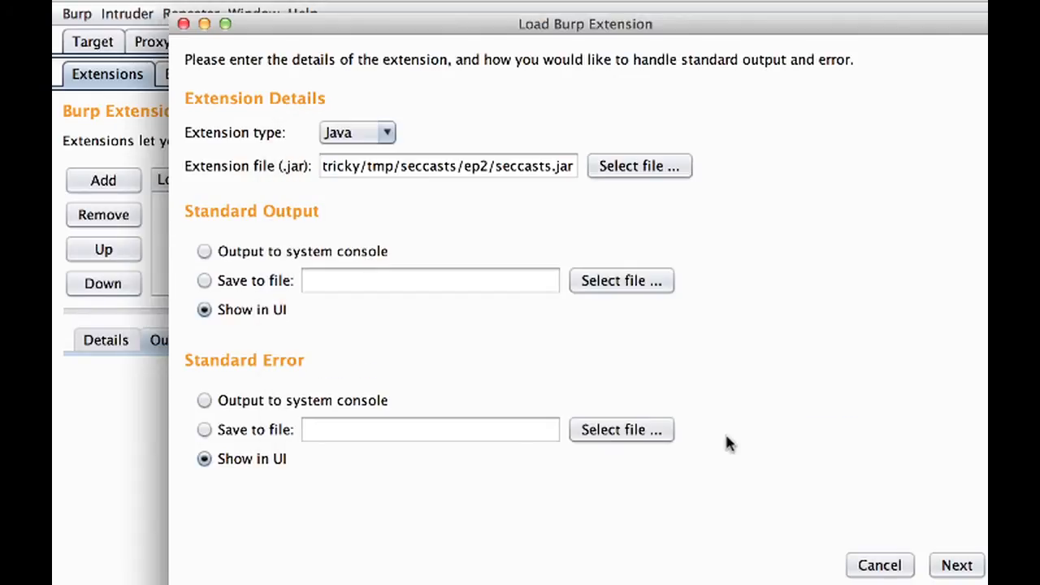
pyautogui.click(956, 565)
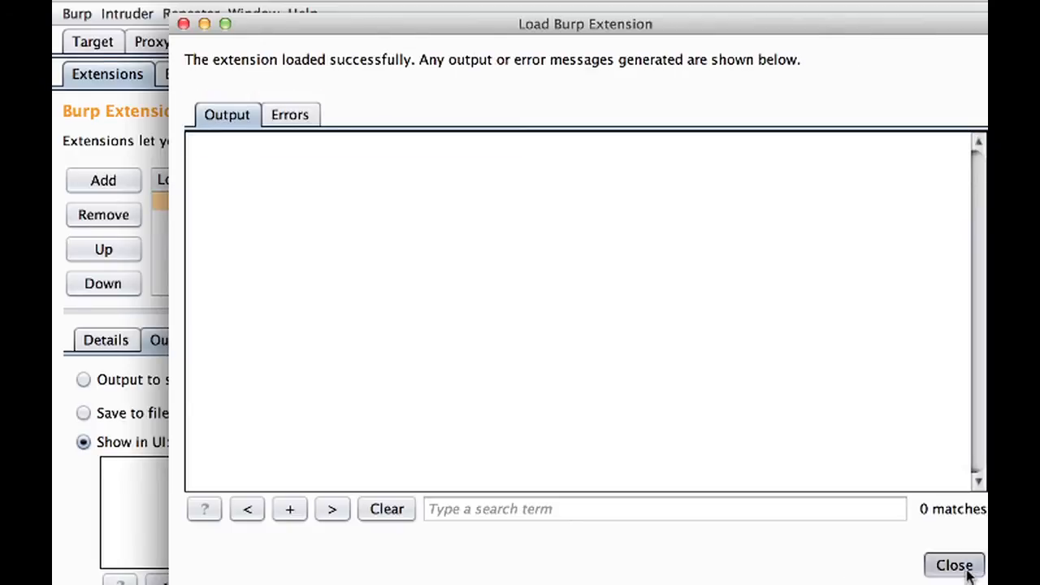
pyautogui.click(952, 566)
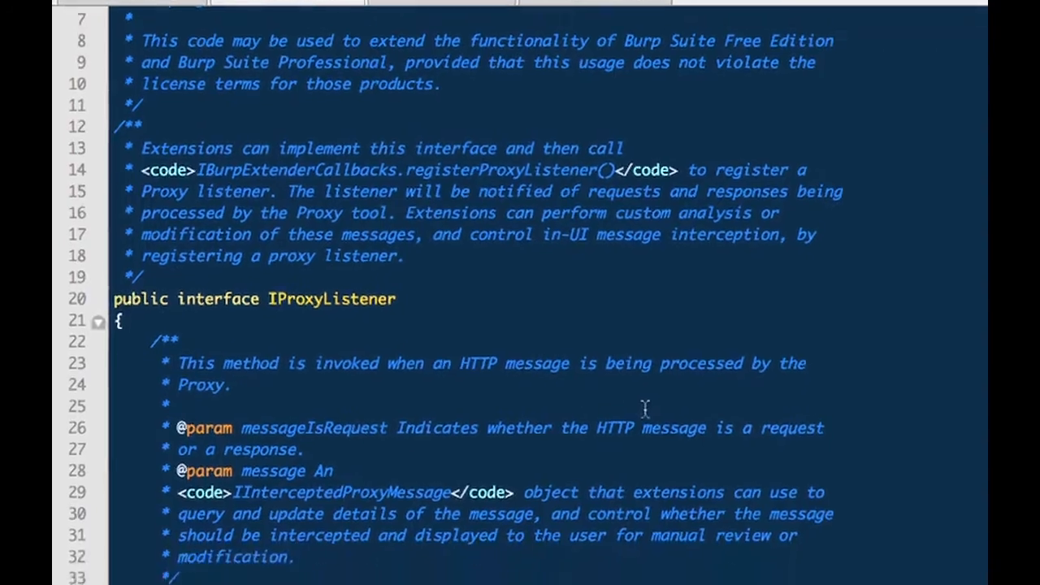
# Scroll IProxyListener.java down to the processProxyMessage declaration.
pyautogui.scroll(-3)
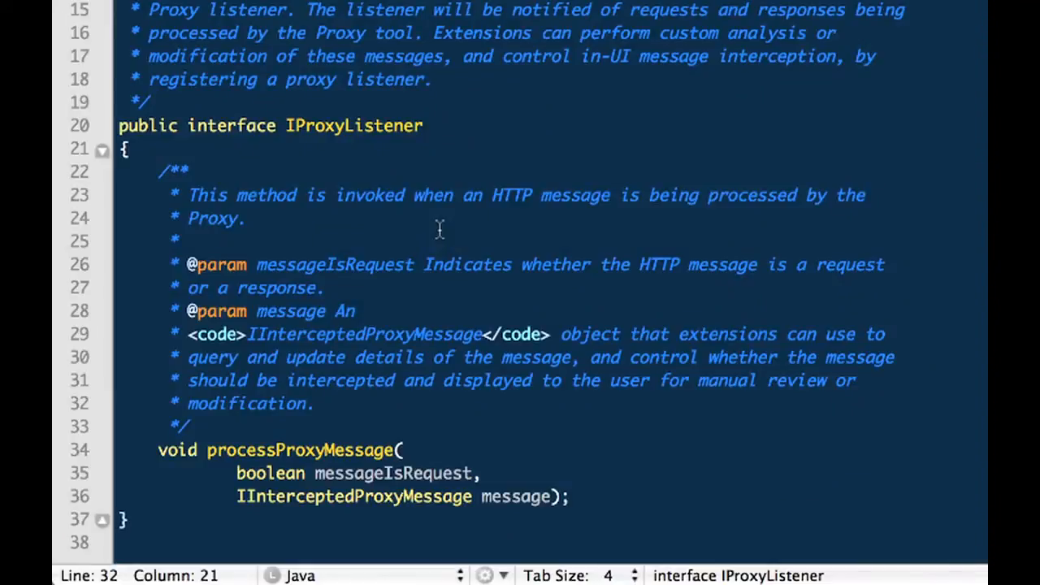
pyautogui.moveTo(382, 275)
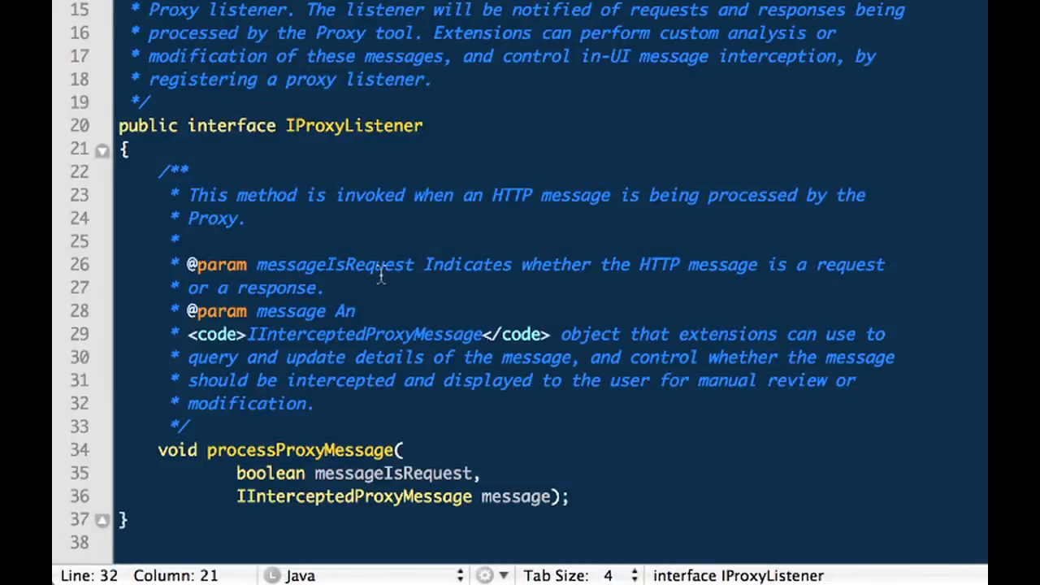
pyautogui.moveTo(322, 487)
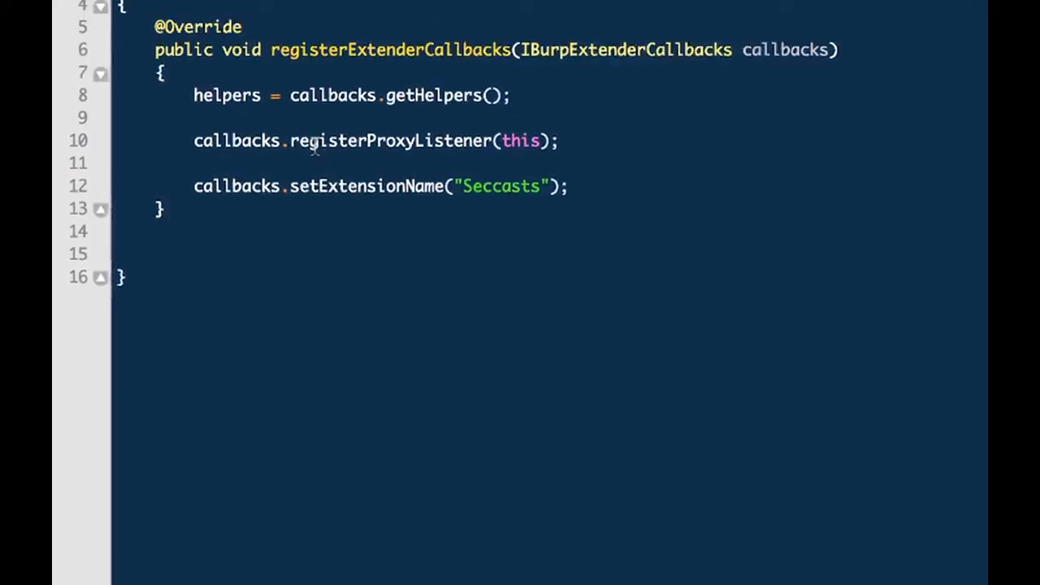
pyautogui.write('pu')
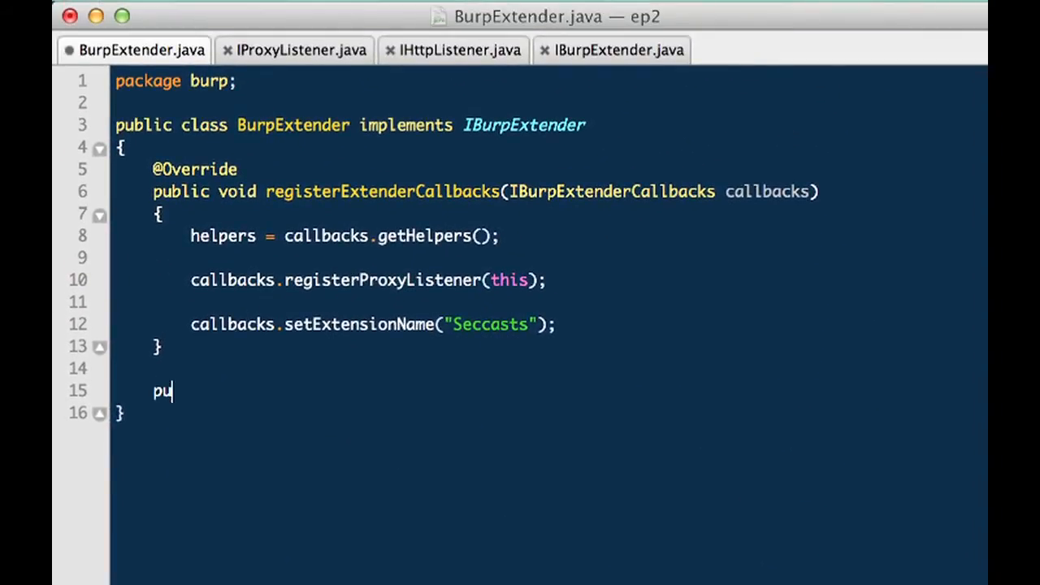
pyautogui.write('blic void')
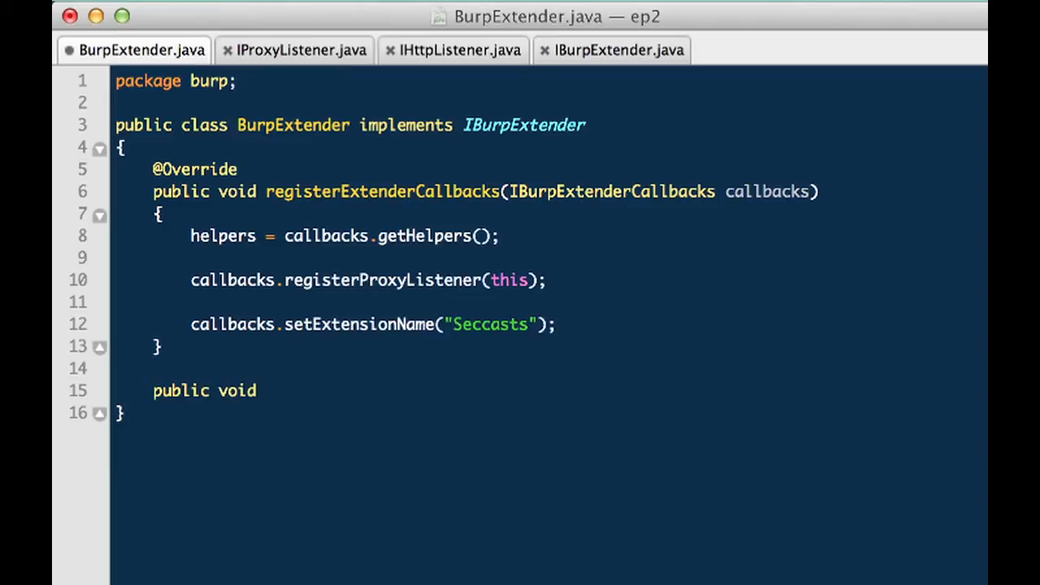
pyautogui.write('processProxyMessage(boolean messageIsRequest, IInterceptedProxyMessage messag')
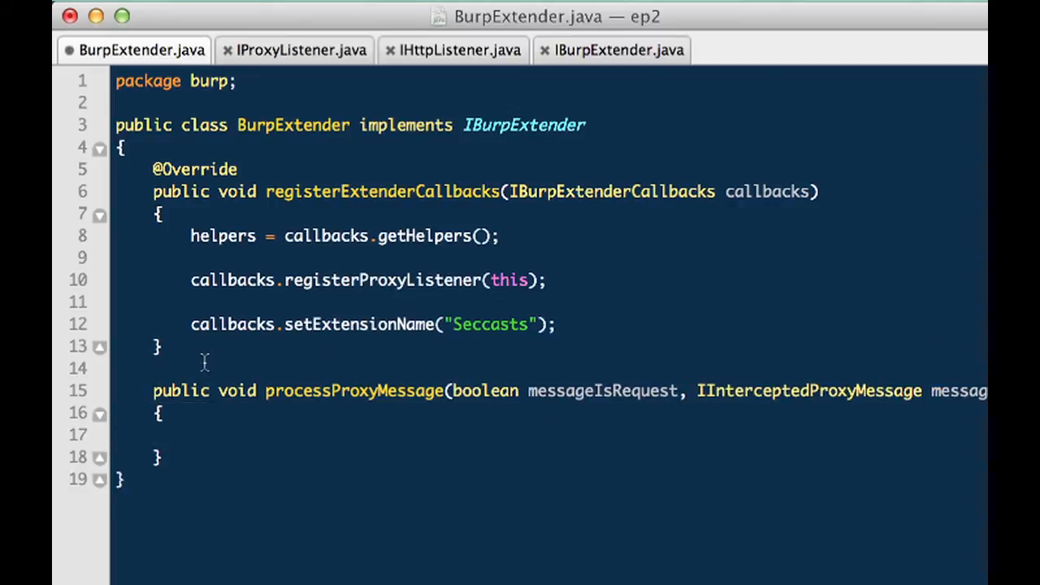
pyautogui.write('@Override')
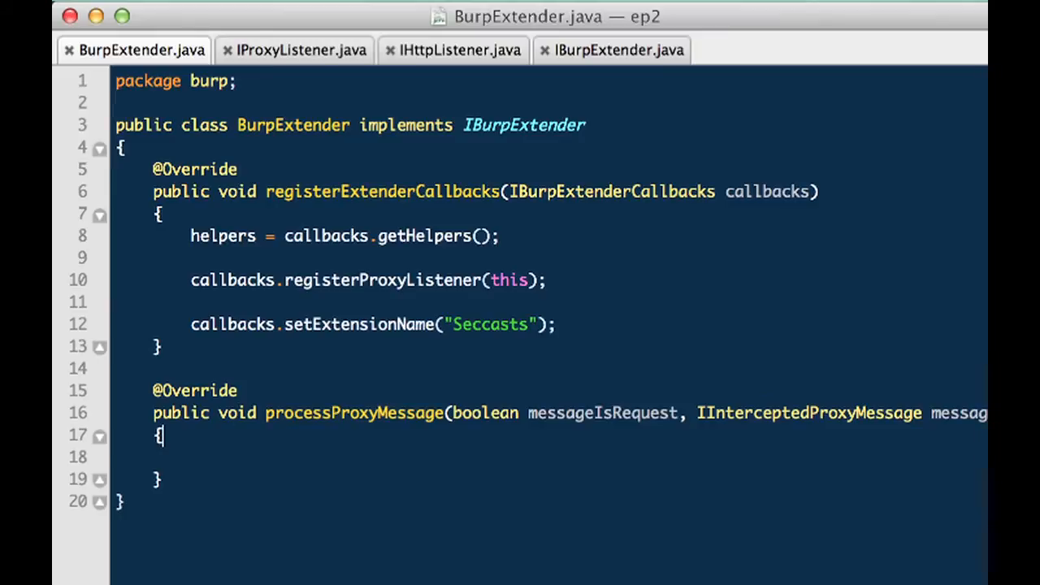
# Inside if (messageIsRequest), fetch messageInfo via message.getMessageInfo() and begin adding a second interface.
pyautogui.write('if')
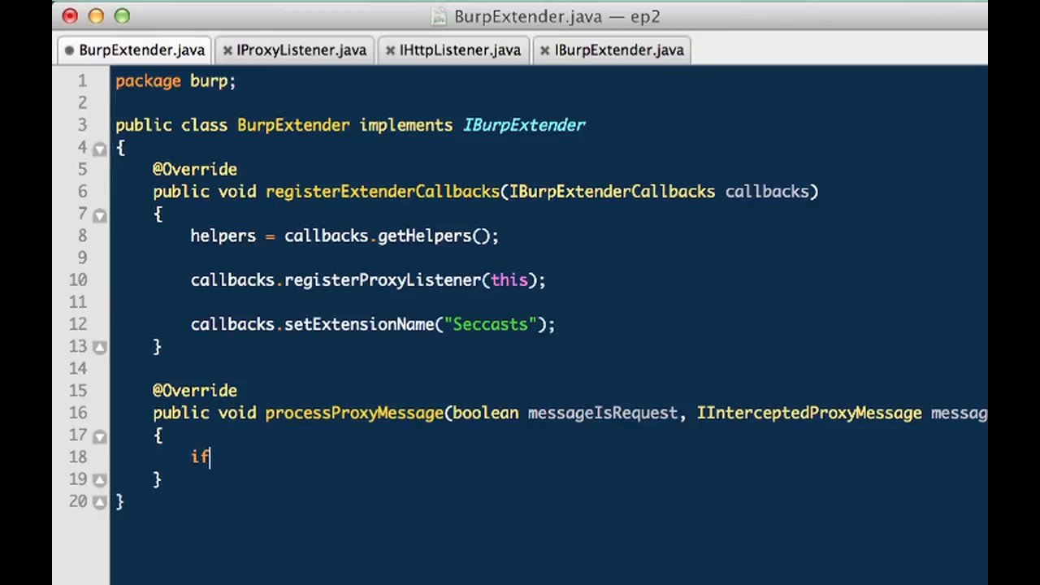
pyautogui.write('(messageIsRequest)')
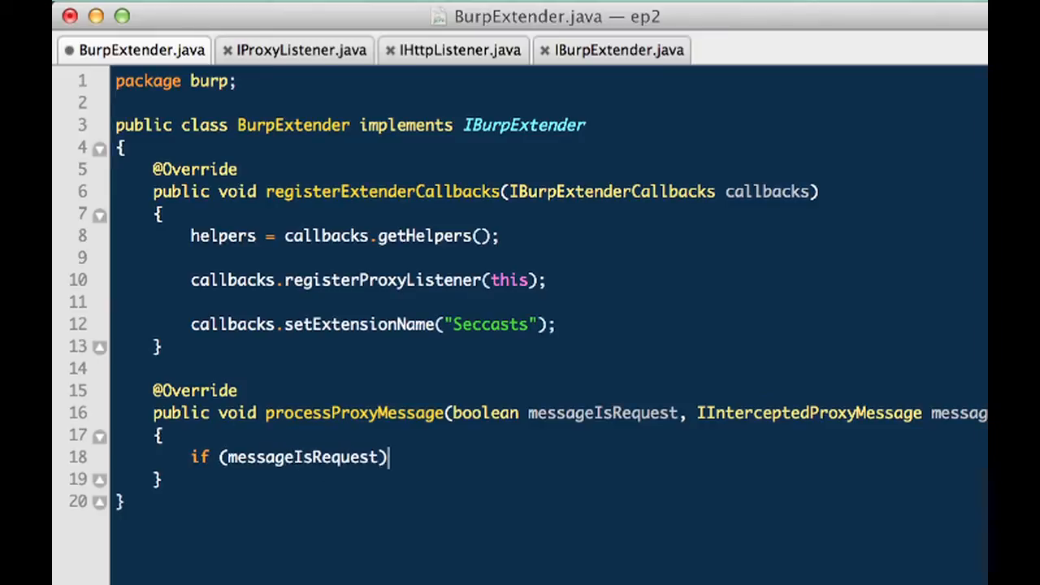
pyautogui.write('{')
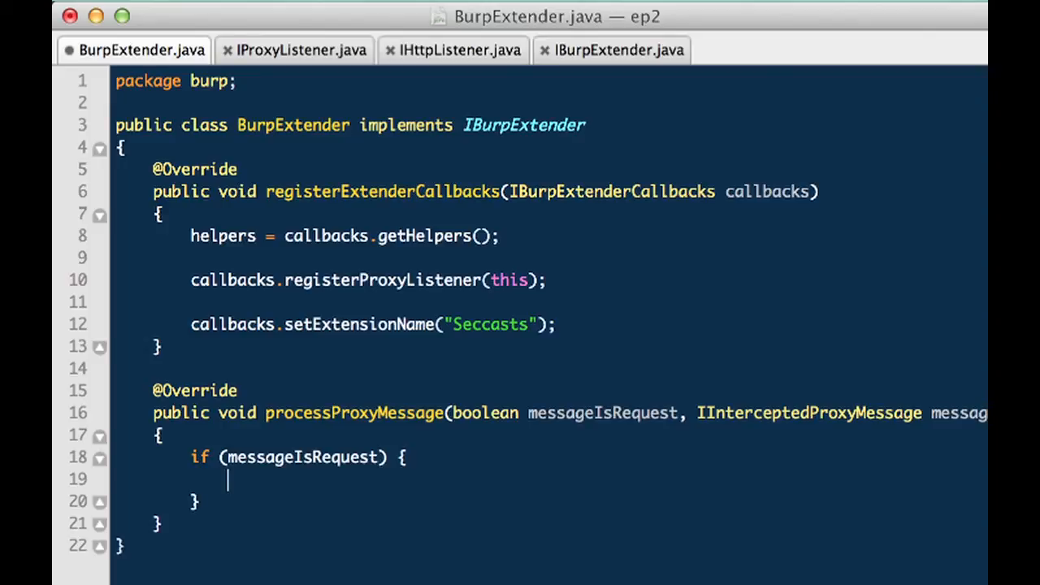
pyautogui.write('IHttpRequestResponse me')
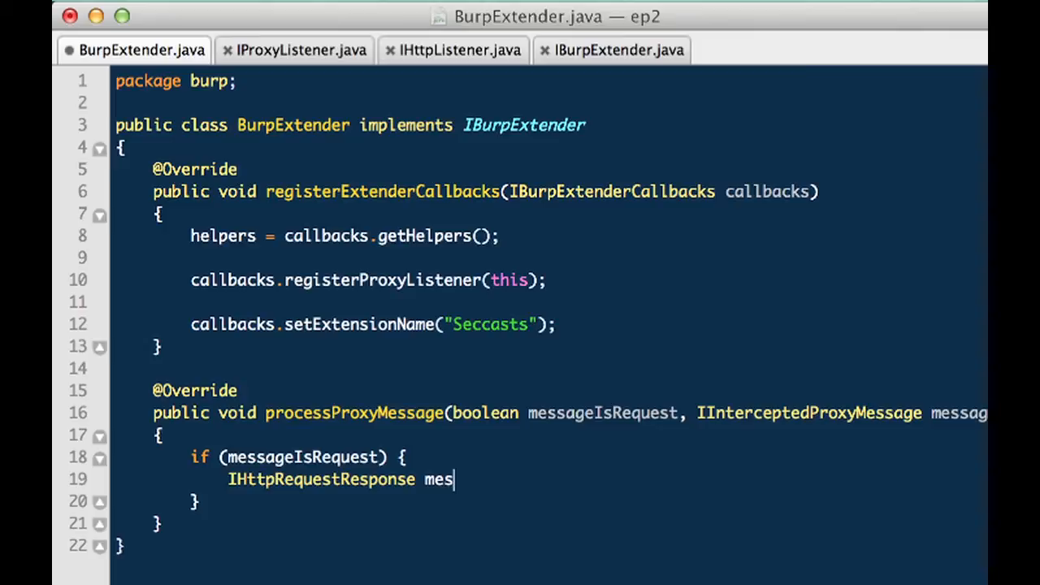
pyautogui.write('sageInfo = message.get')
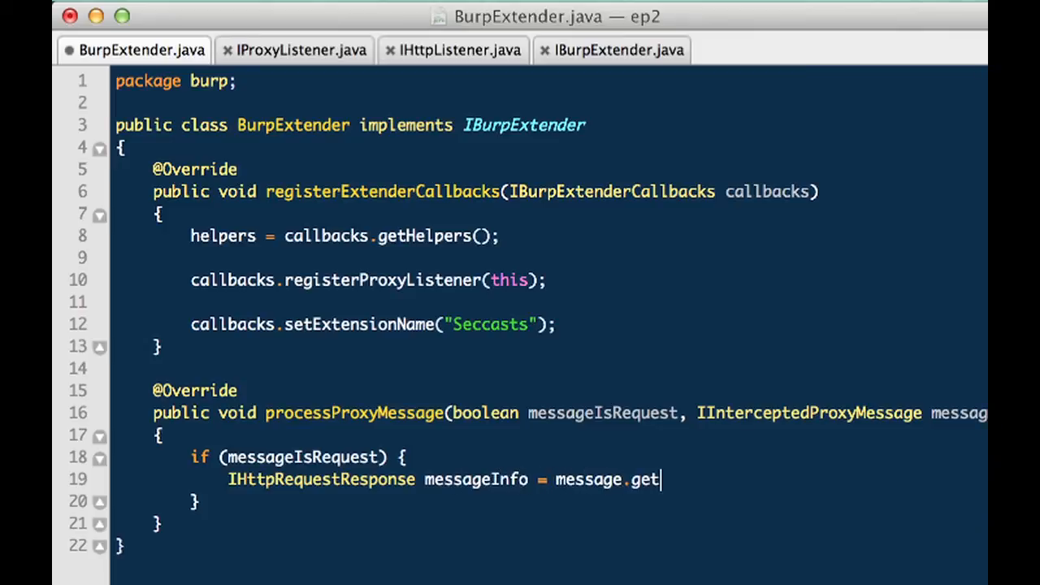
pyautogui.write('MessageInfo();')
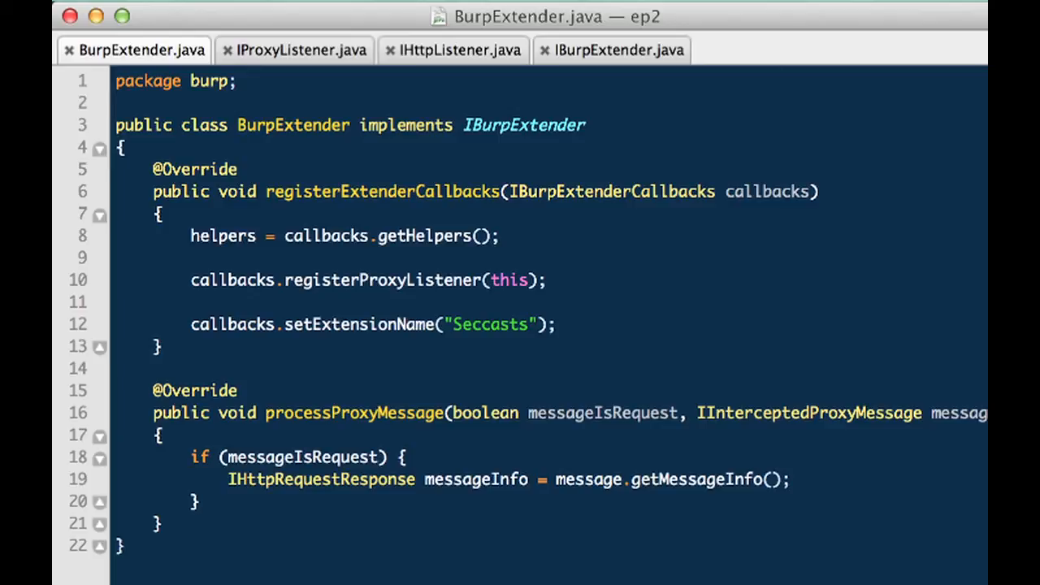
pyautogui.write(', I')
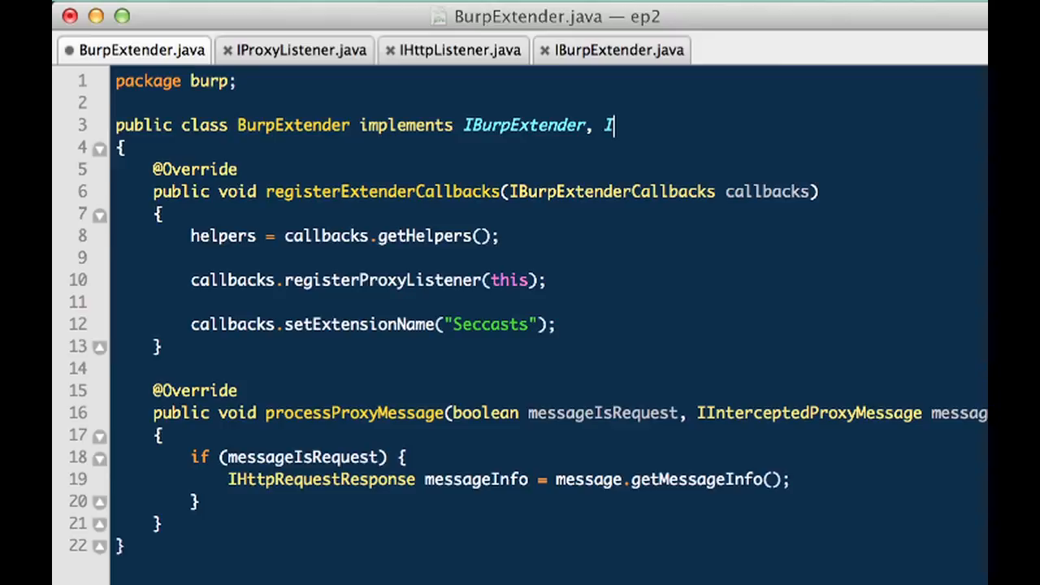
# Finish implementing IProxyListener and analyze the request into IRequestInfo rqInfo via helpers.analyzeRequest.
pyautogui.write('ProxyListen')
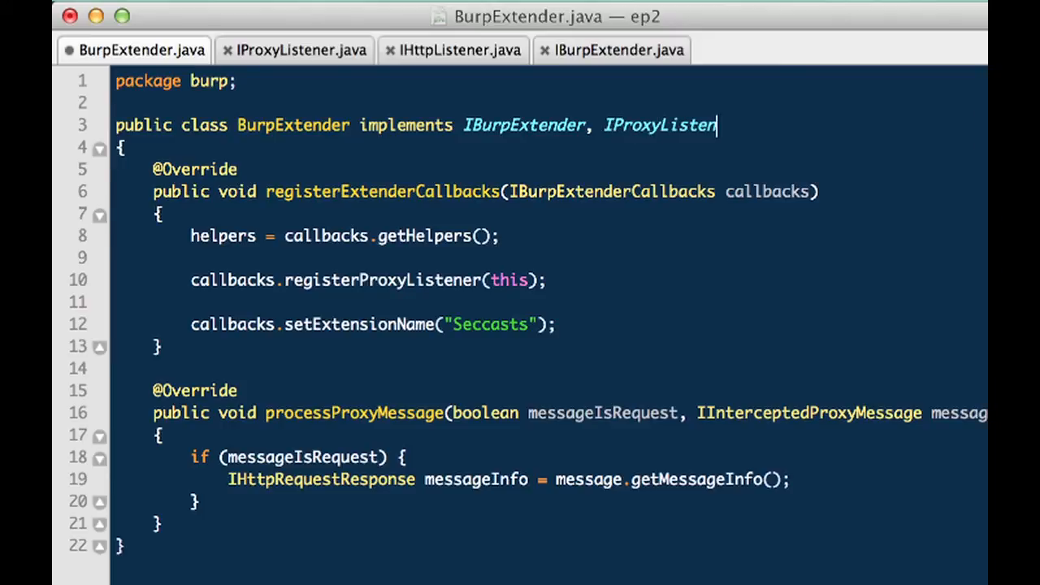
pyautogui.scroll(-3)
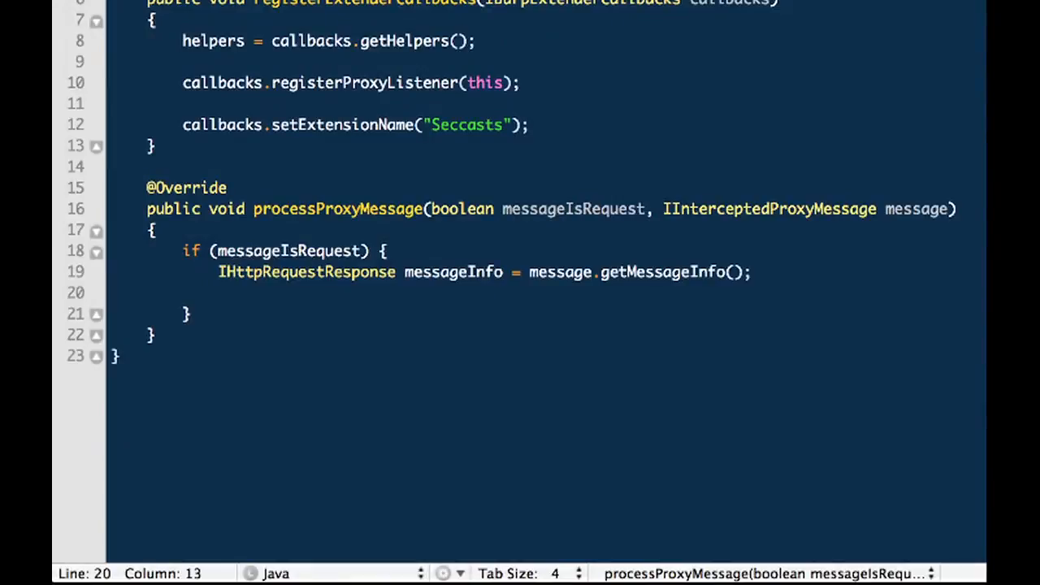
pyautogui.write('IReq')
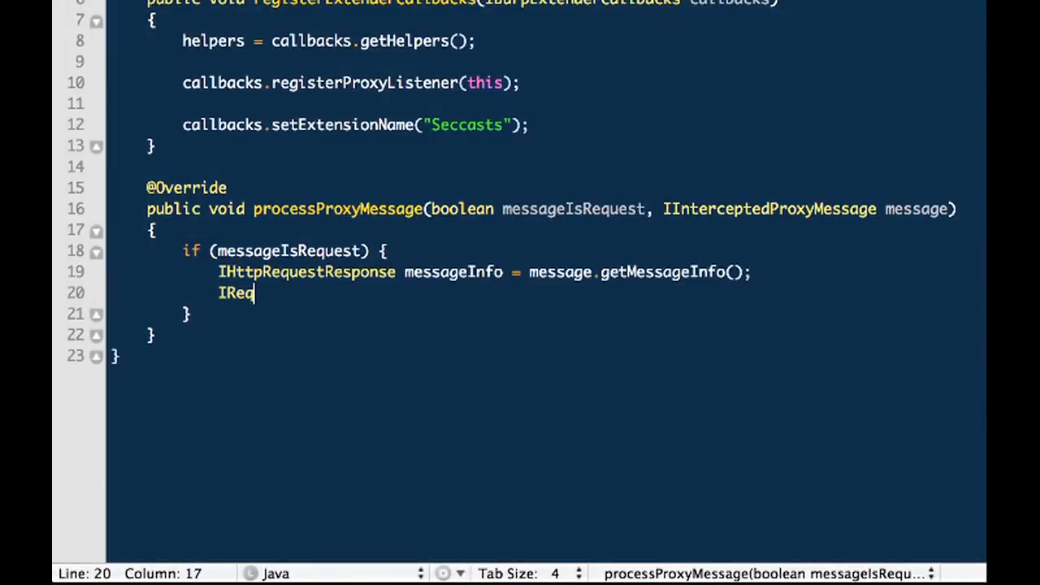
pyautogui.write('questInfo rqInfo =')
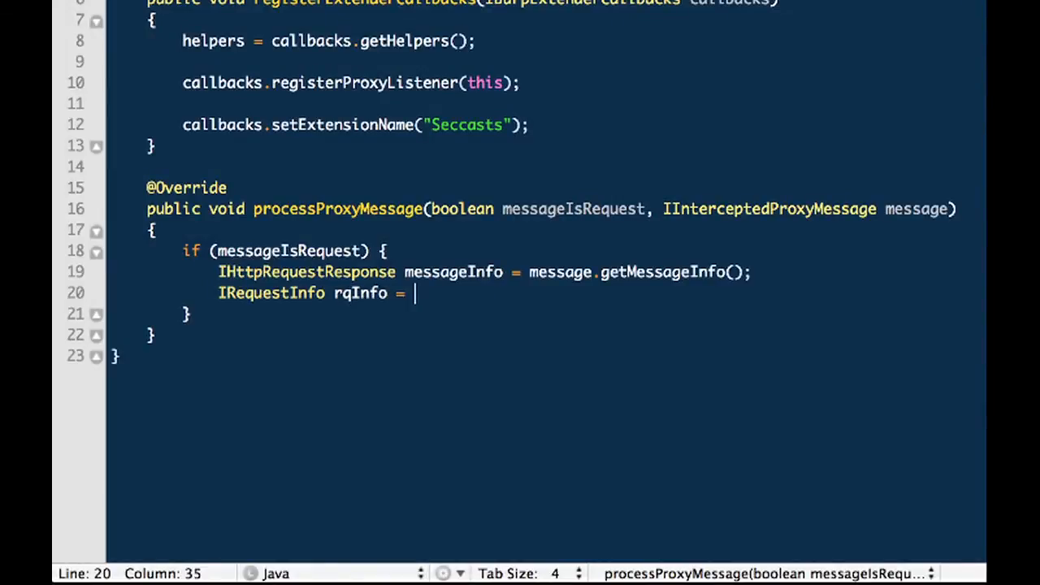
pyautogui.write('helpers.analyzeR')
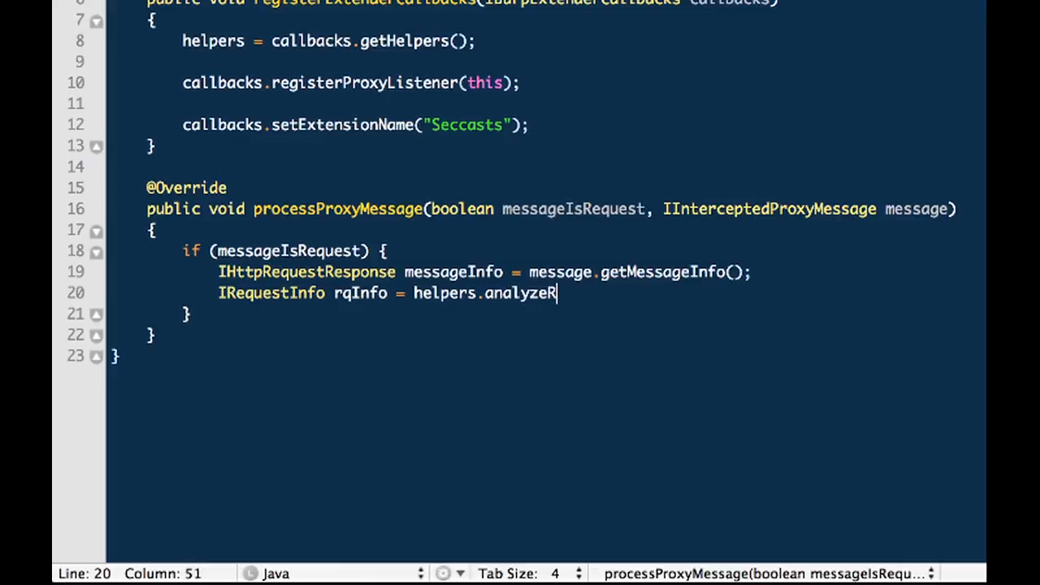
pyautogui.write('equest(messageInfo);')
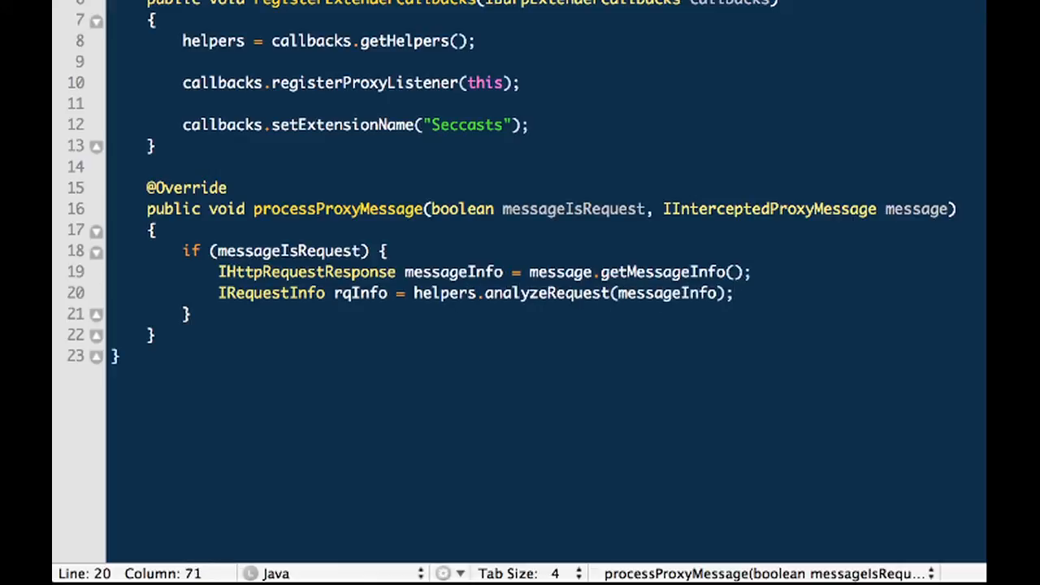
# Get the headers List from rqInfo and add a 'Seccasts: ThisIsATest' header.
pyautogui.write('List')
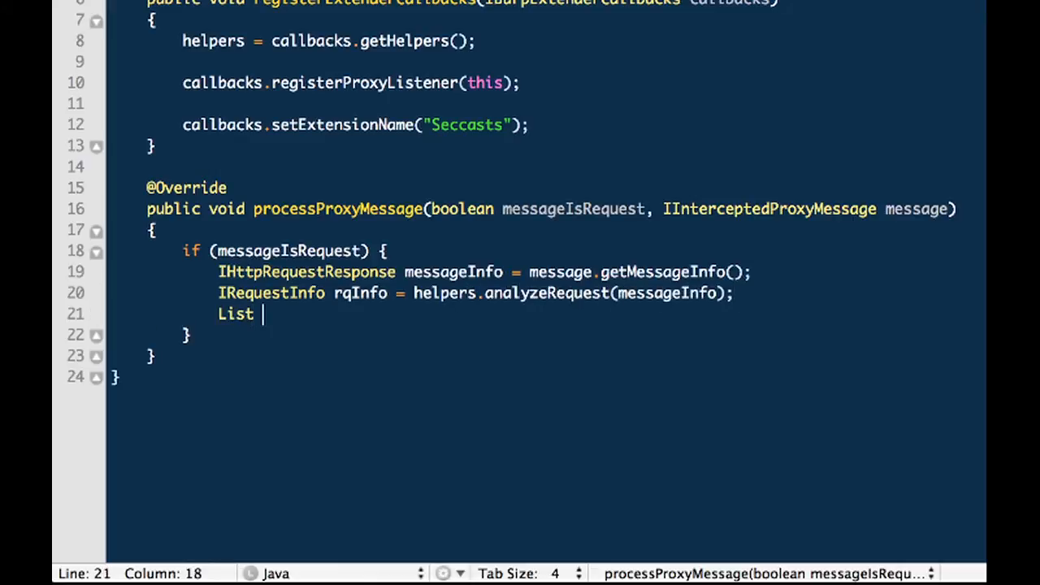
pyautogui.write('headers = rqInfo.getHeaders();')
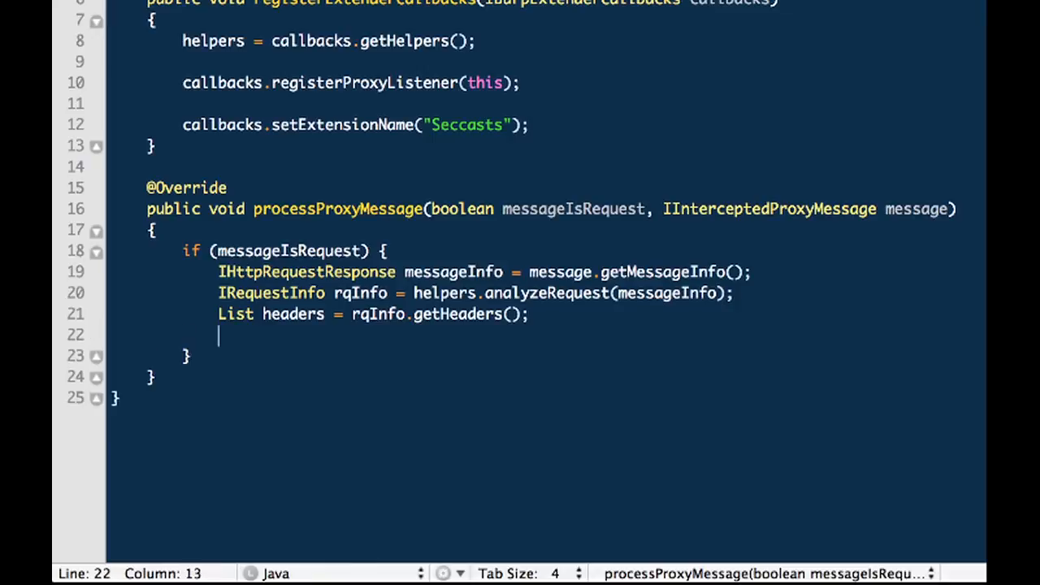
pyautogui.write('headers.add("Seccasts:')
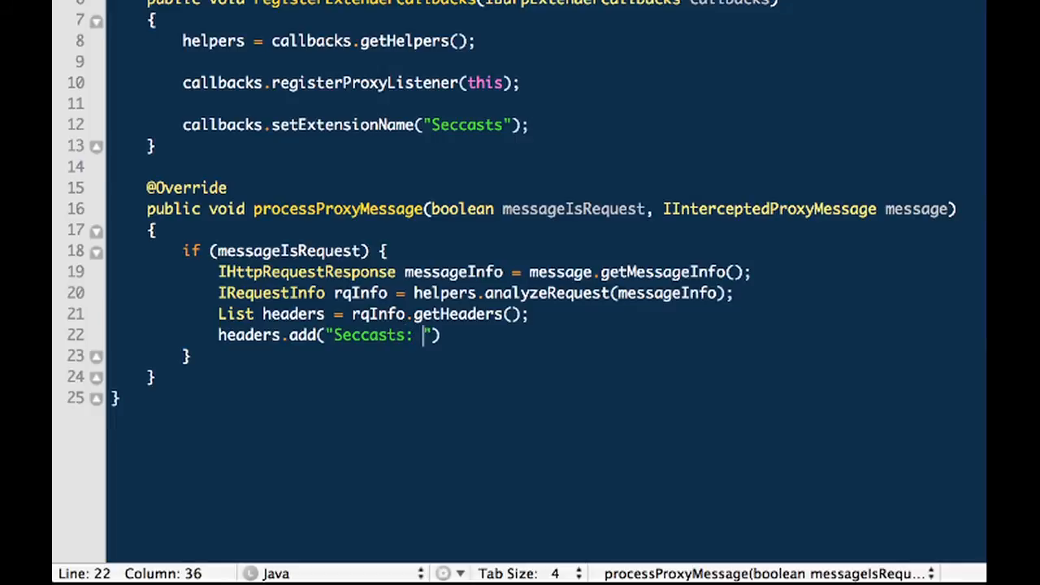
pyautogui.write('ThisIsATest')
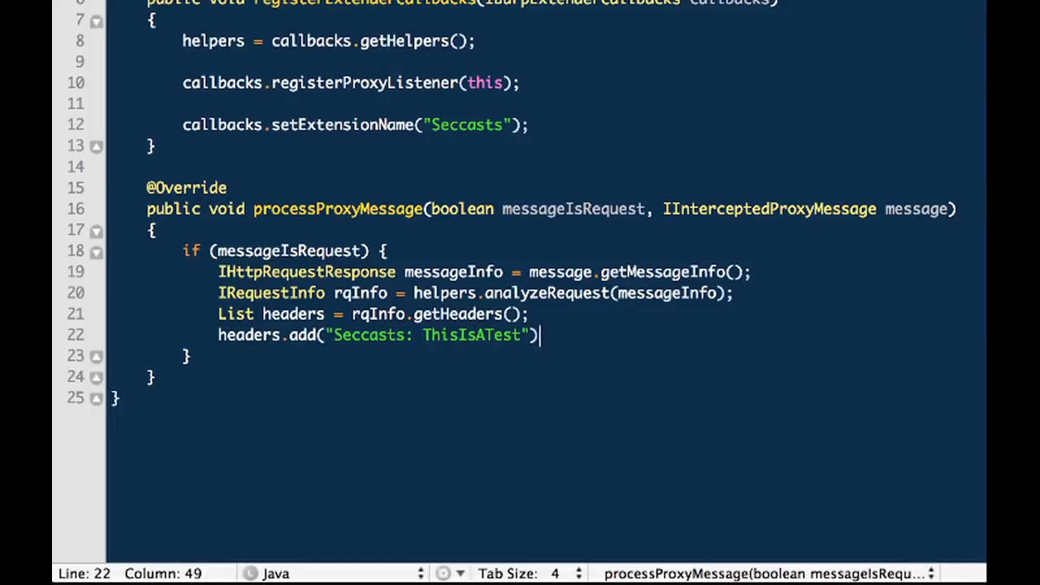
pyautogui.write(';')
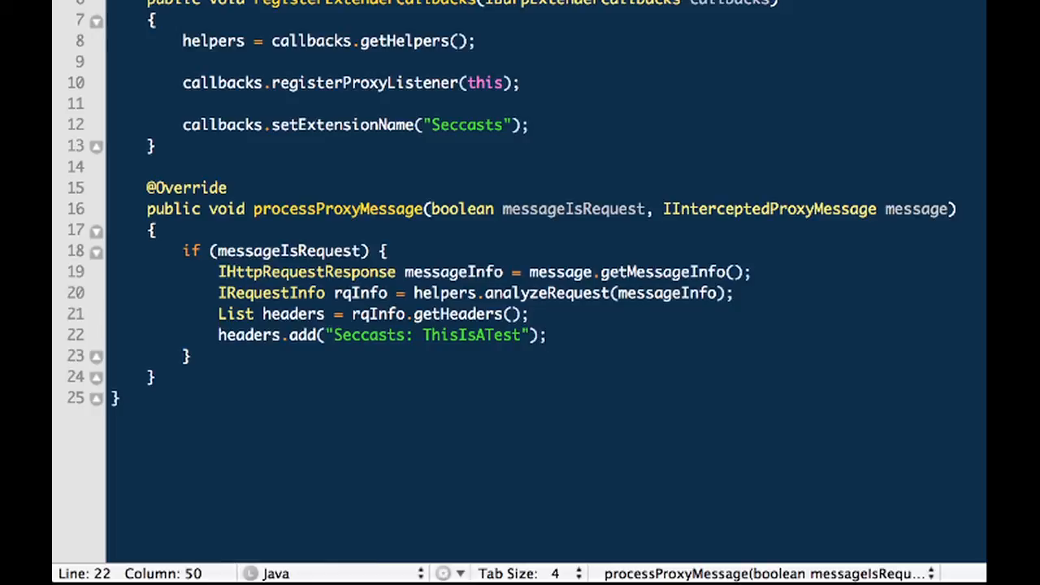
# Build the request String from messageInfo.getRequest() and take messageBody as its substring from rqInfo's body offset.
pyautogui.write('String')
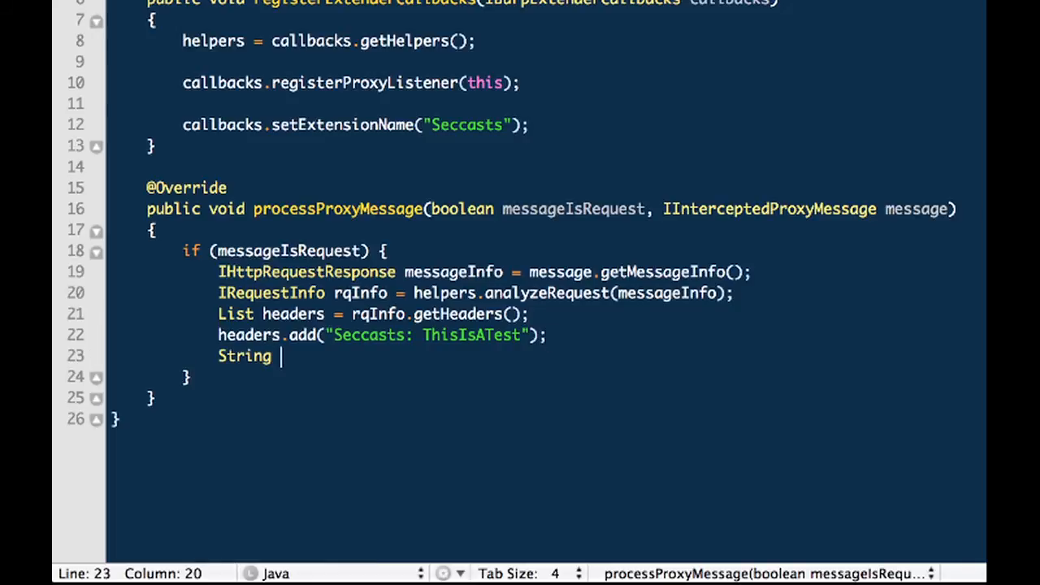
pyautogui.write('request =')
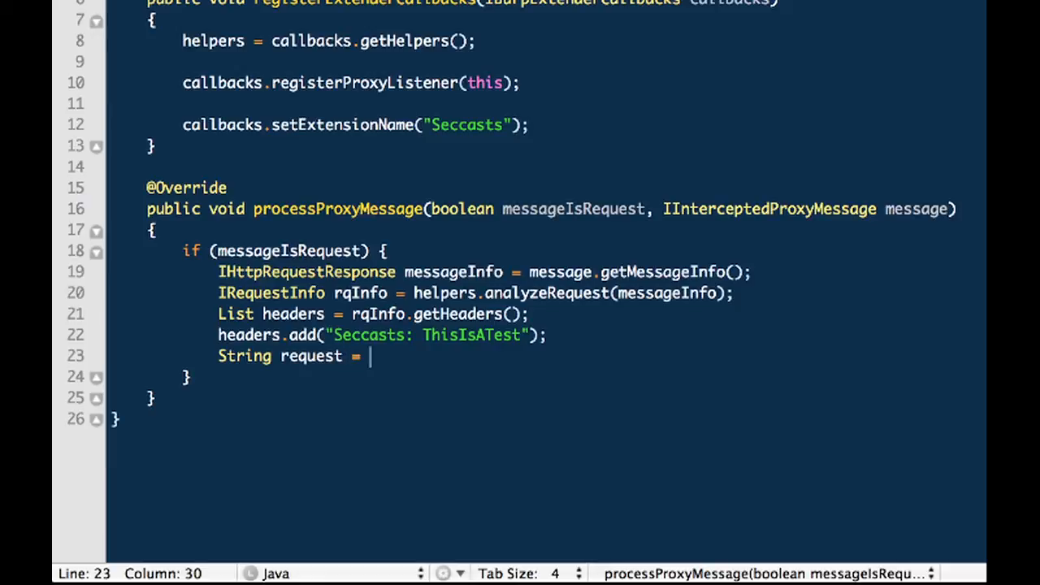
pyautogui.write('new String(')
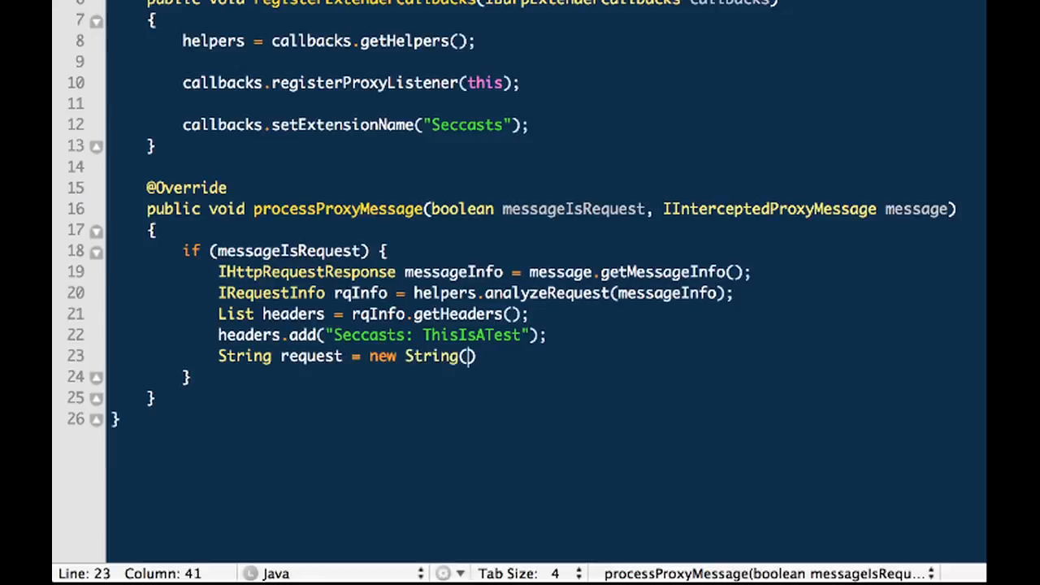
pyautogui.write('message')
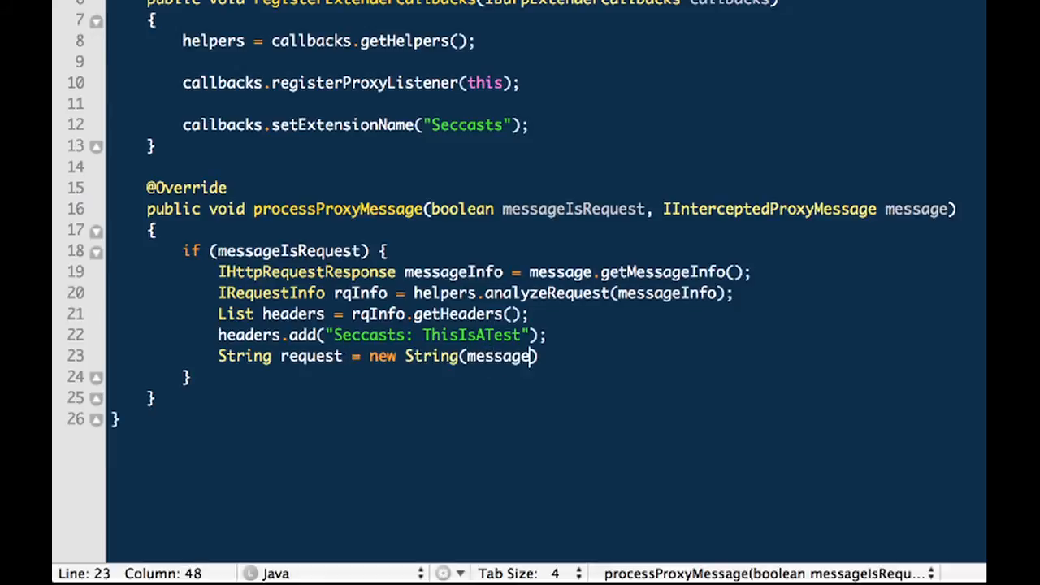
pyautogui.write('Info.')
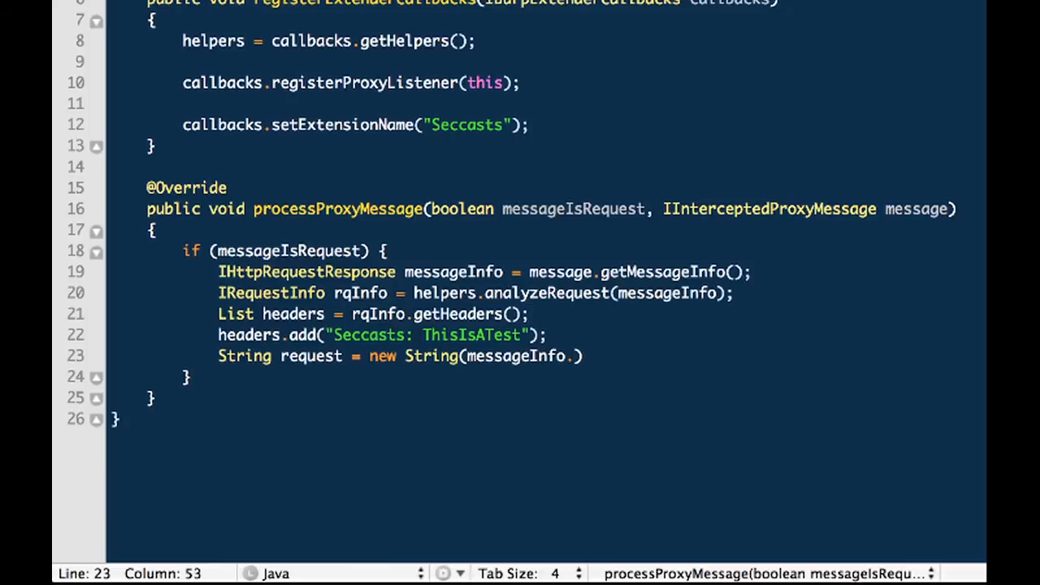
pyautogui.write('getRequest()')
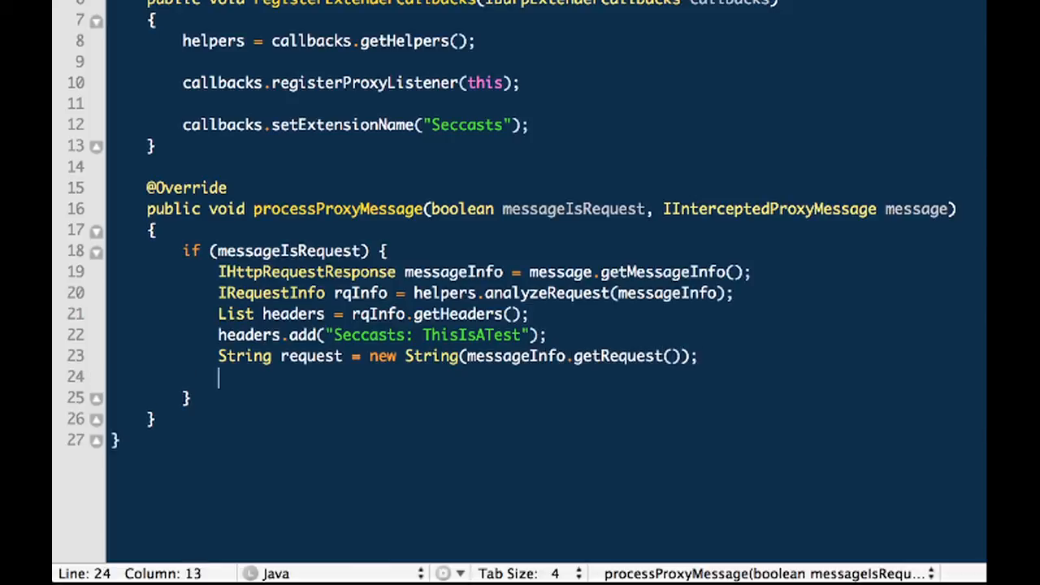
pyautogui.write('String')
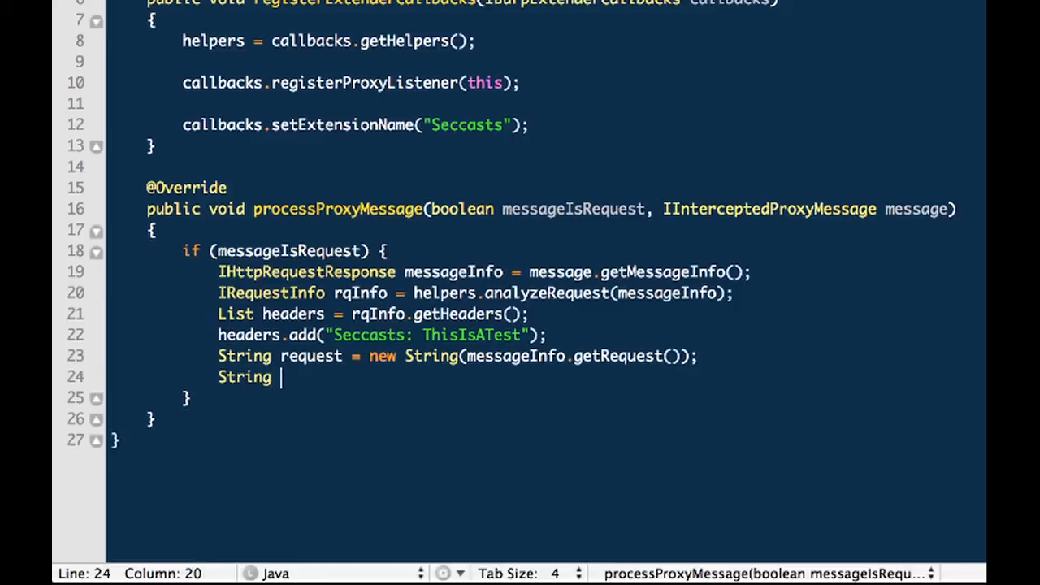
pyautogui.write('messsageBody')
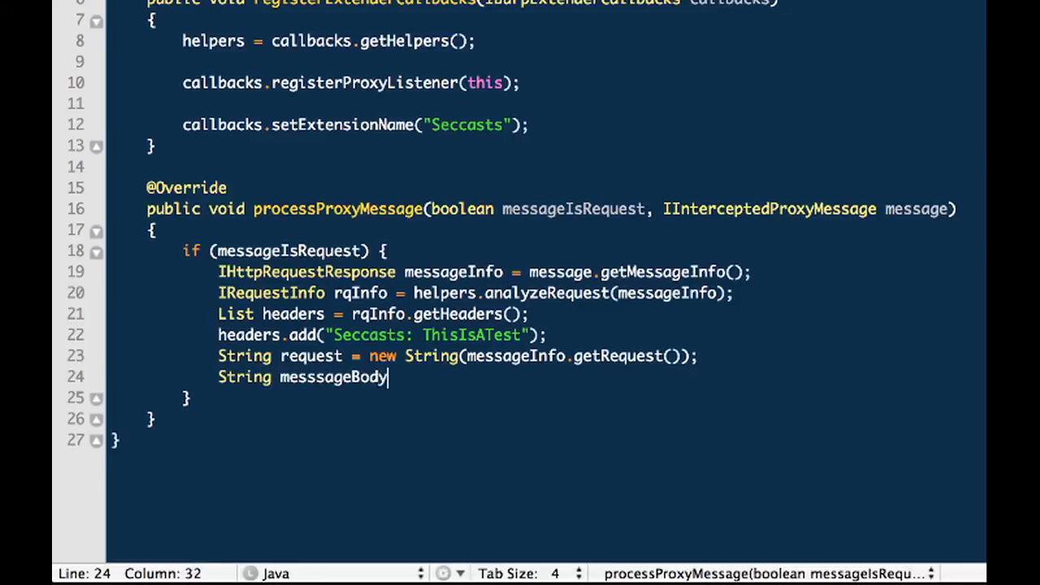
pyautogui.write('= req')
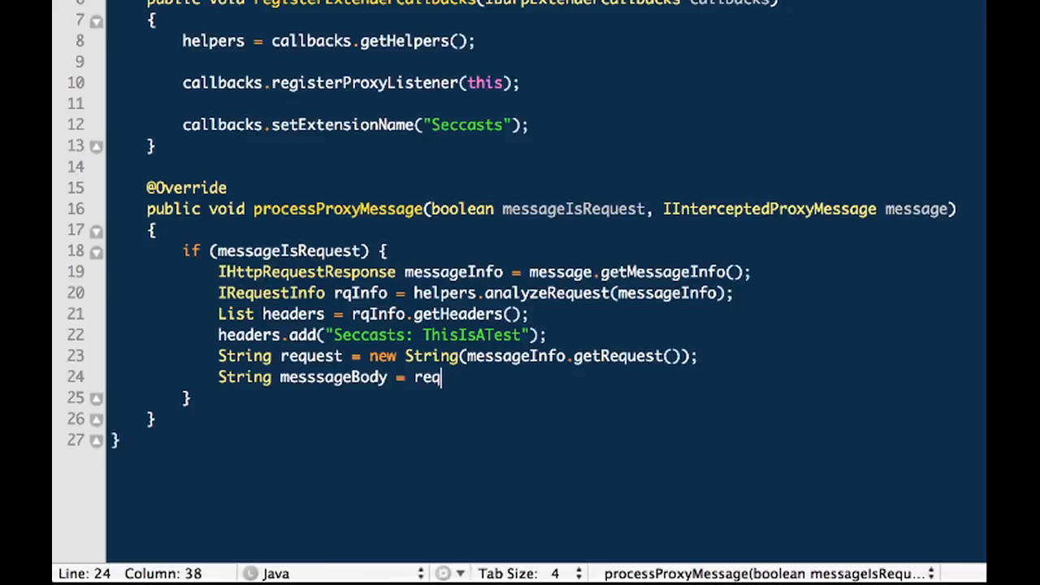
pyautogui.write('uest.substr')
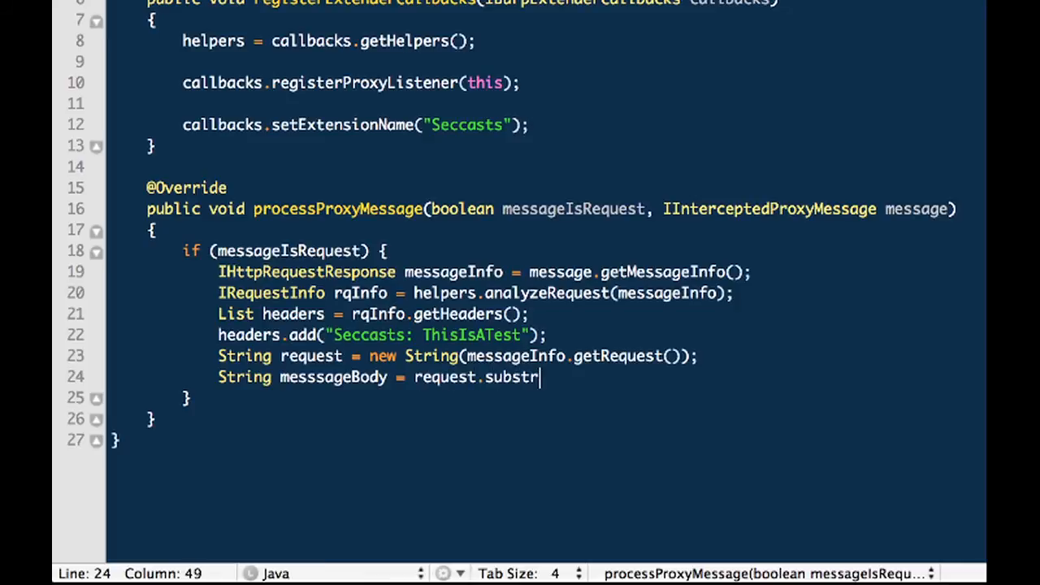
pyautogui.write('ing(rq')
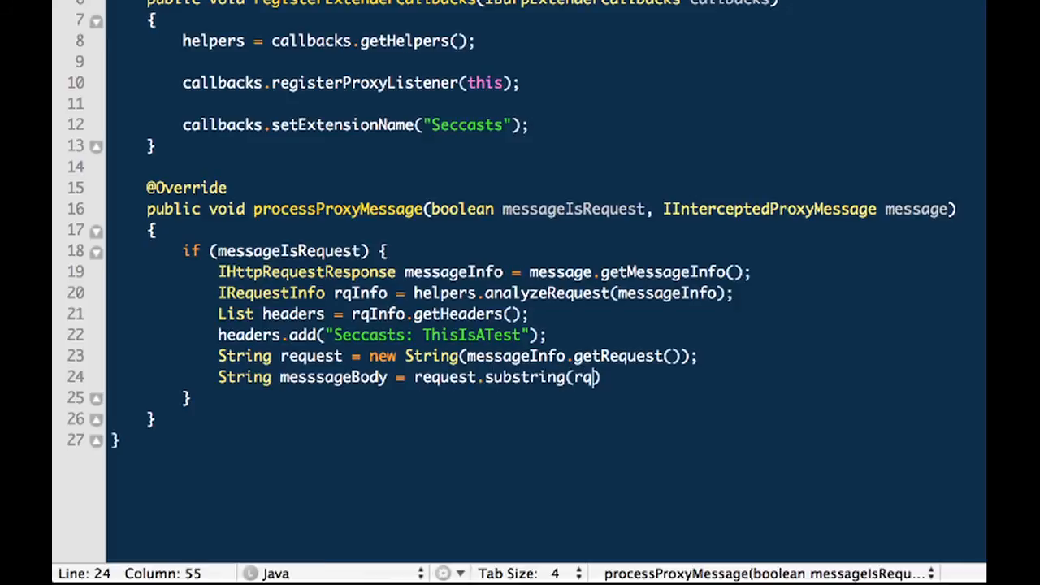
pyautogui.write('Info.getBodyOff')
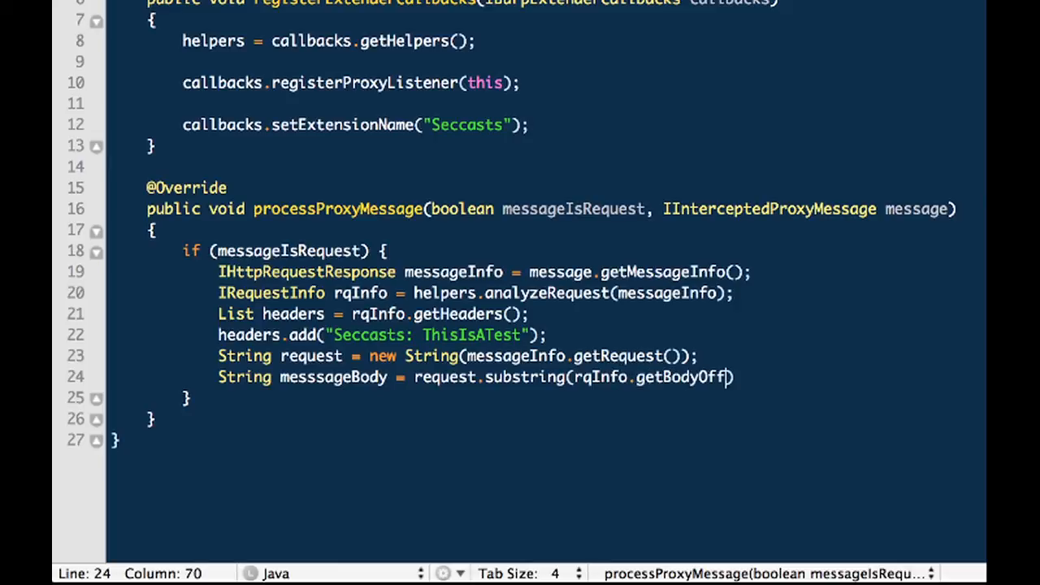
pyautogui.write('set());')
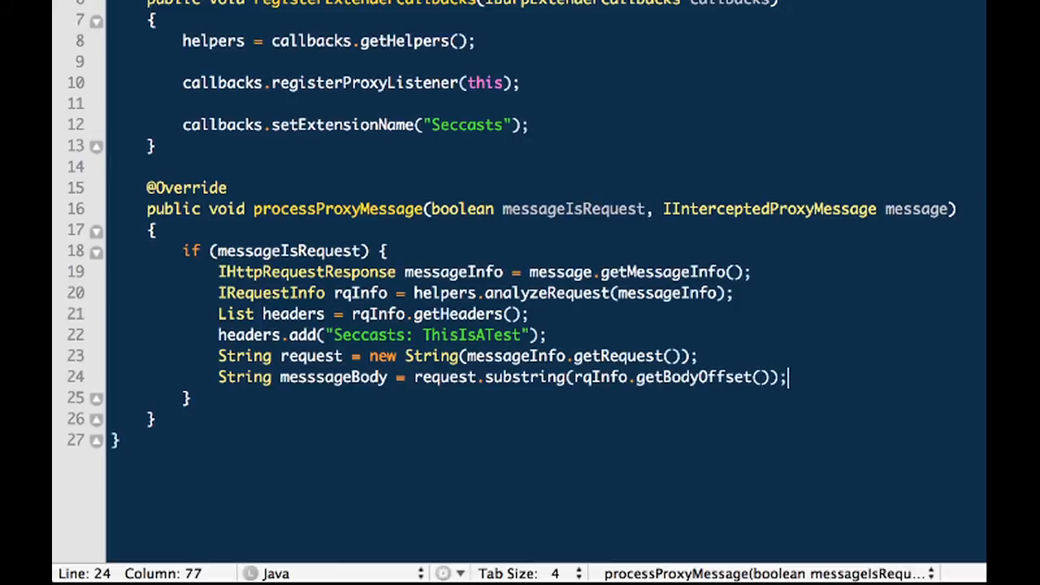
# Build updateMessage with helpers.buildHttpMessage(headers, messageBody.getBytes()) and set it via messageInfo.setRequest.
pyautogui.write('b')
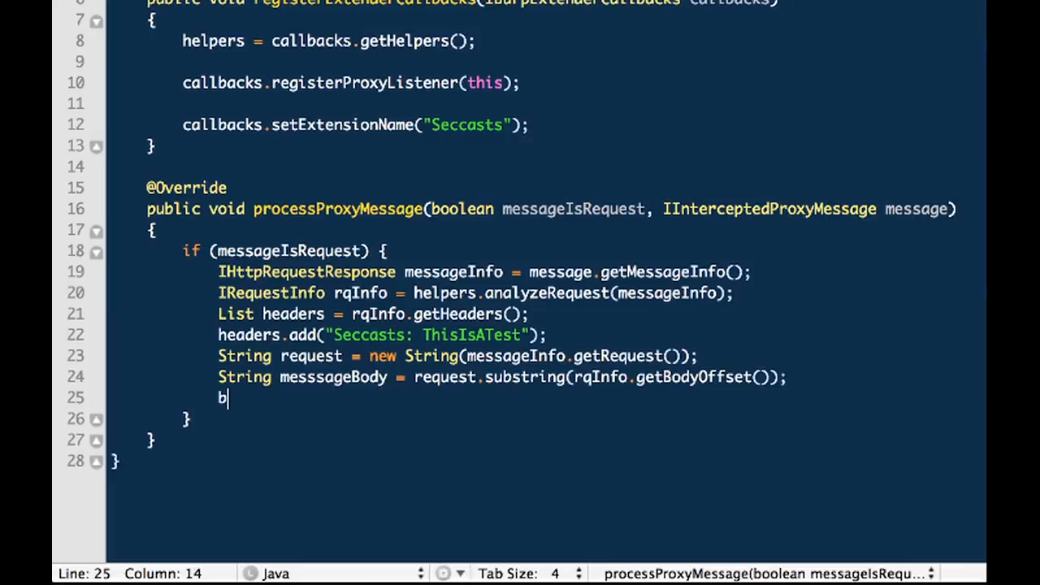
pyautogui.write('yte')
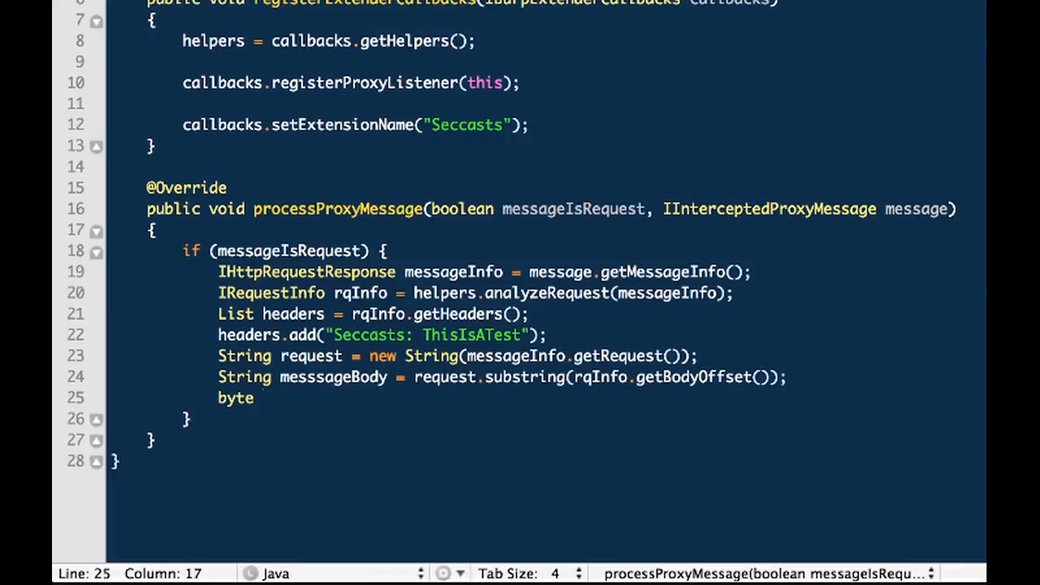
pyautogui.write('[] updateM')
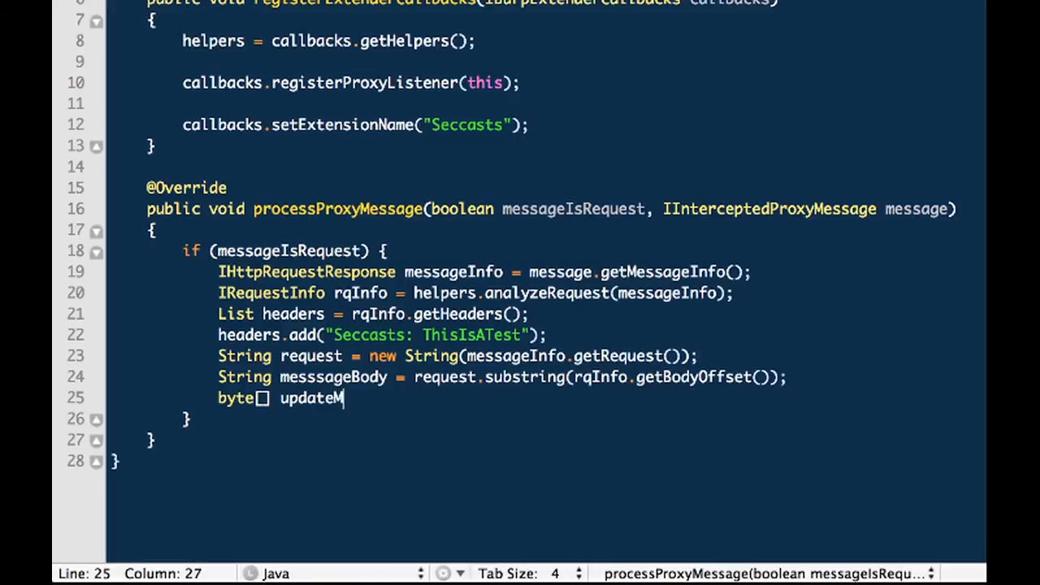
pyautogui.write('essage = helpers.')
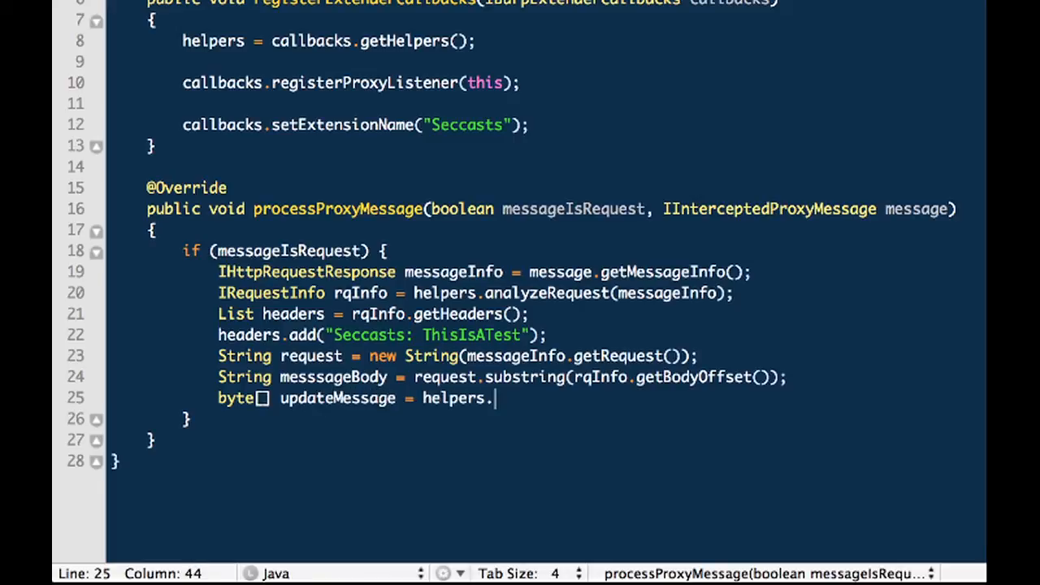
pyautogui.write('buildHt')
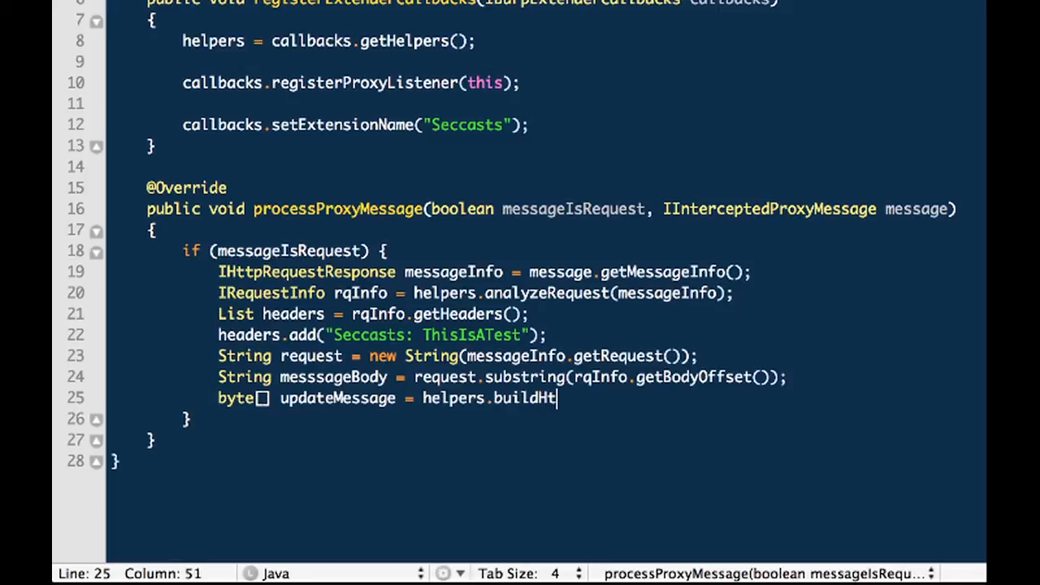
pyautogui.write('tpMessage()')
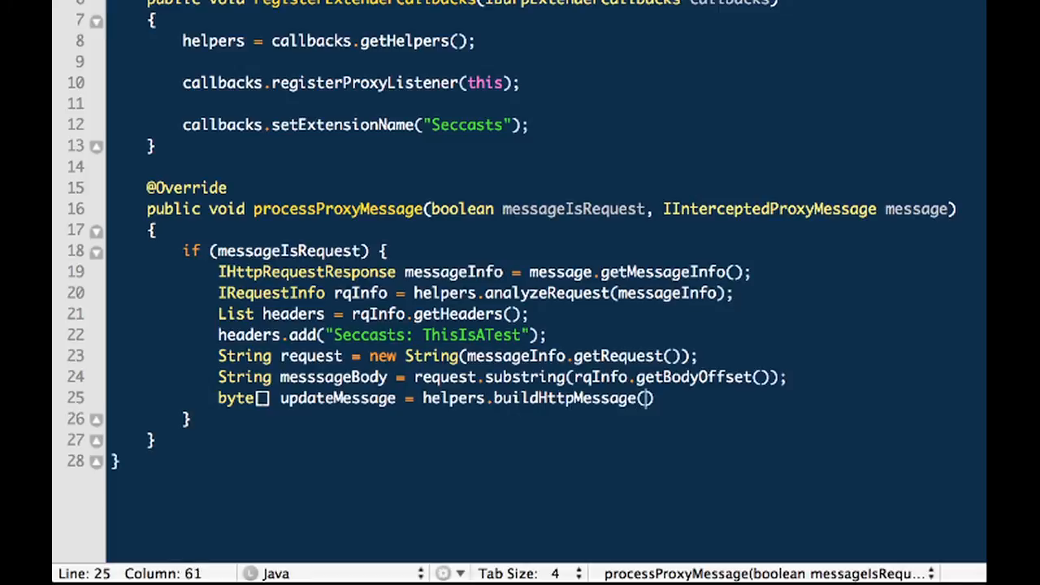
pyautogui.write('headers,')
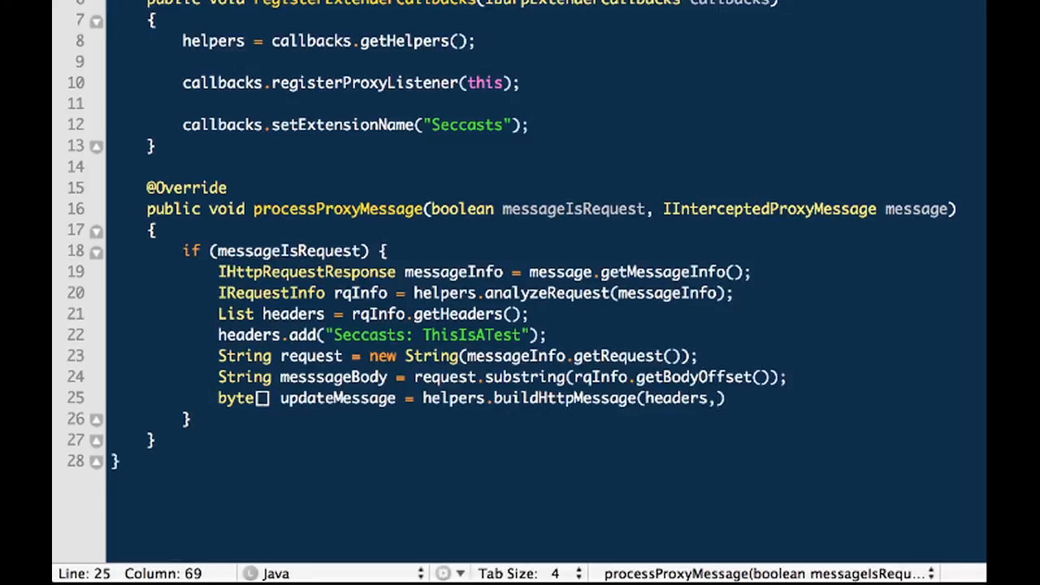
pyautogui.write('messageBod')
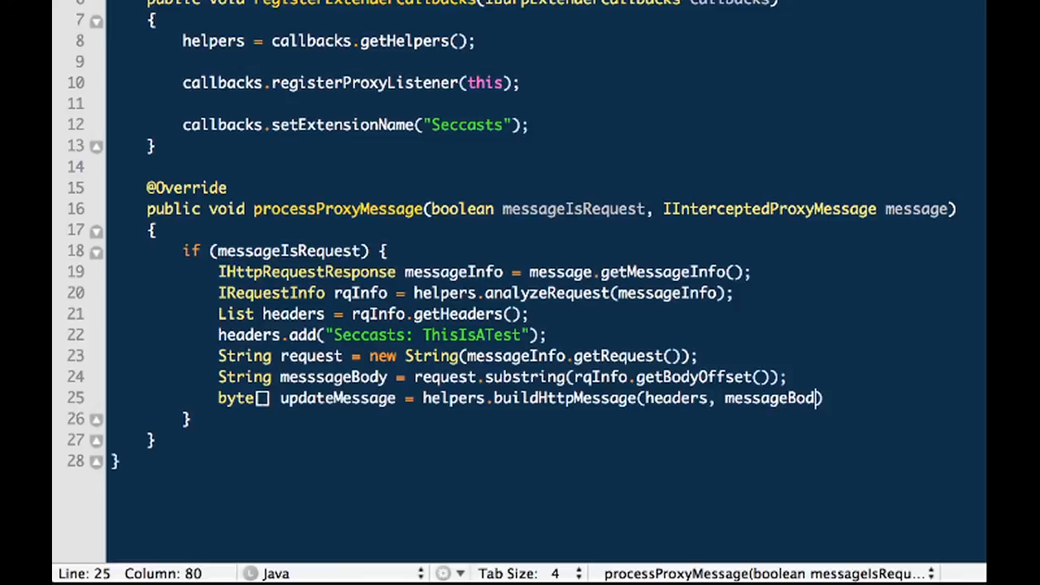
pyautogui.write('.get')
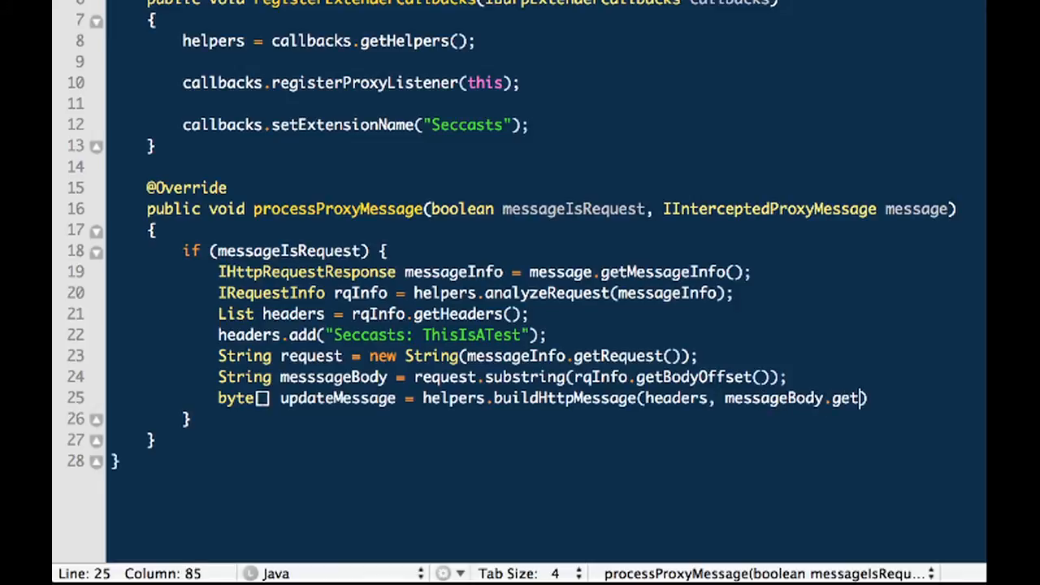
pyautogui.write('Bytes());')
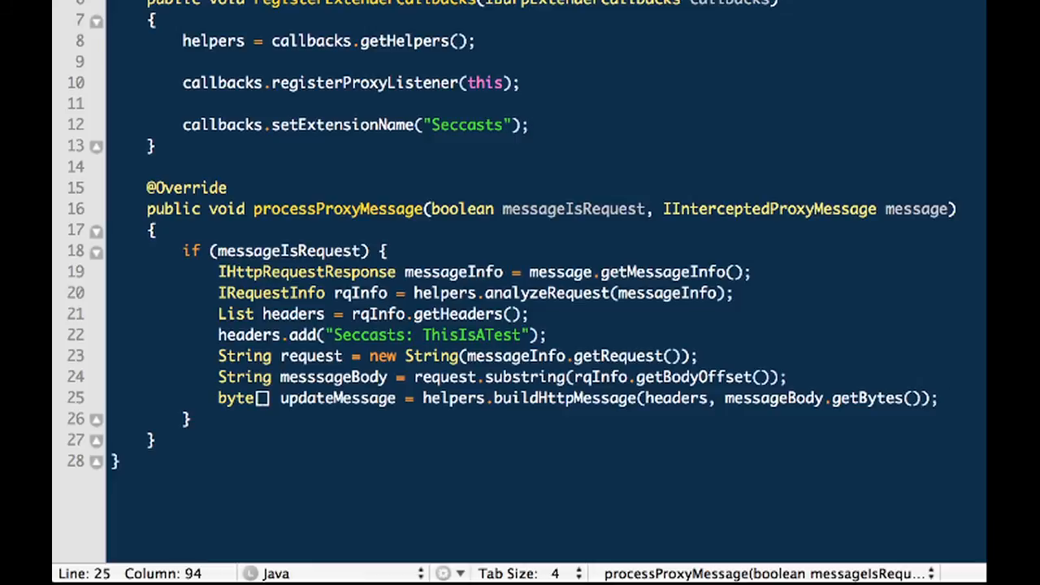
pyautogui.write('message')
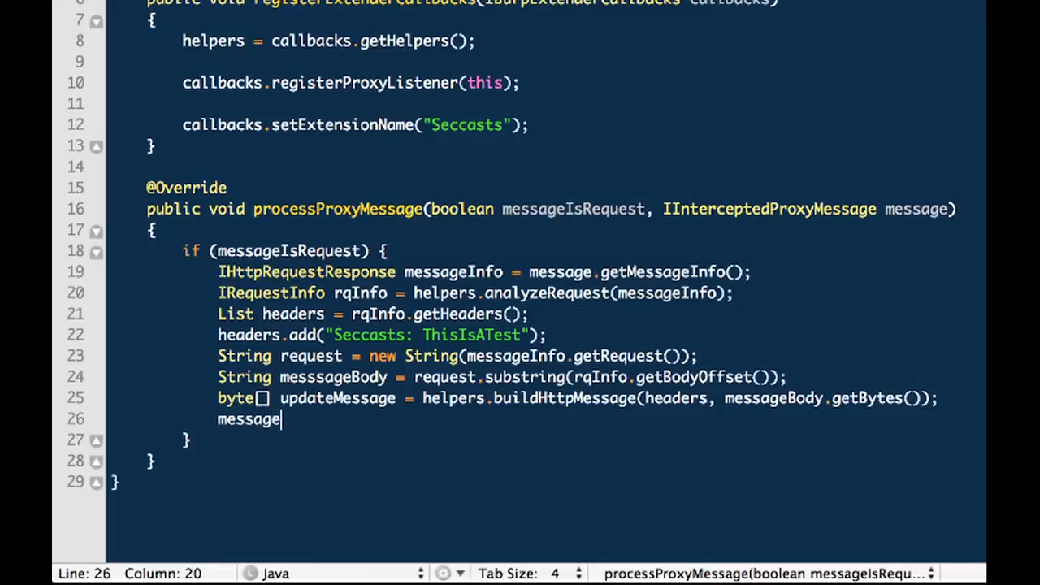
pyautogui.write('Info.setRe')
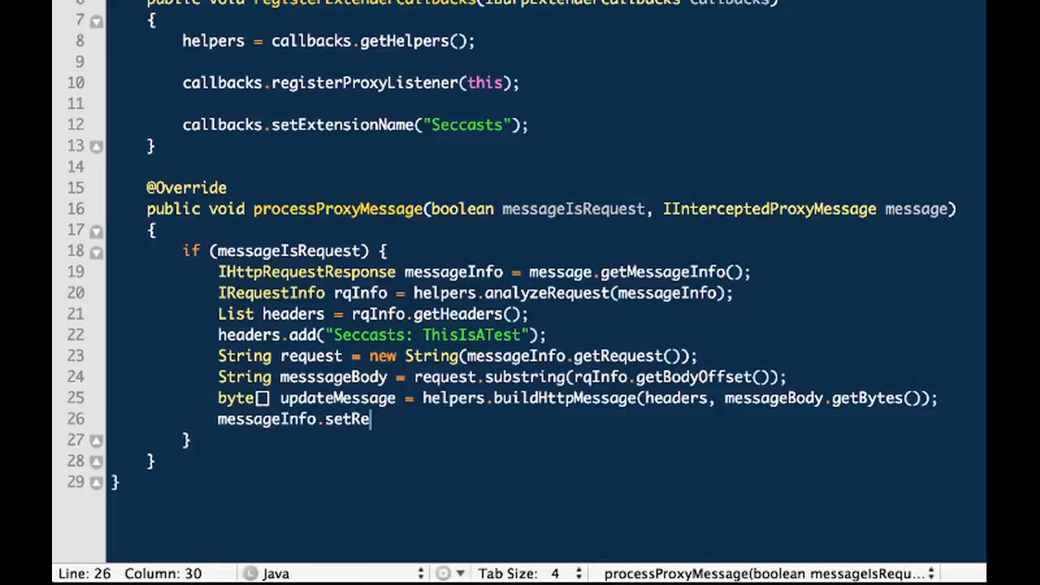
pyautogui.write('quest(upda')
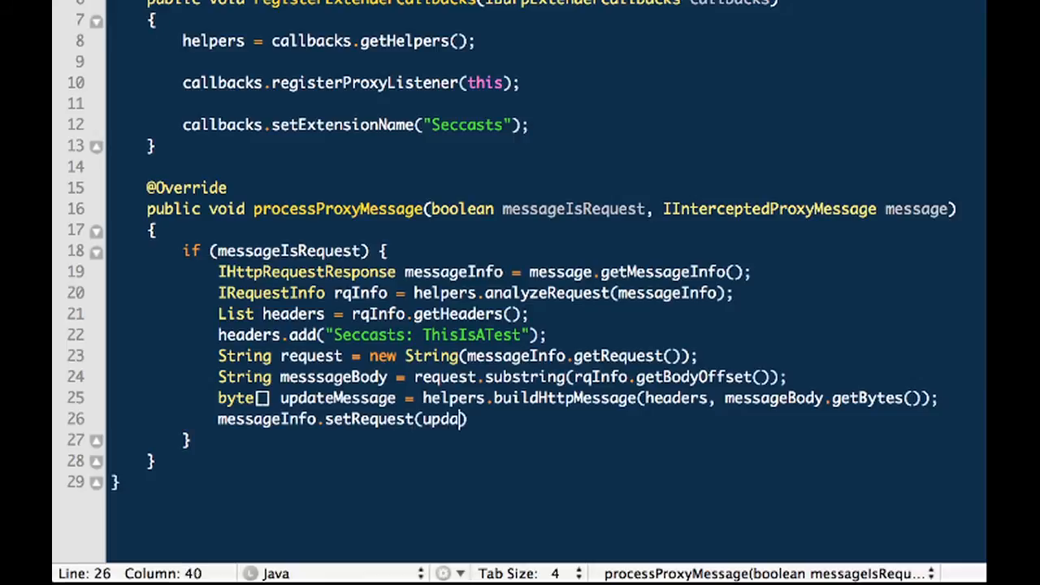
pyautogui.write('teMessage);')
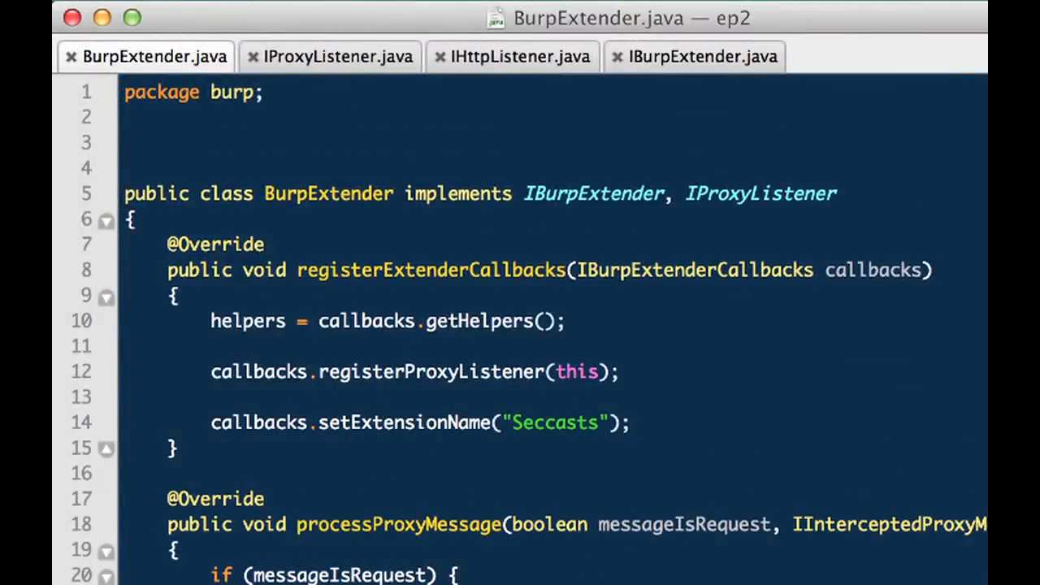
# Add import java.util.List; and a private IExtensionHelpers helpers field to BurpExtender.java.
pyautogui.write('import java.util.')
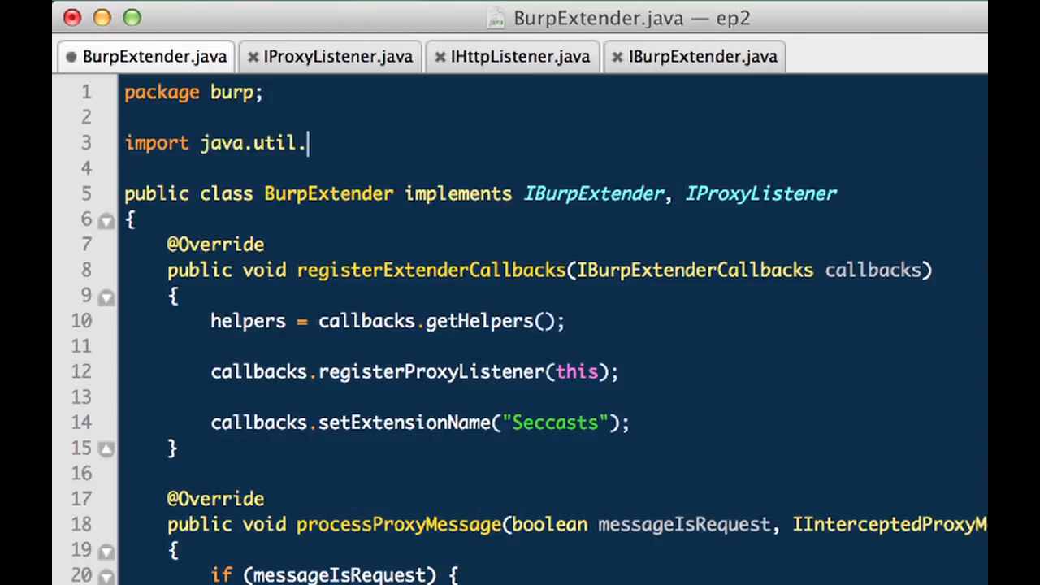
pyautogui.write('List;')
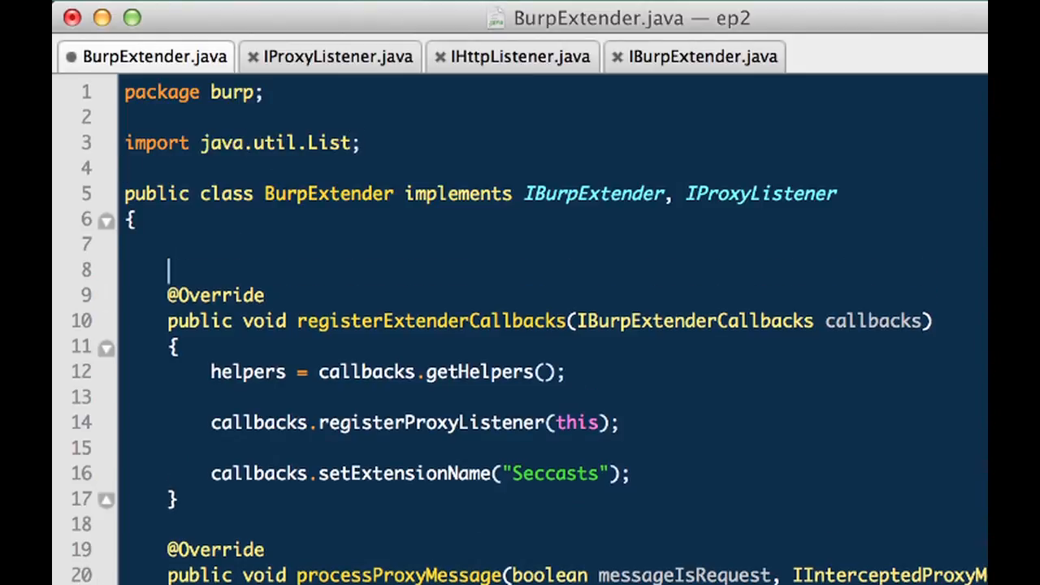
pyautogui.write('private I')
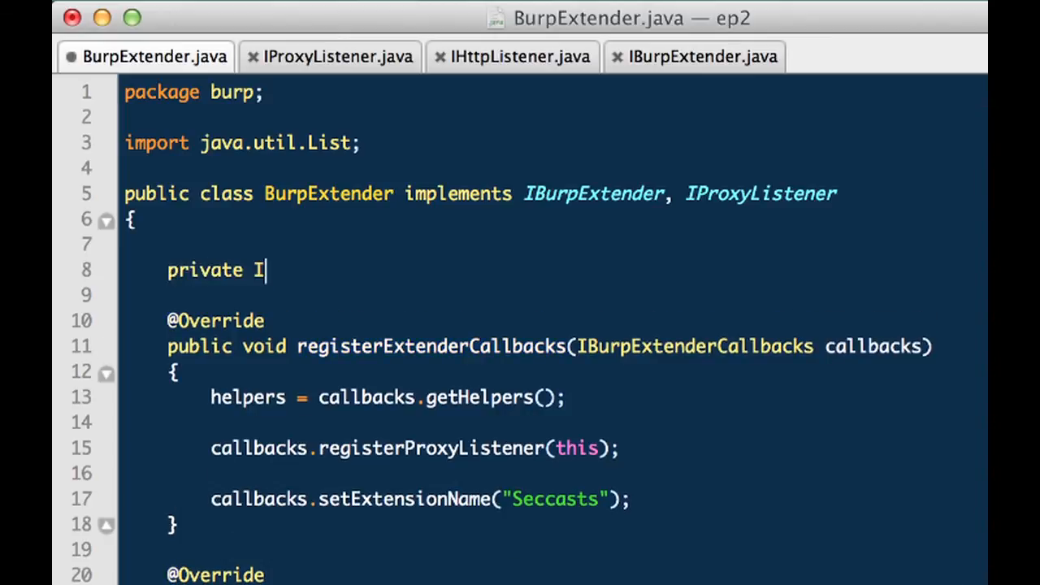
pyautogui.write('ExtensionHelpers helpers')
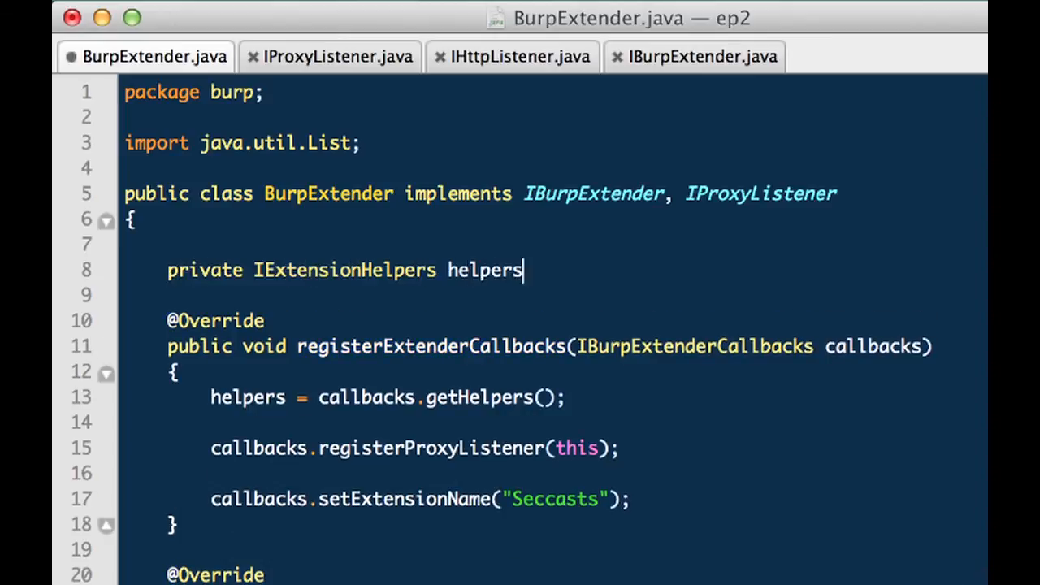
pyautogui.write(';')
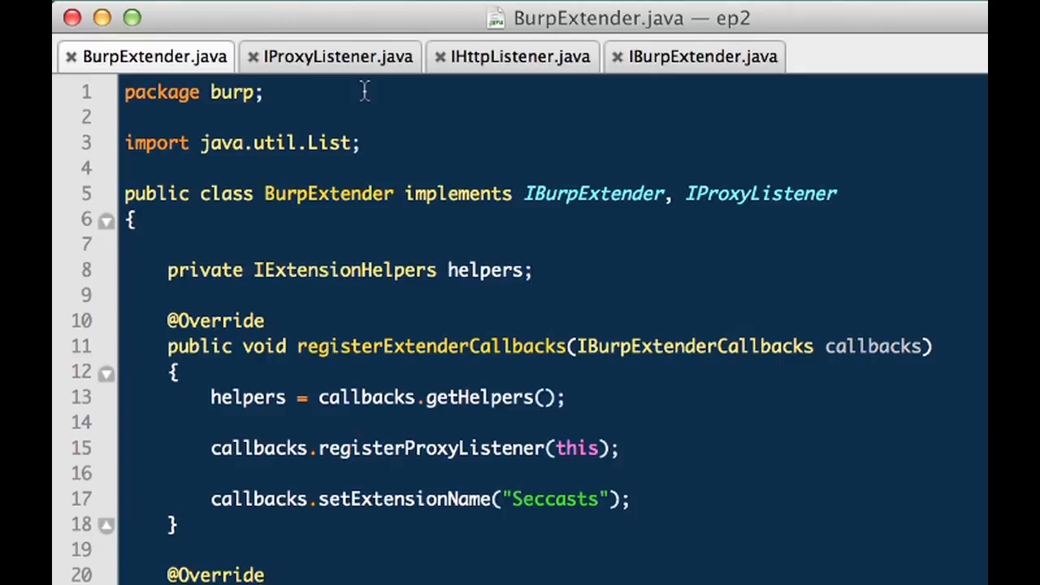
pyautogui.click(534, 270)
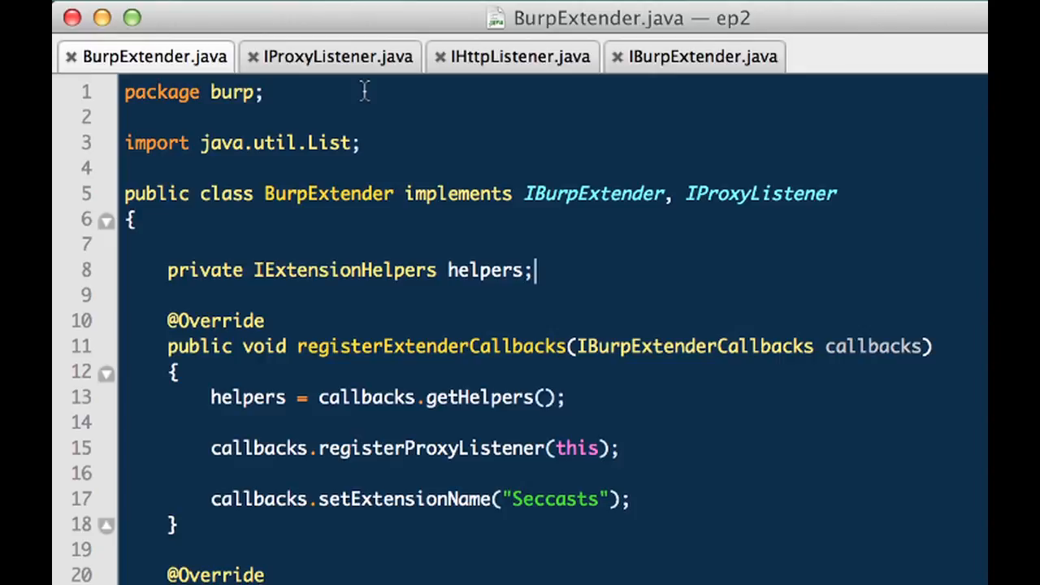
pyautogui.moveTo(615, 8)
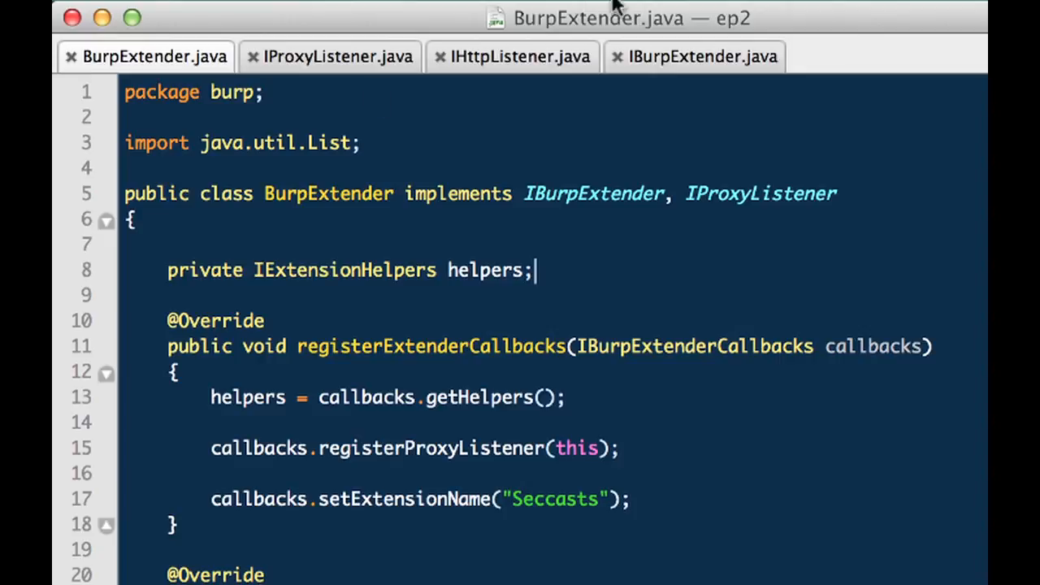
pyautogui.scroll(-3)
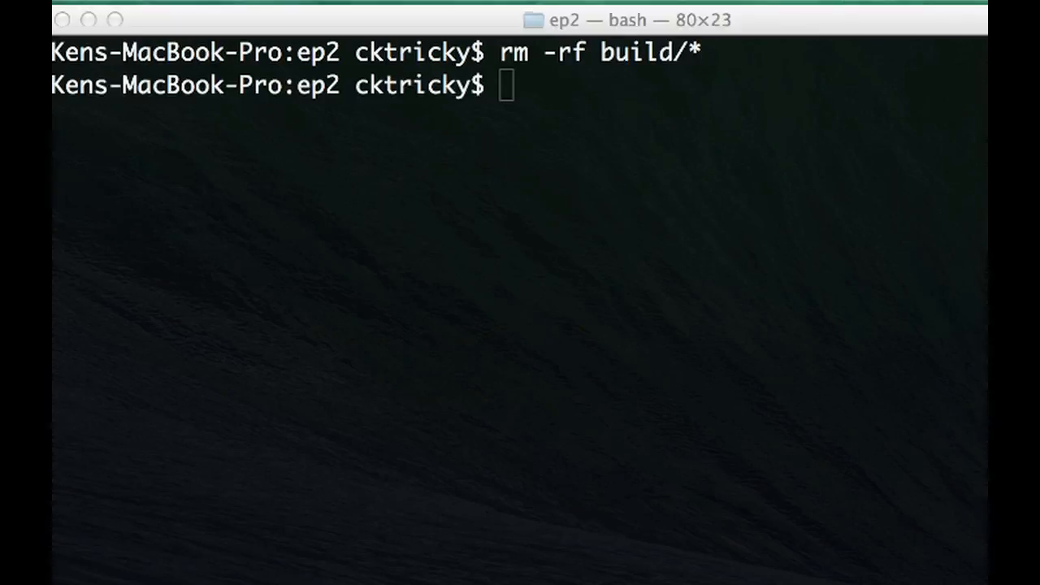
# Compile the burp Java sources into the build folder with 'javac -d build burp/*.java'.
pyautogui.write('javac -d build burp/*.java')
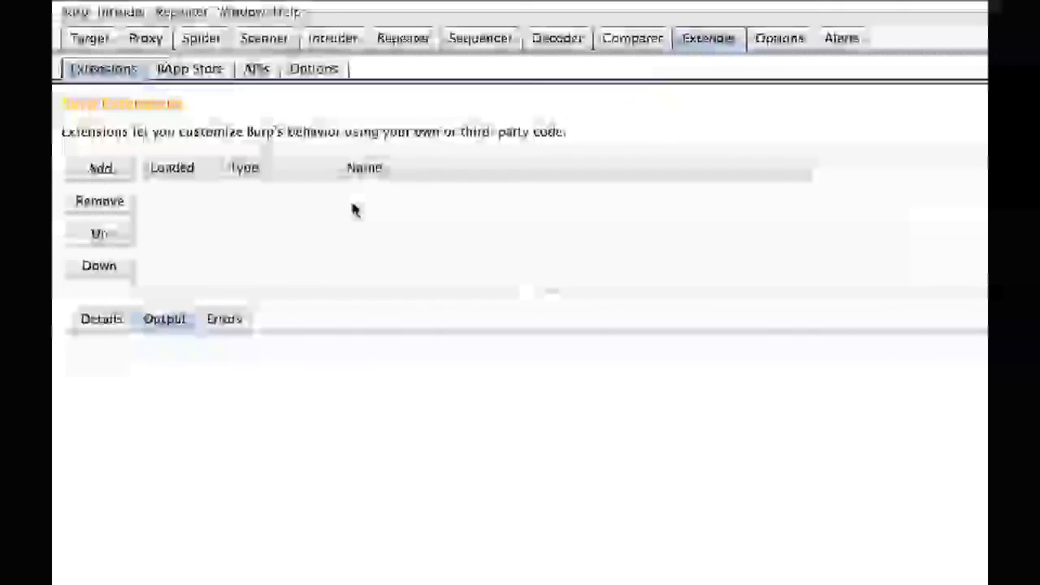
# Load the rebuilt seccasts.jar as the Seccasts extension in Extender > Extensions.
pyautogui.click(101, 168)
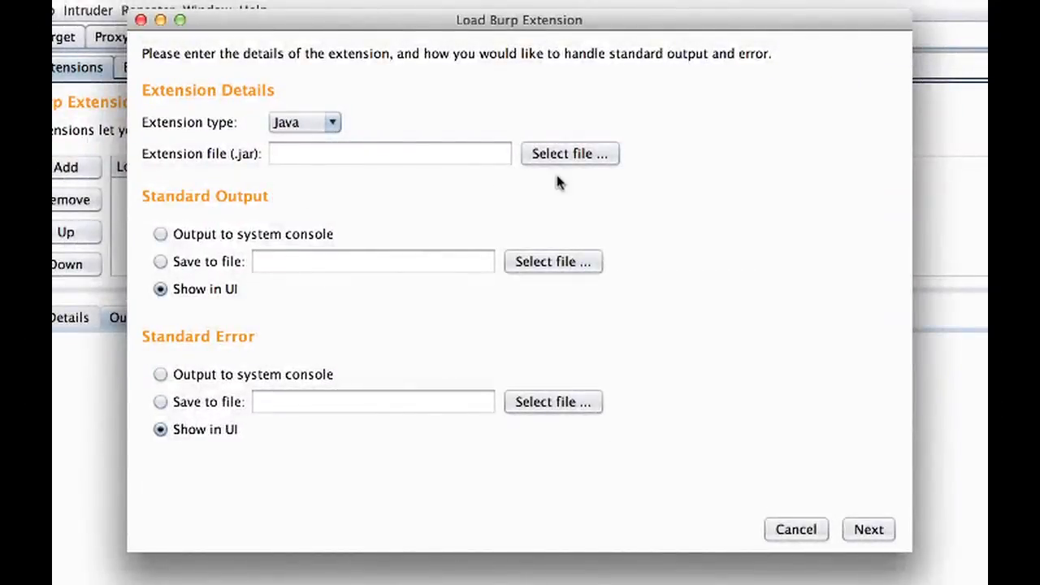
pyautogui.click(569, 153)
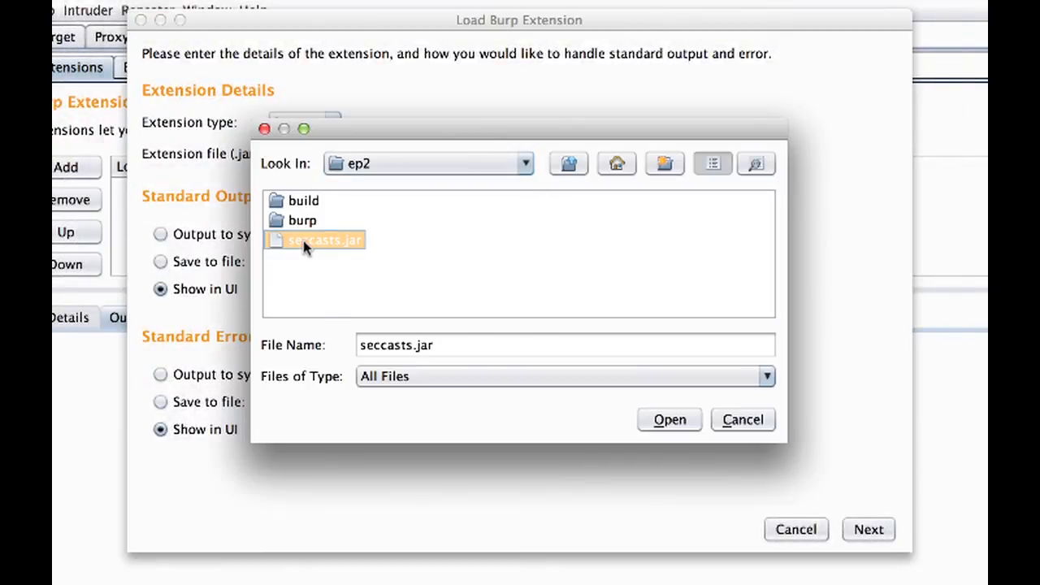
pyautogui.click(670, 419)
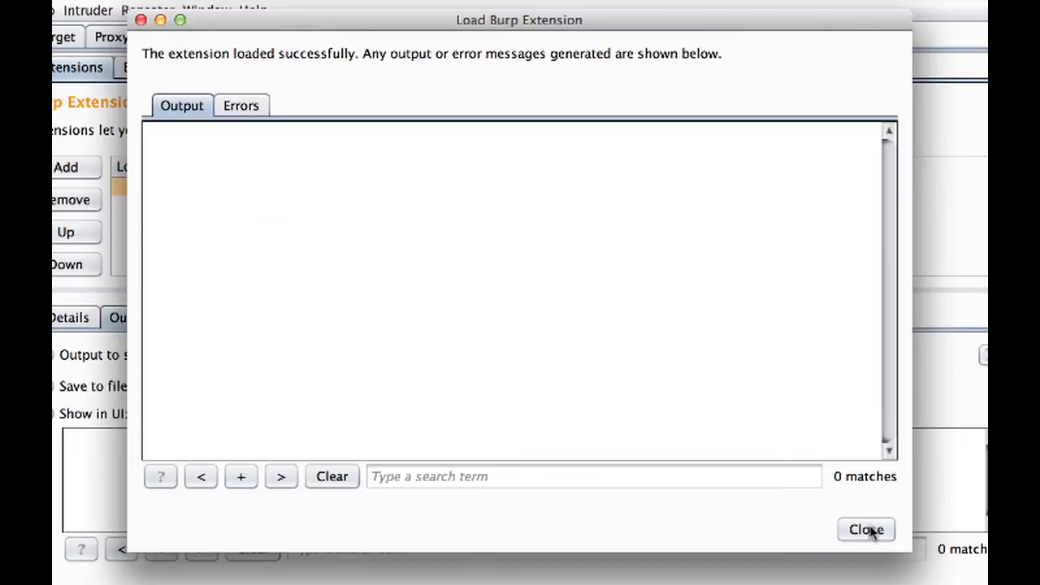
pyautogui.click(865, 530)
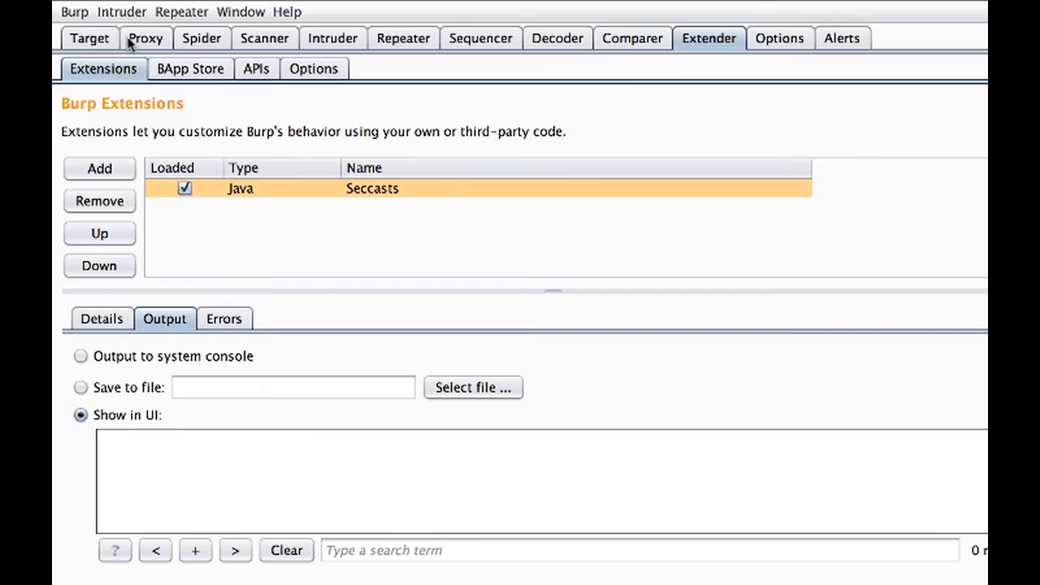
# View the edited GET request to railsgoat.dev in the Proxy HTTP history.
pyautogui.click(145, 39)
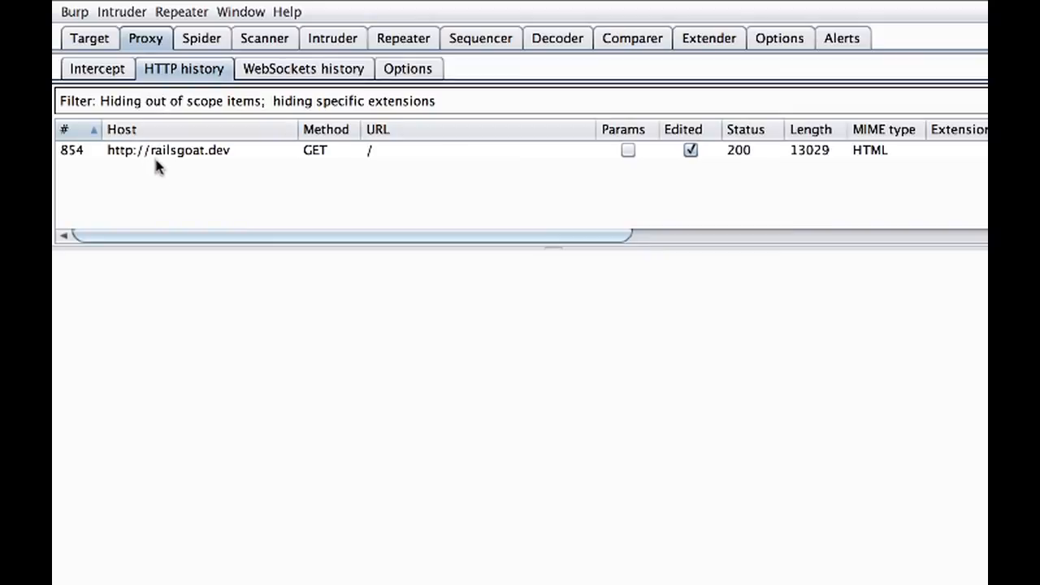
pyautogui.click(169, 149)
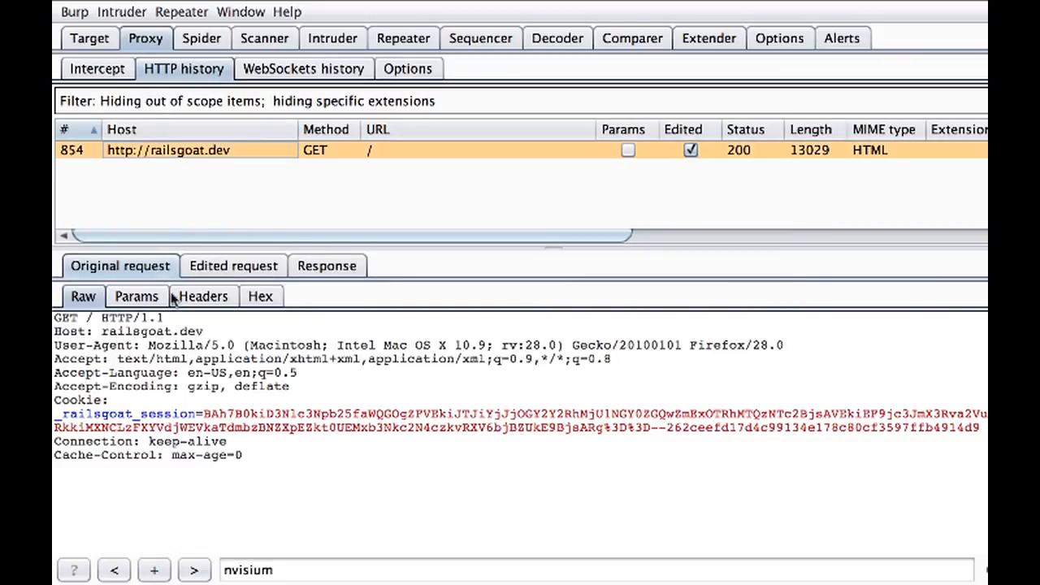